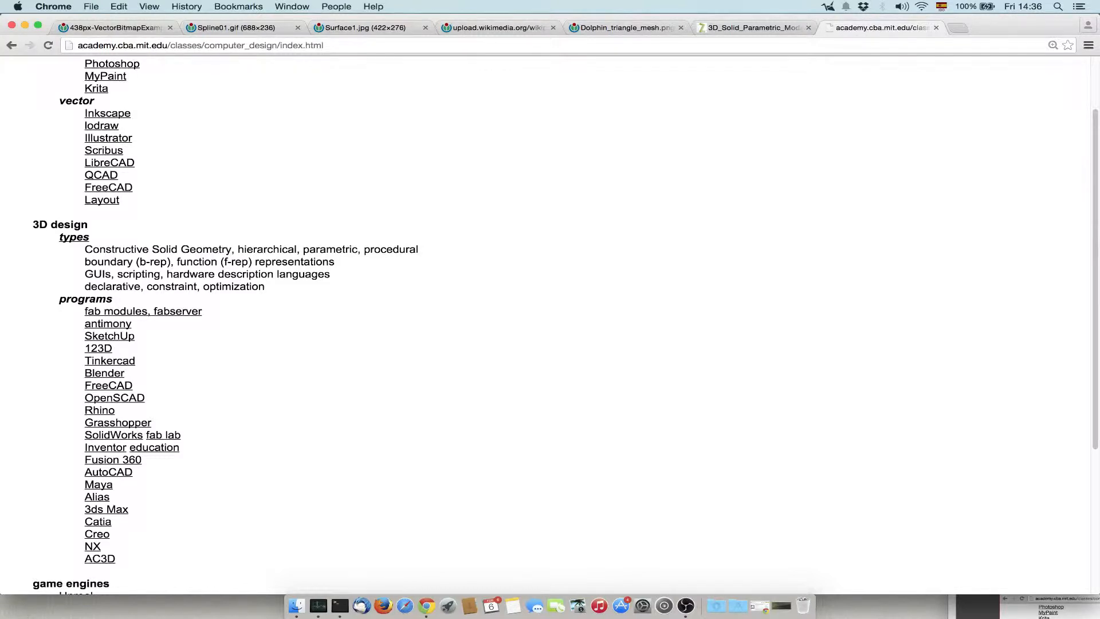
Browse the course page's mesh overview diagram and parametric modelling animation
click(498, 27)
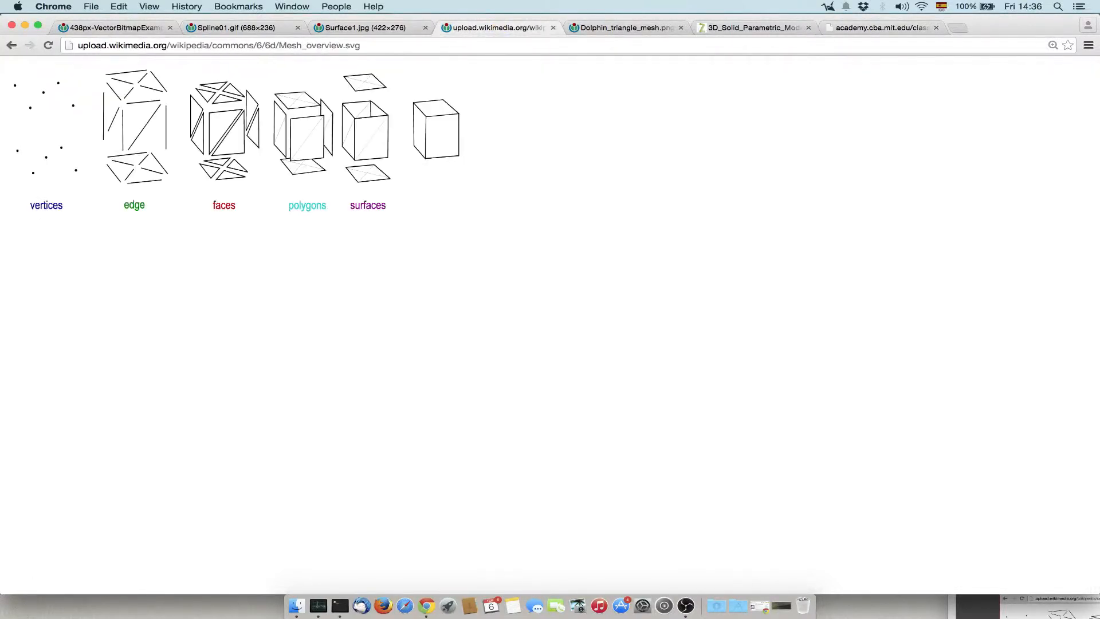
click(751, 28)
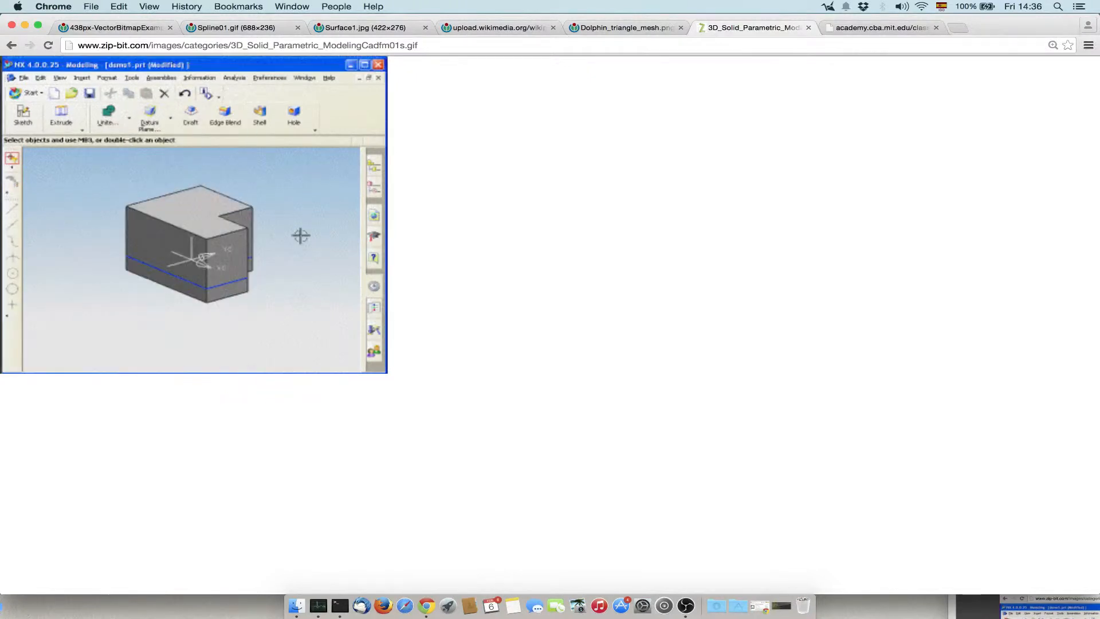
click(224, 115)
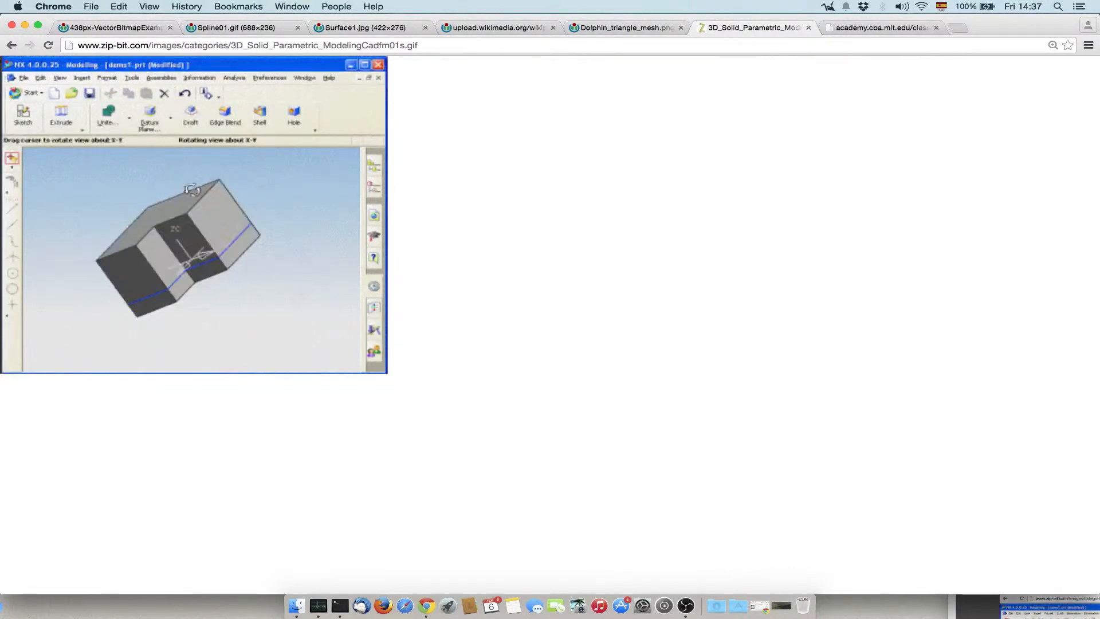
click(224, 115)
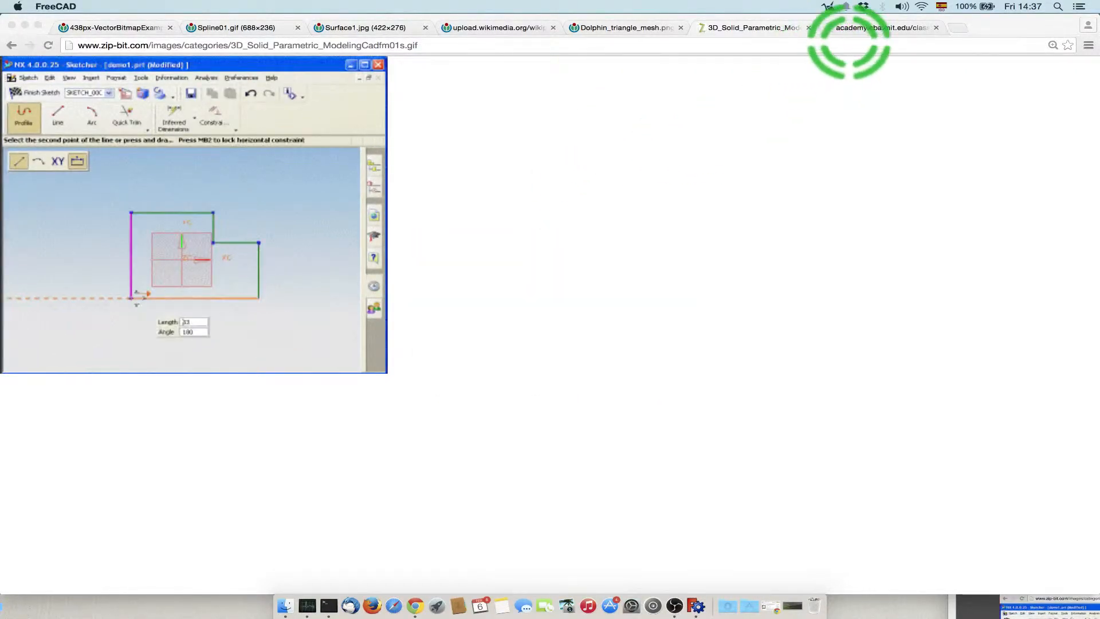
Return to the course program list and switch to the empty Unnamed FreeCAD document
click(877, 27)
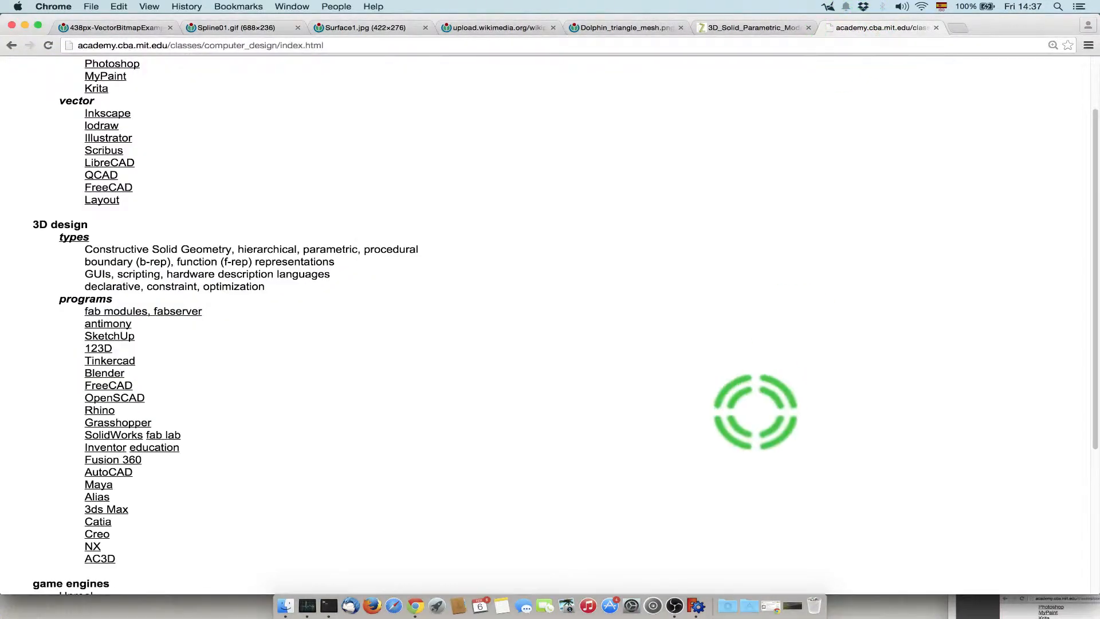
click(696, 605)
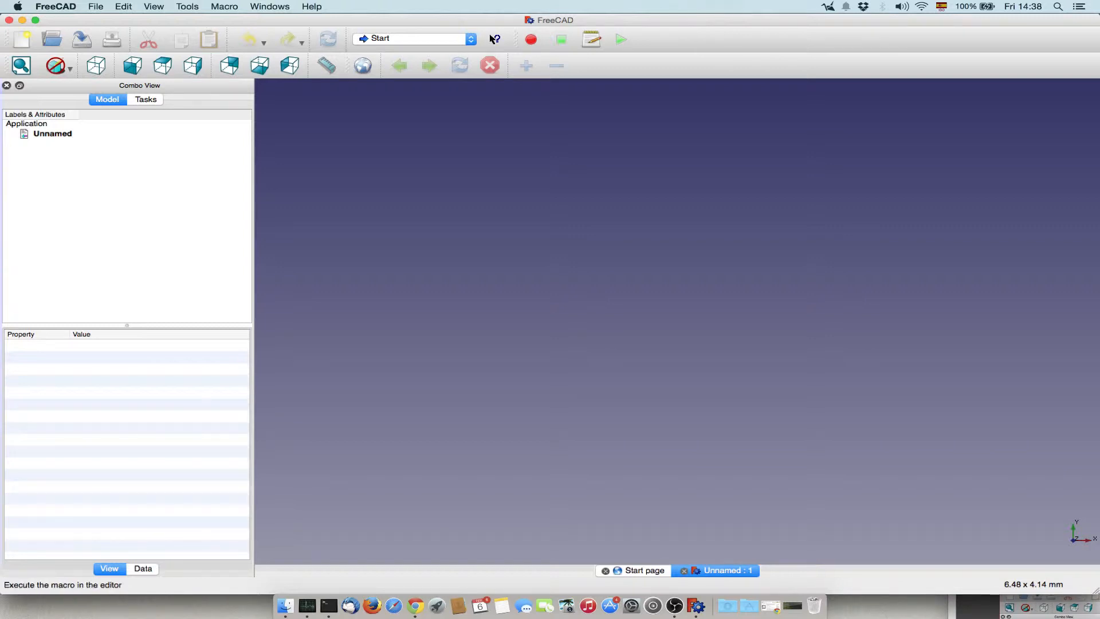
mouse_move(620, 40)
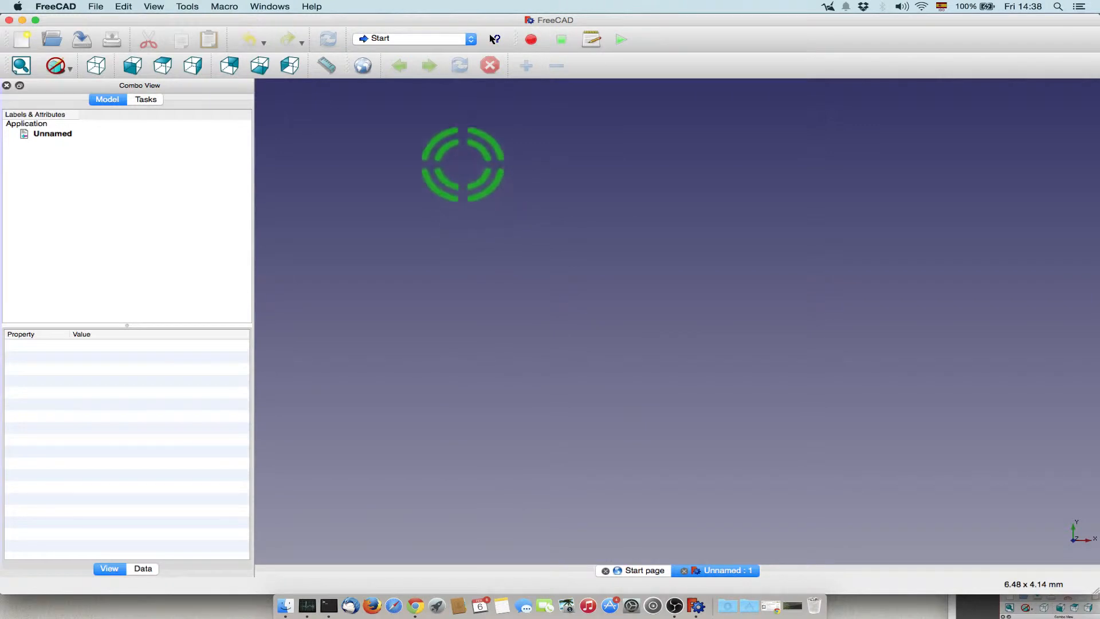
mouse_move(328, 40)
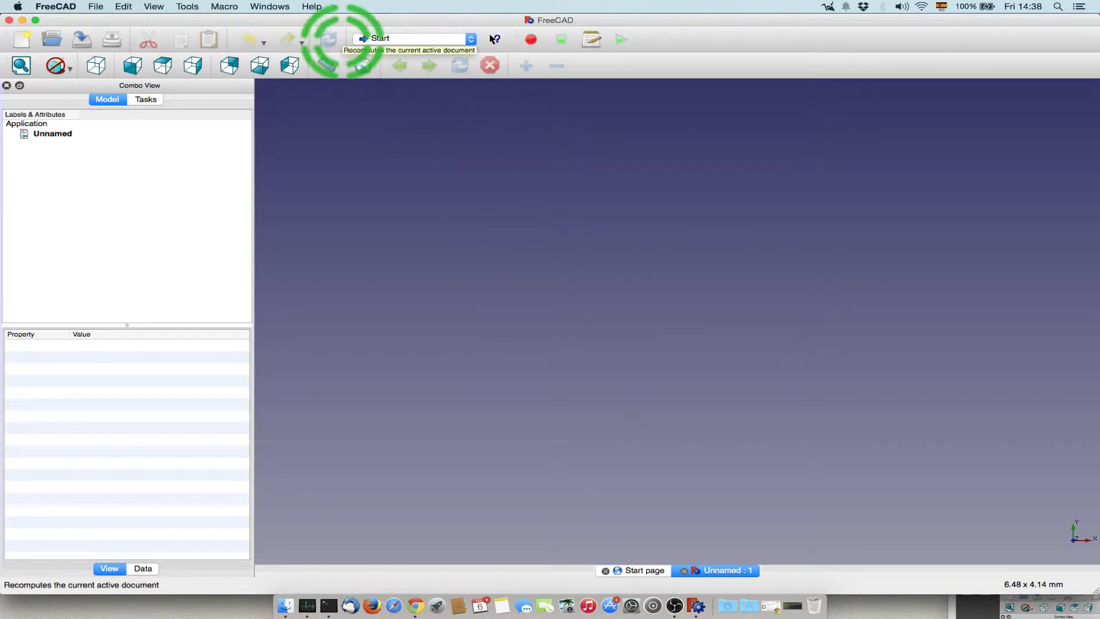
click(470, 38)
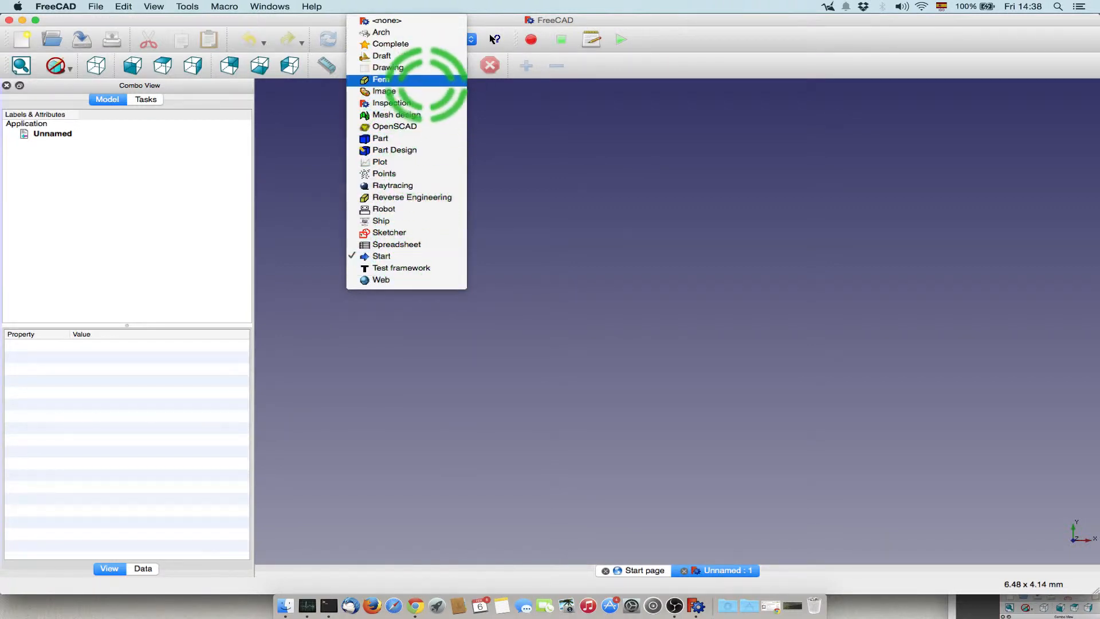
mouse_move(381, 32)
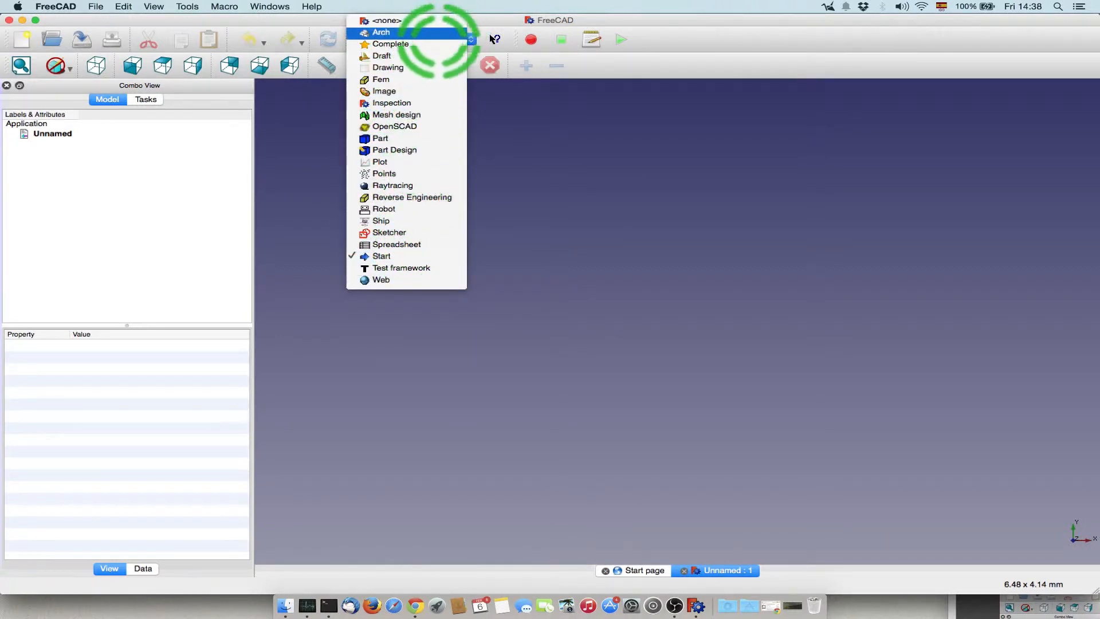
mouse_move(382, 56)
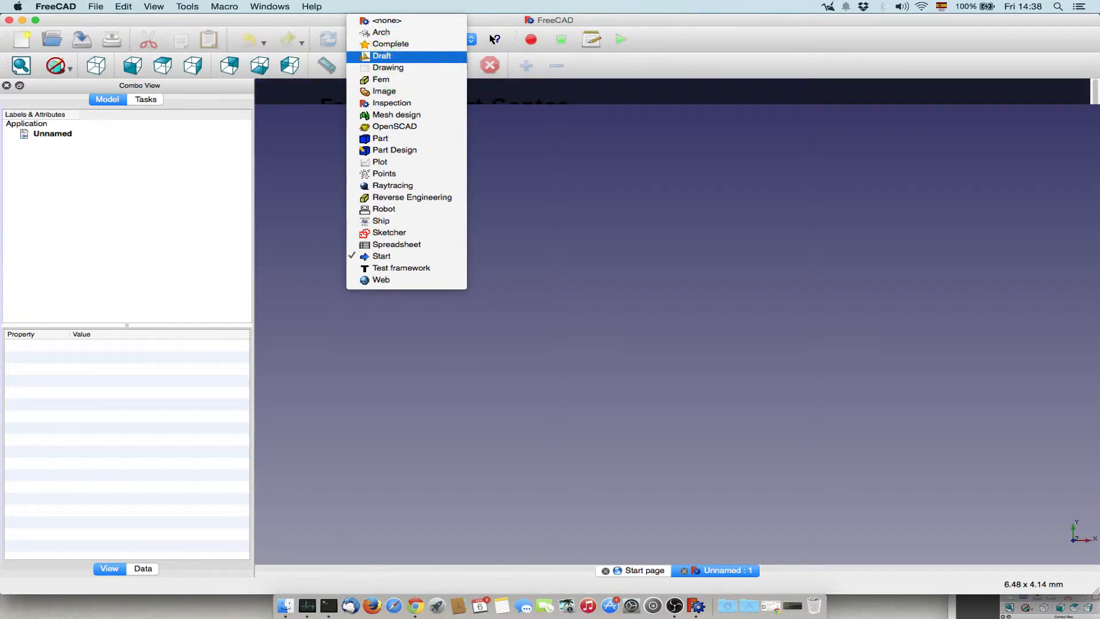
Activate the Draft workbench and draw a rectangle in the 3D view
click(381, 56)
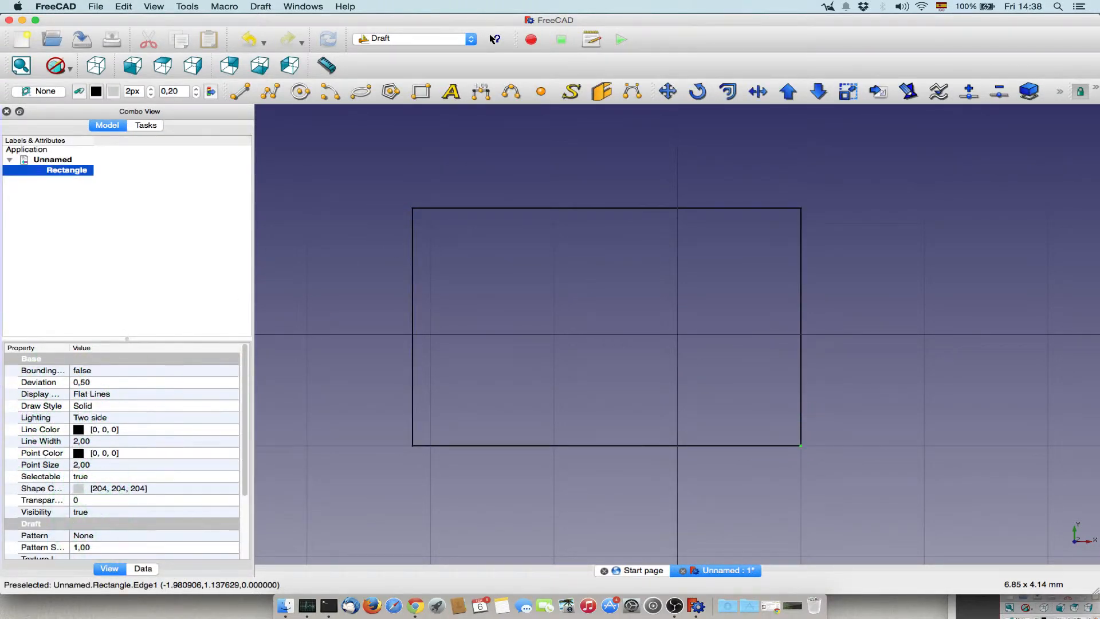
Set the rectangle's Length to 5 mm and Height to 3 mm in its Data properties
scroll(down, 3)
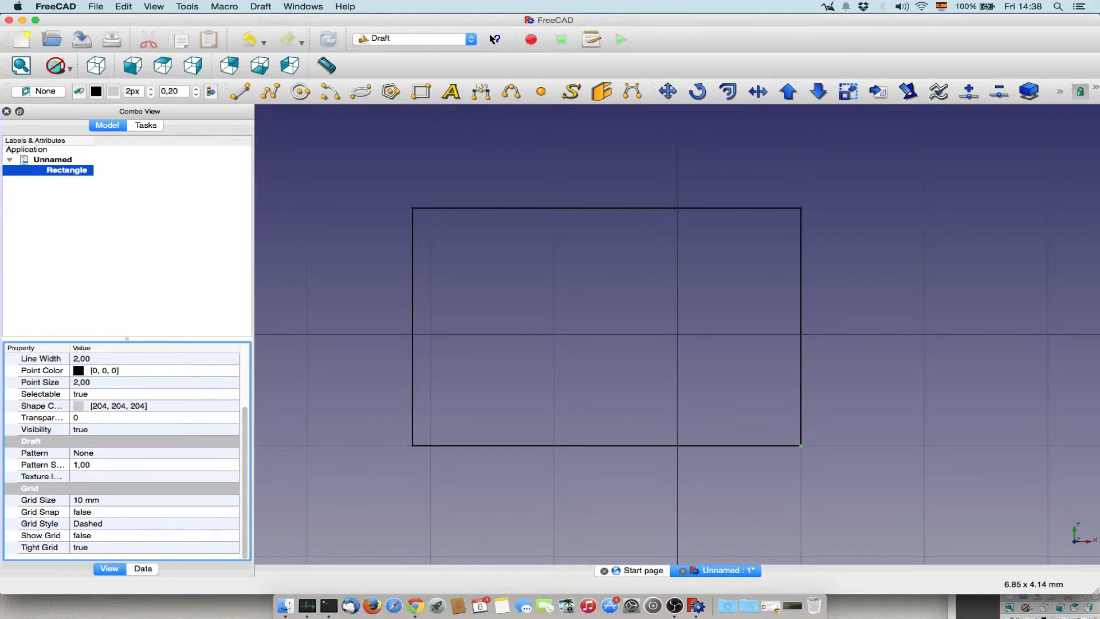
click(143, 568)
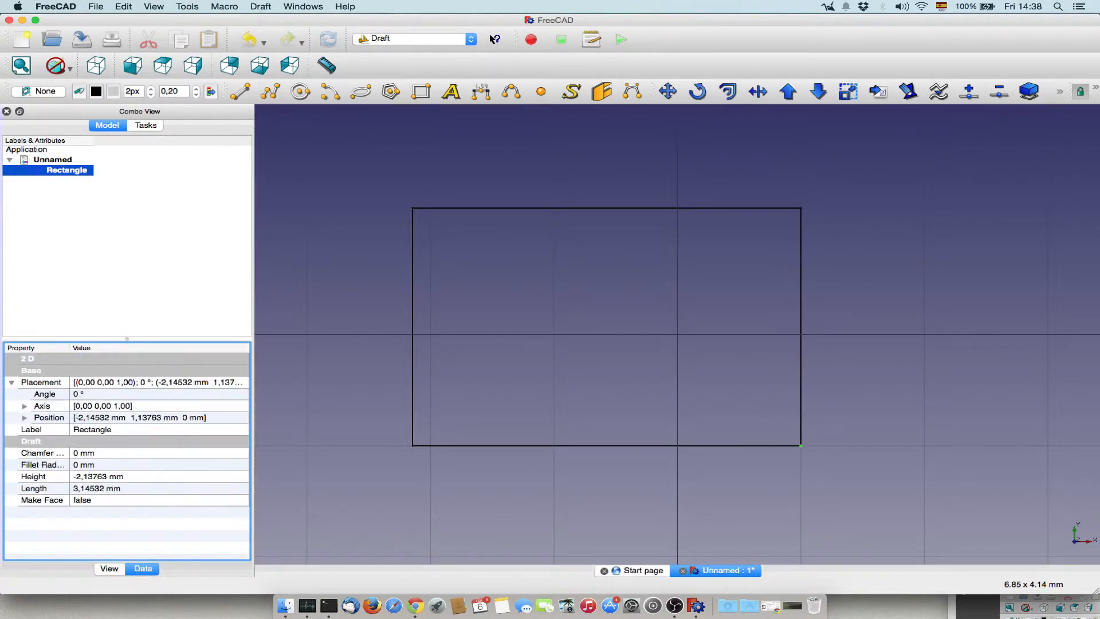
click(24, 417)
text(3)
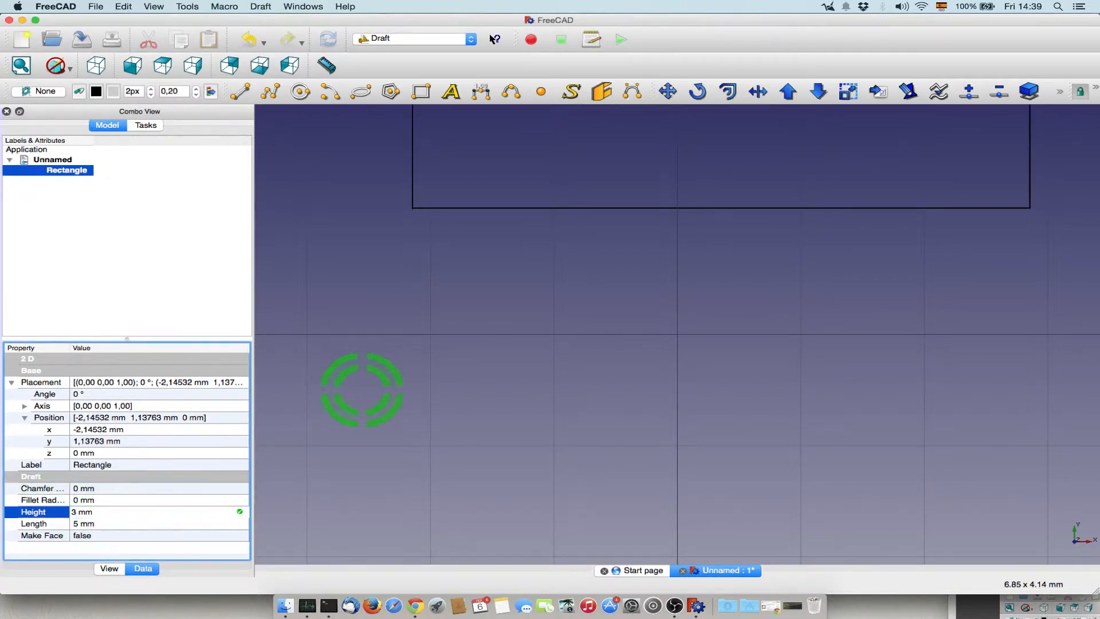
scroll(down, 3)
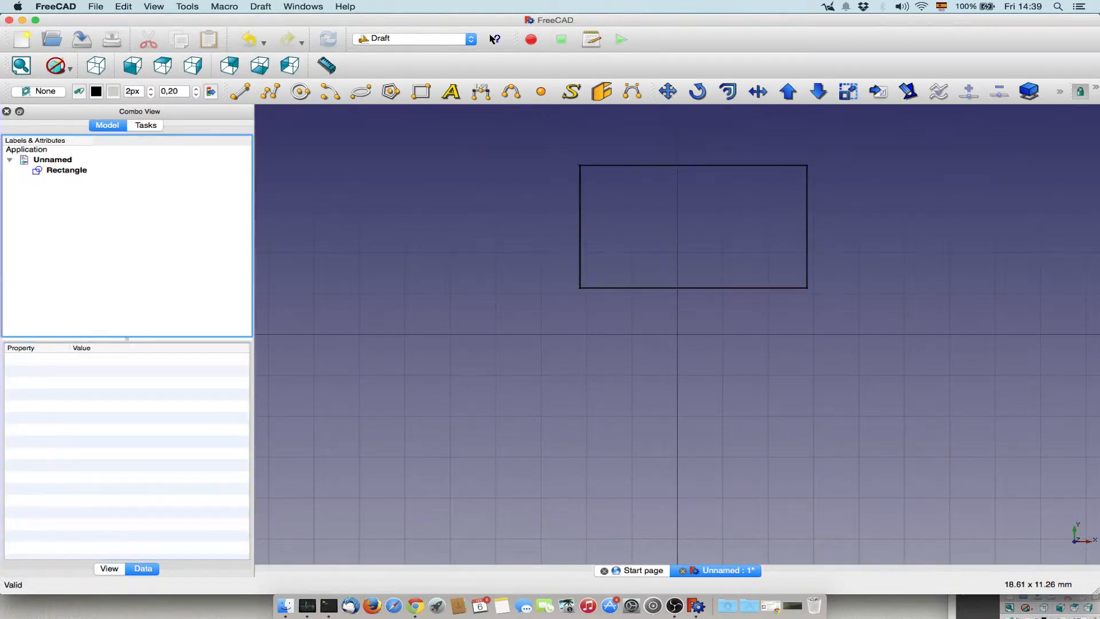
Select the rectangle and upgrade it into a filled face
click(66, 170)
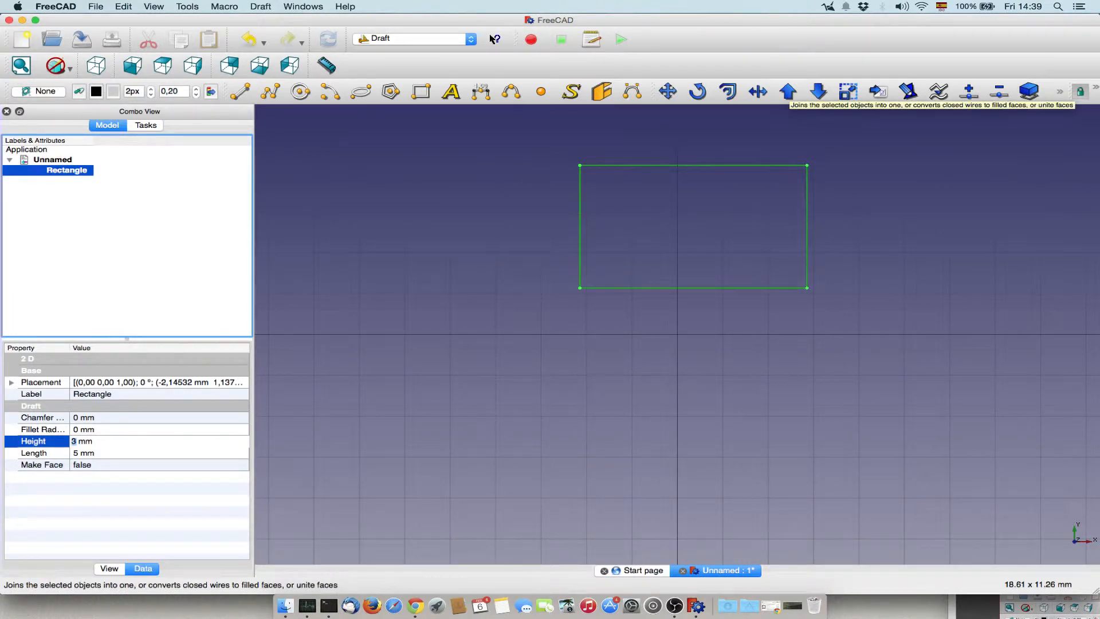
mouse_move(751, 169)
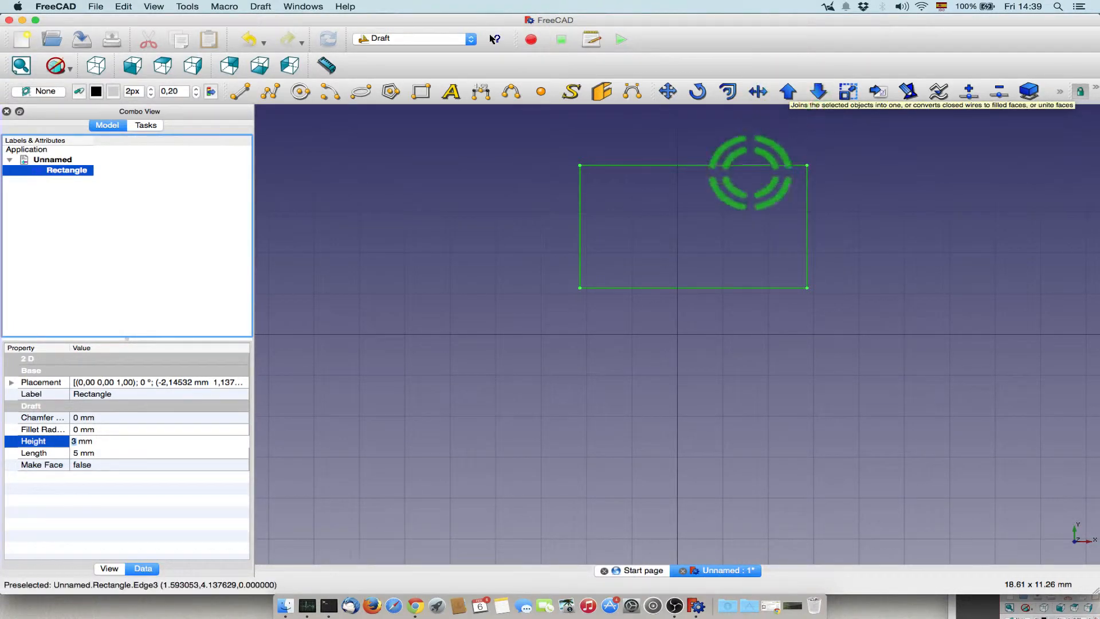
mouse_move(697, 169)
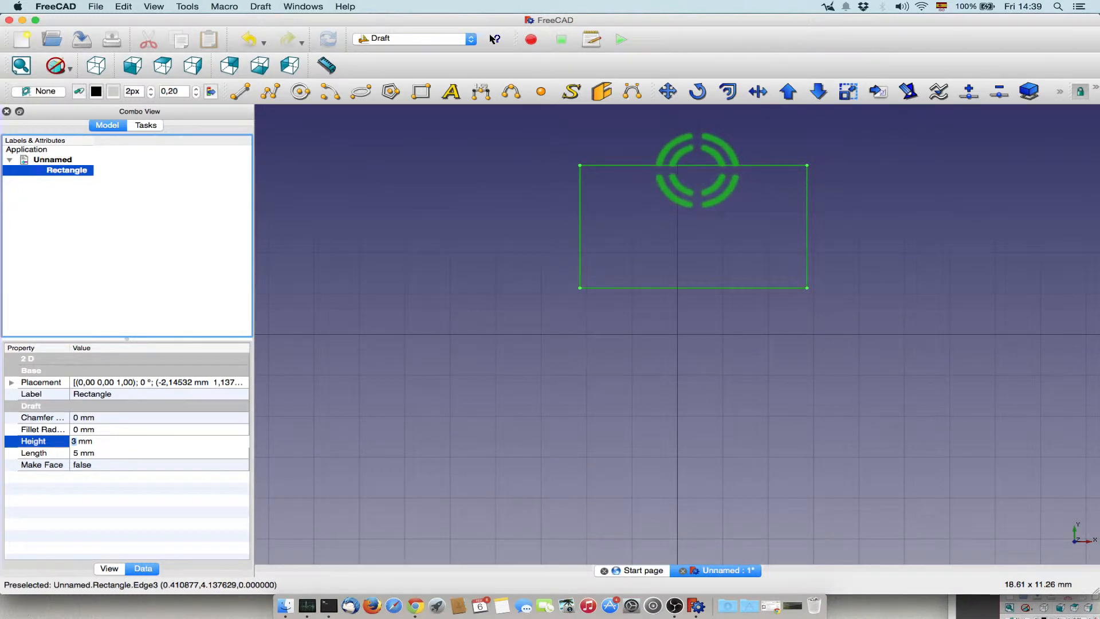
mouse_move(787, 92)
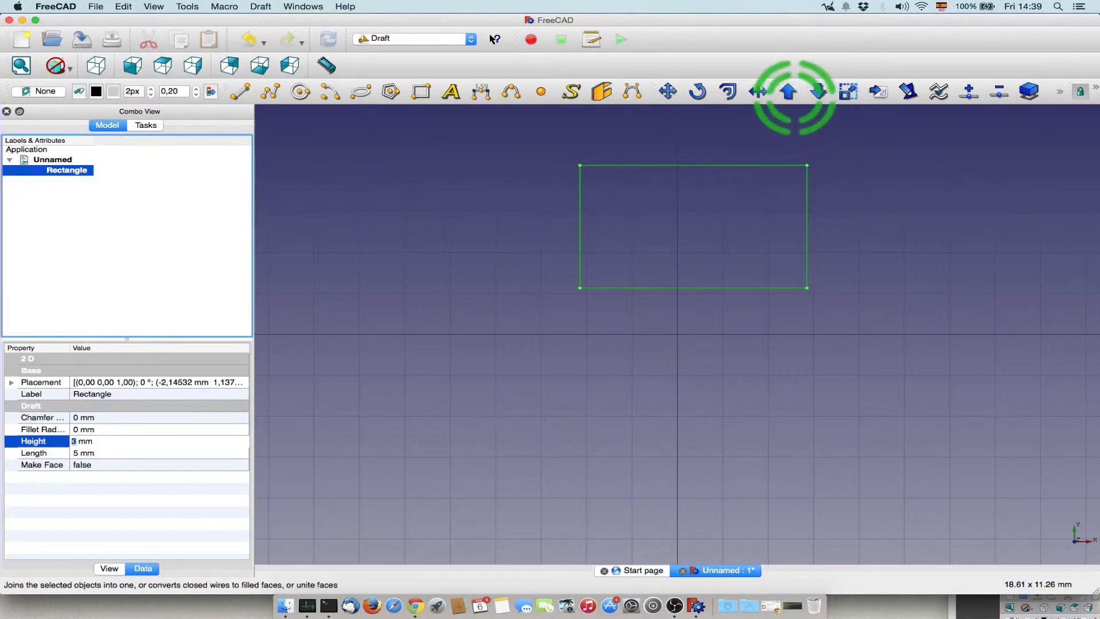
mouse_move(785, 91)
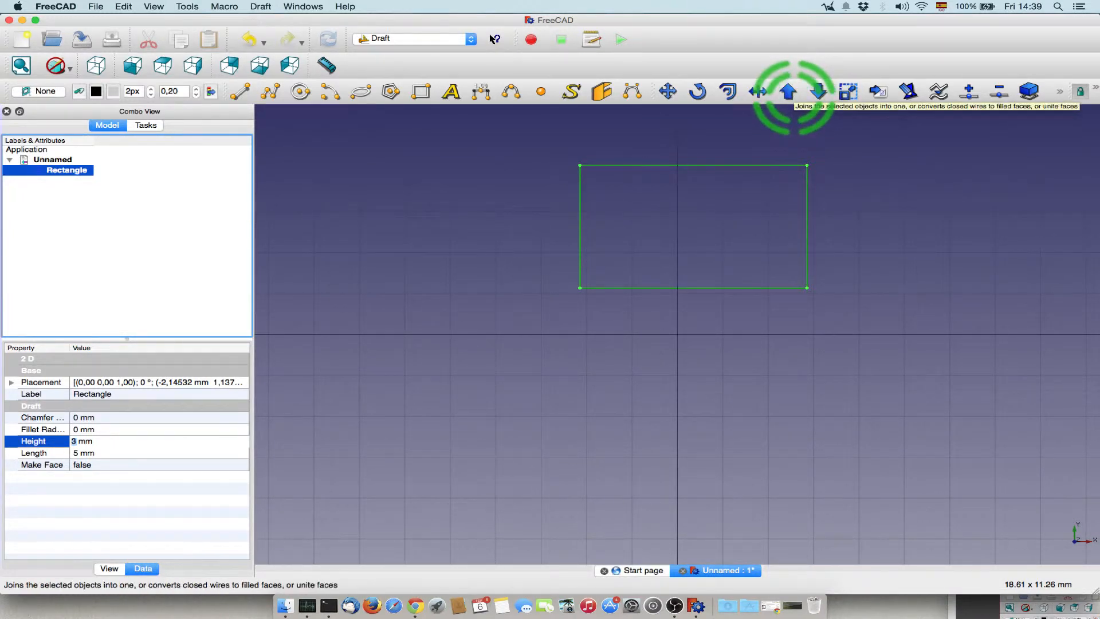
click(787, 91)
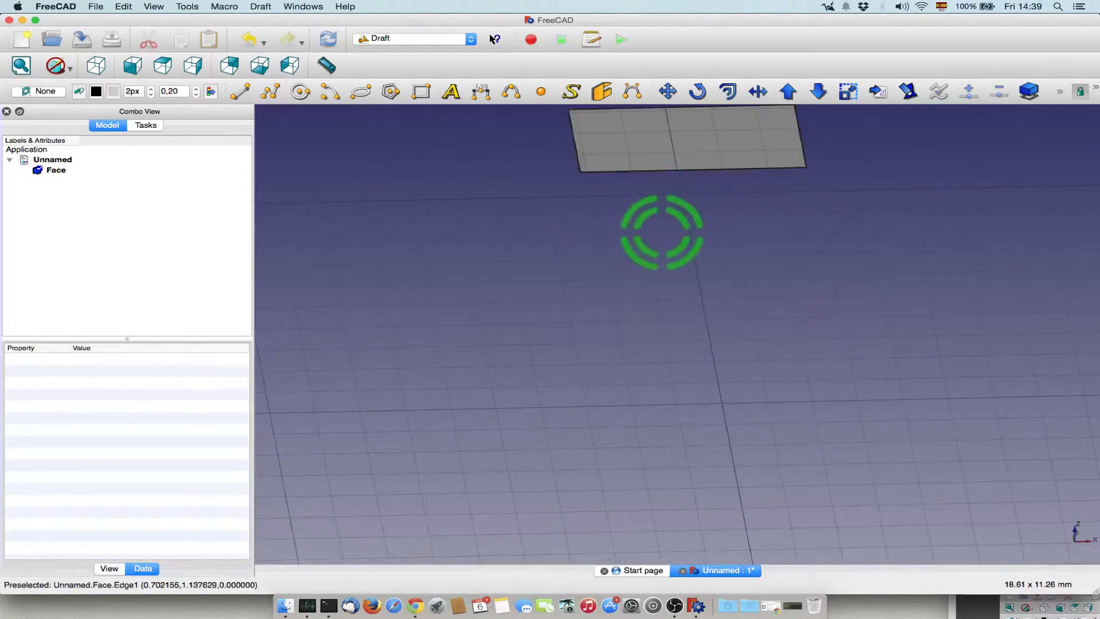
Fit the whole face in the 3D view using the view context menu
right_click(659, 233)
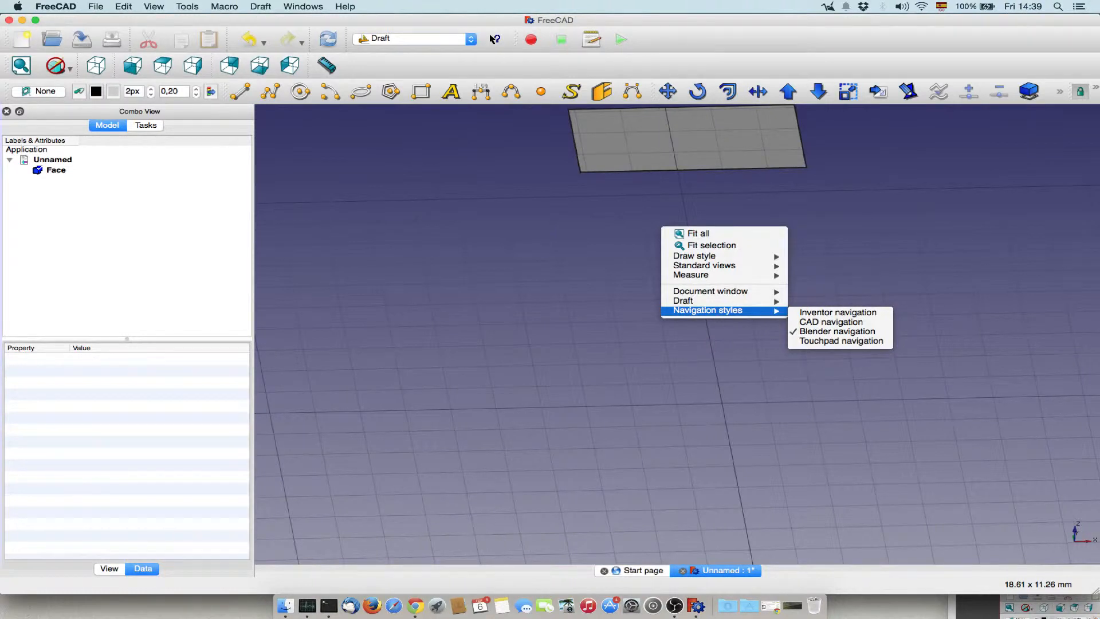
mouse_move(704, 265)
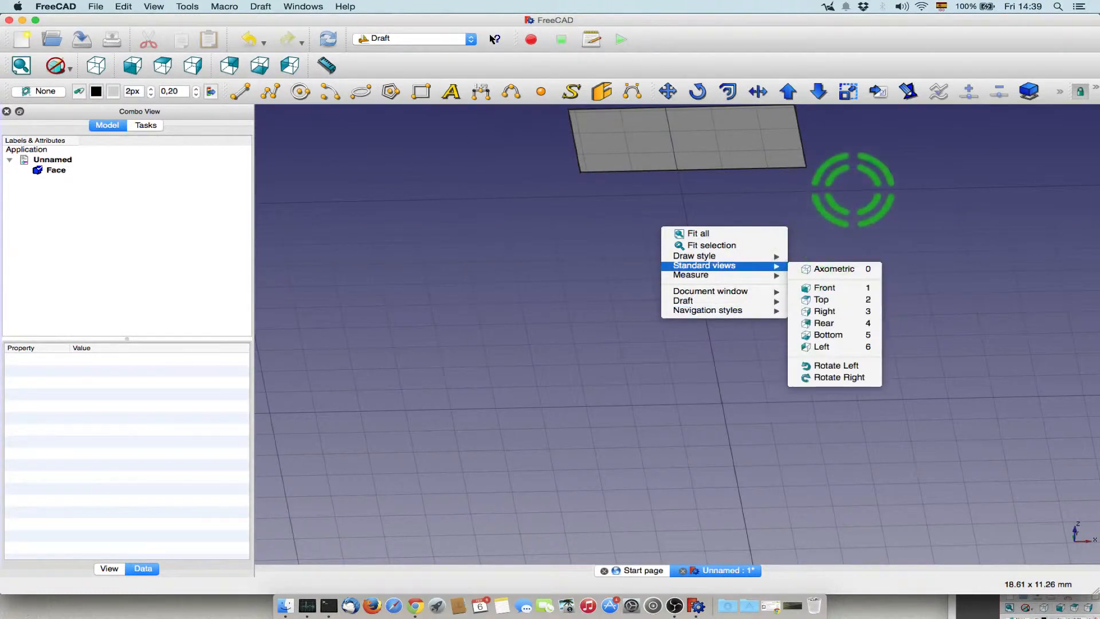
mouse_move(589, 238)
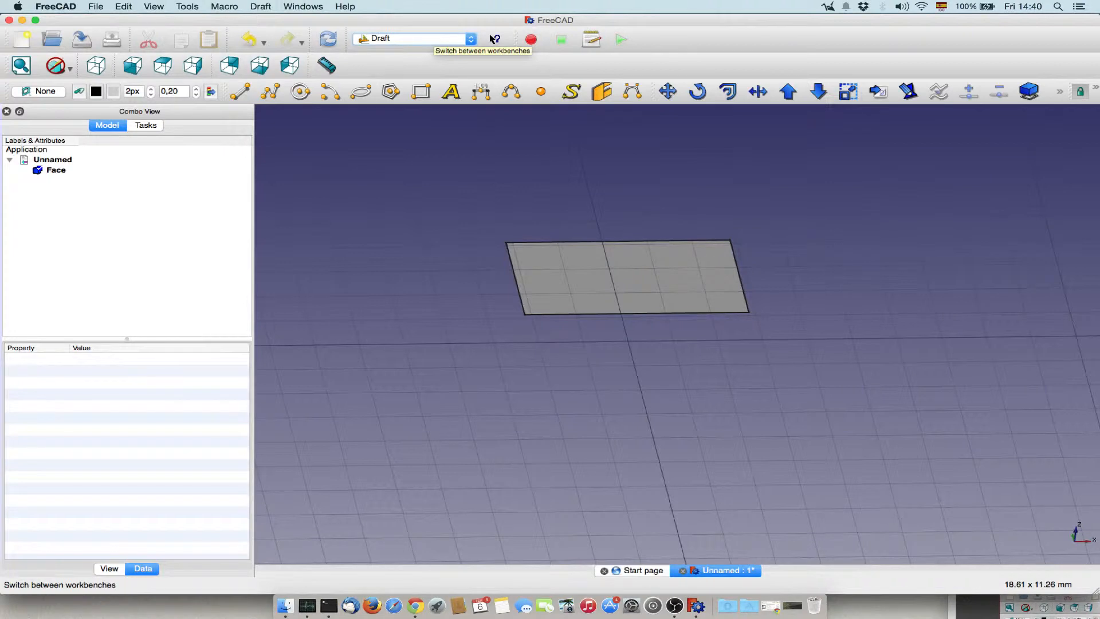
Delete the Face object and activate the Sketcher workbench
click(55, 169)
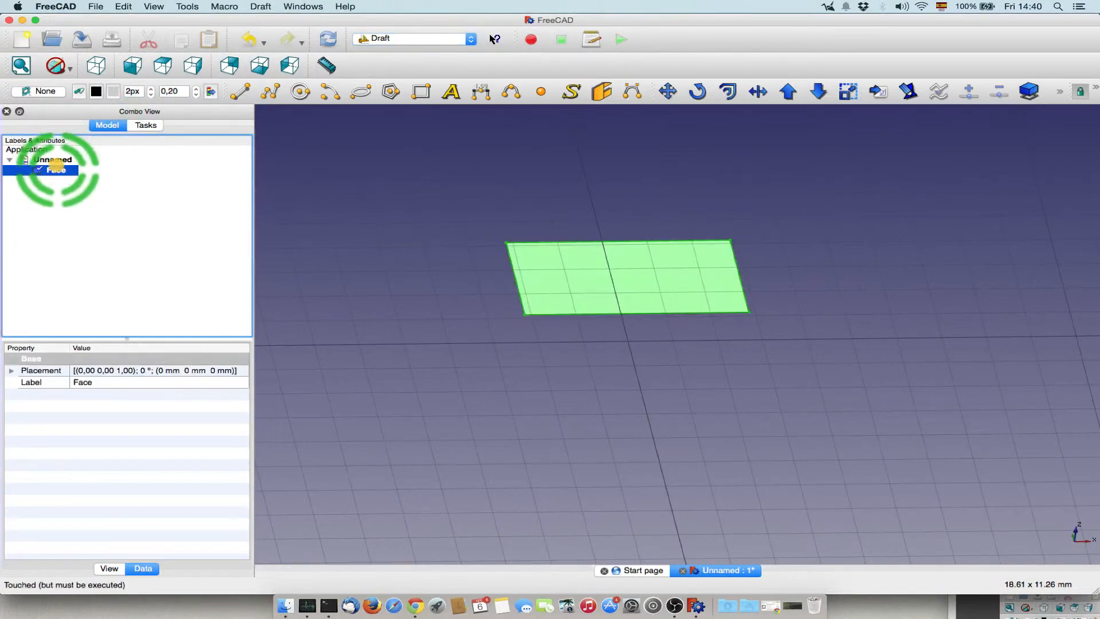
right_click(55, 169)
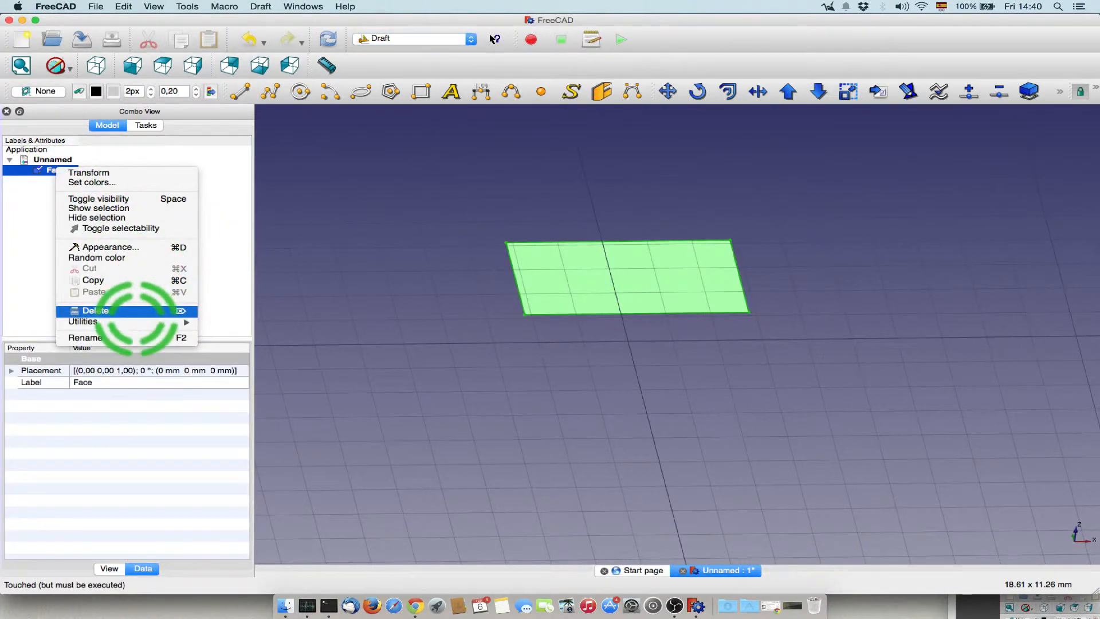
click(95, 310)
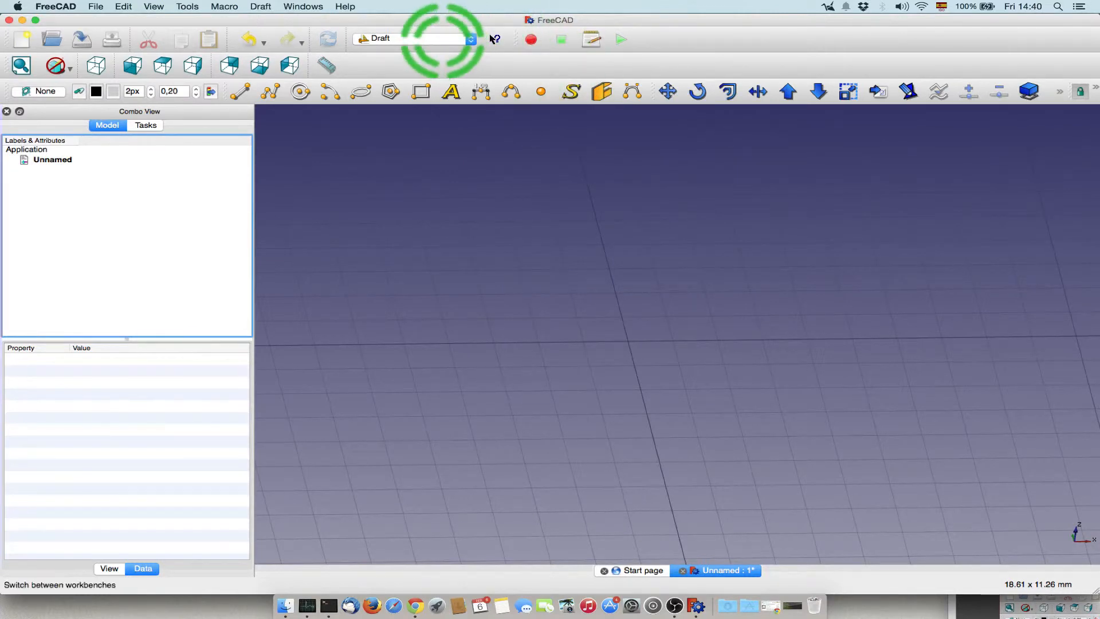
click(471, 38)
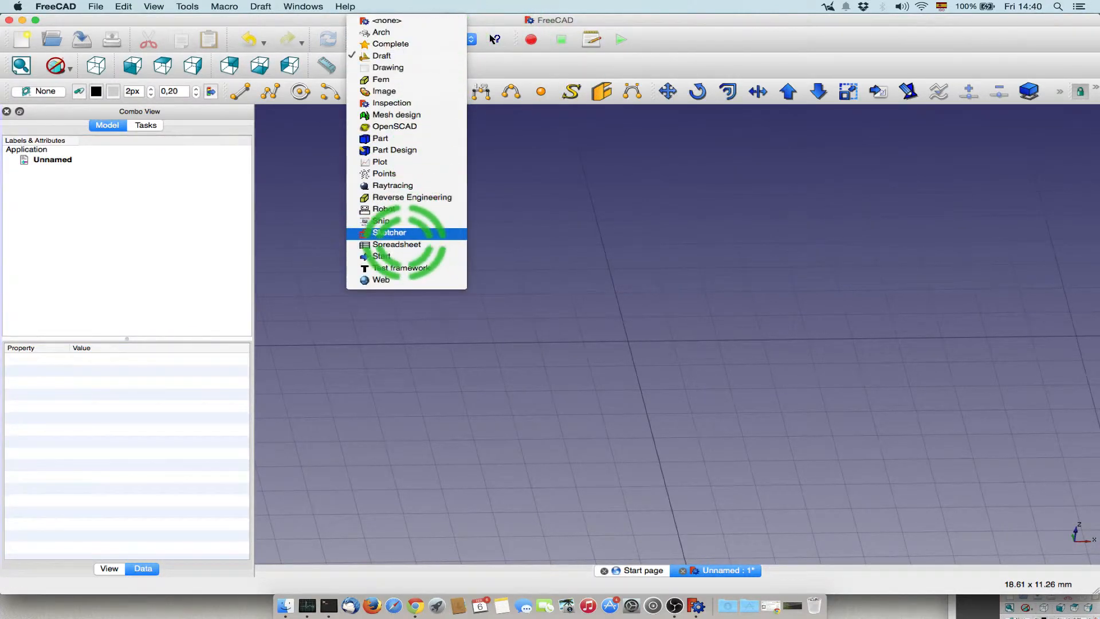
click(390, 232)
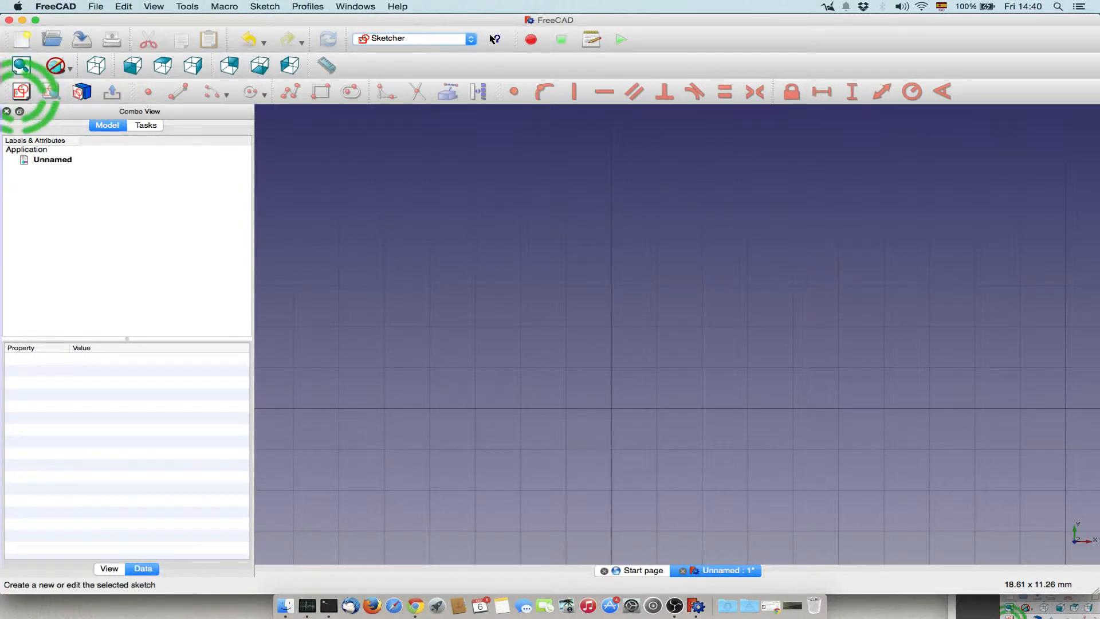
mouse_move(21, 91)
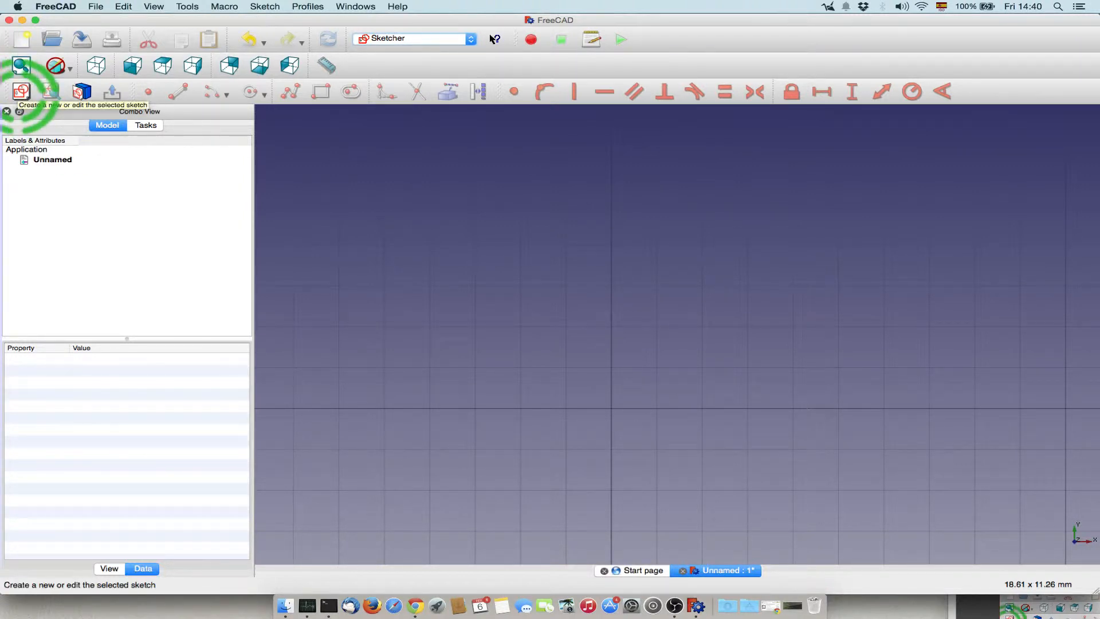
Create a new sketch oriented on the XY plane
click(22, 91)
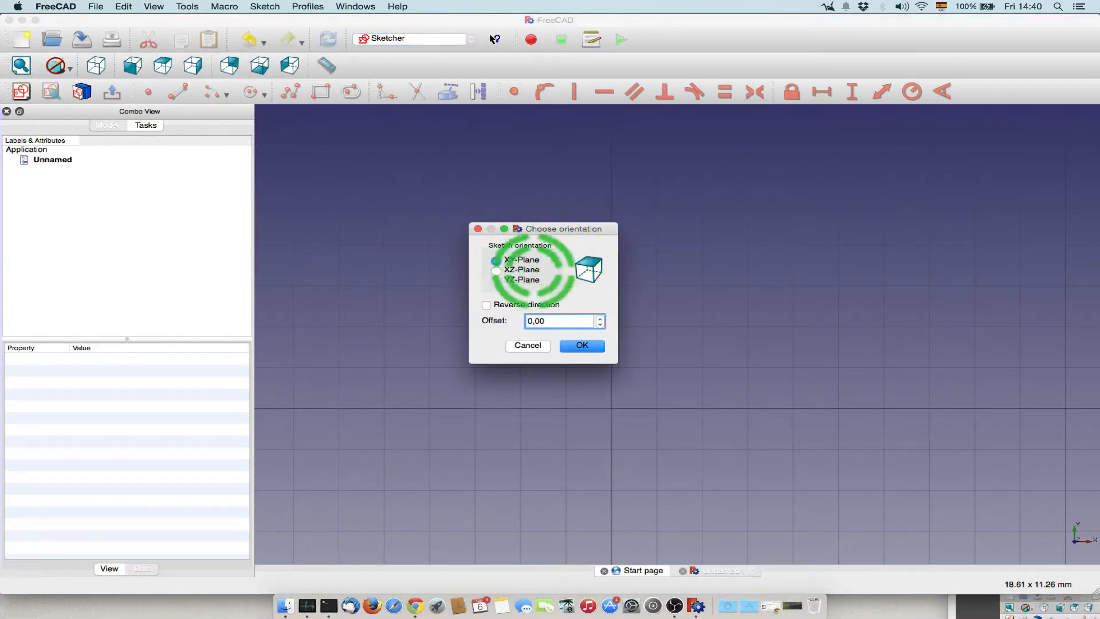
click(581, 345)
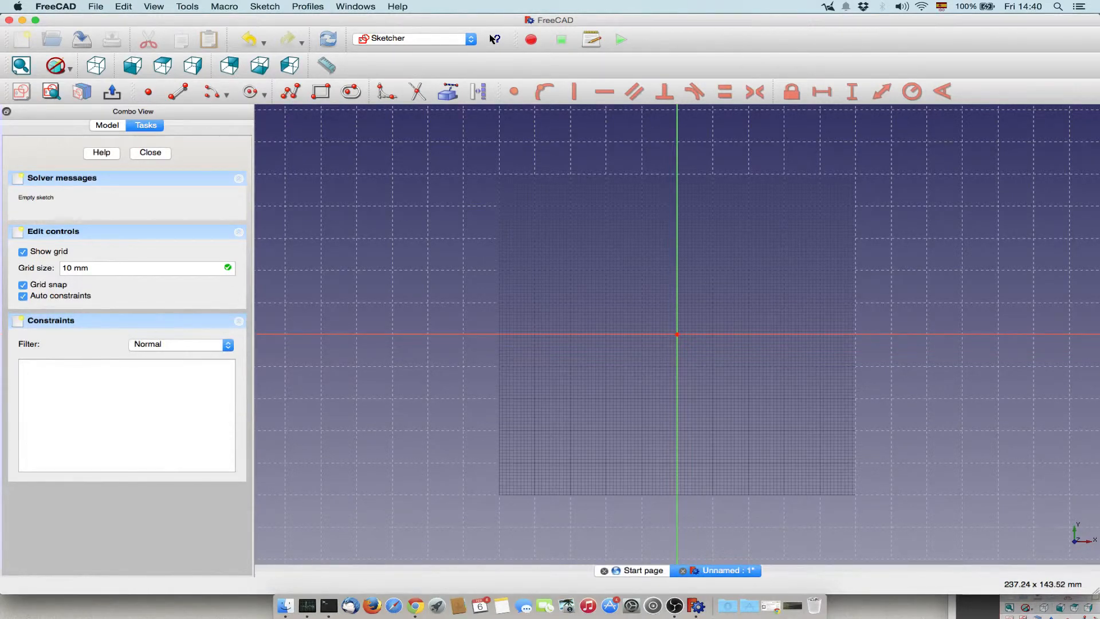
mouse_move(289, 91)
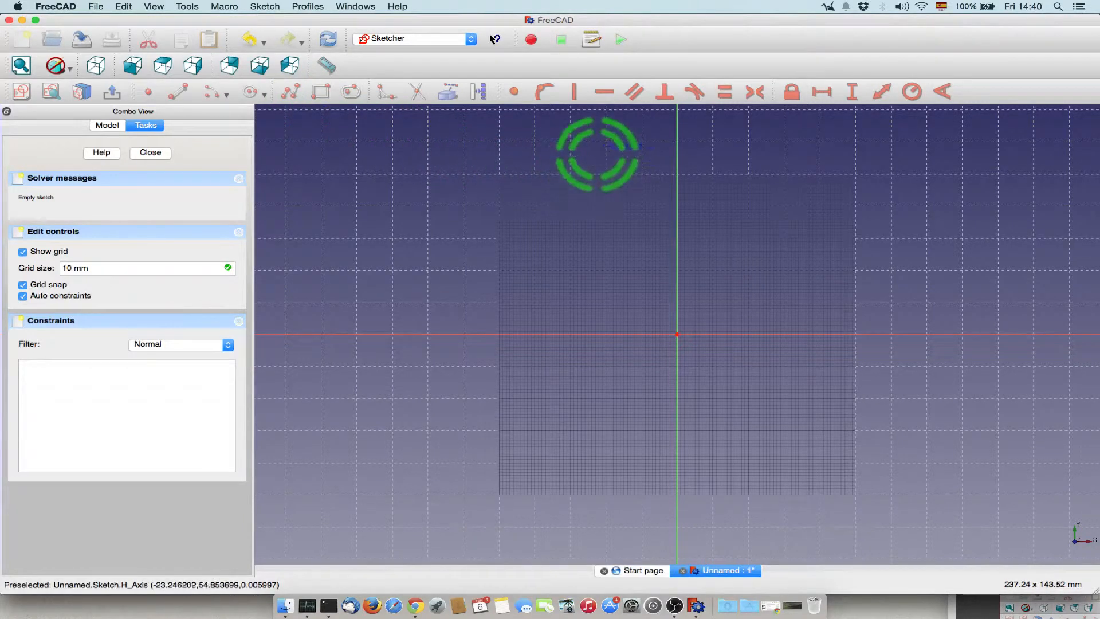
mouse_move(537, 150)
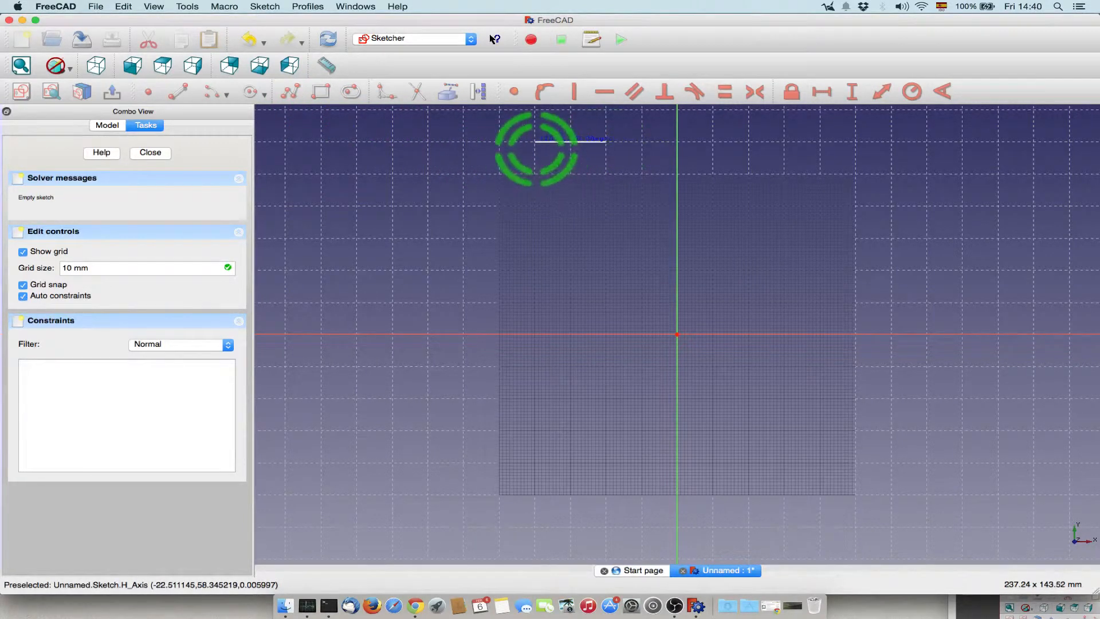
Draw the closed six-sided plate outline and delete Constraint7, the redundant horizontal one
click(535, 333)
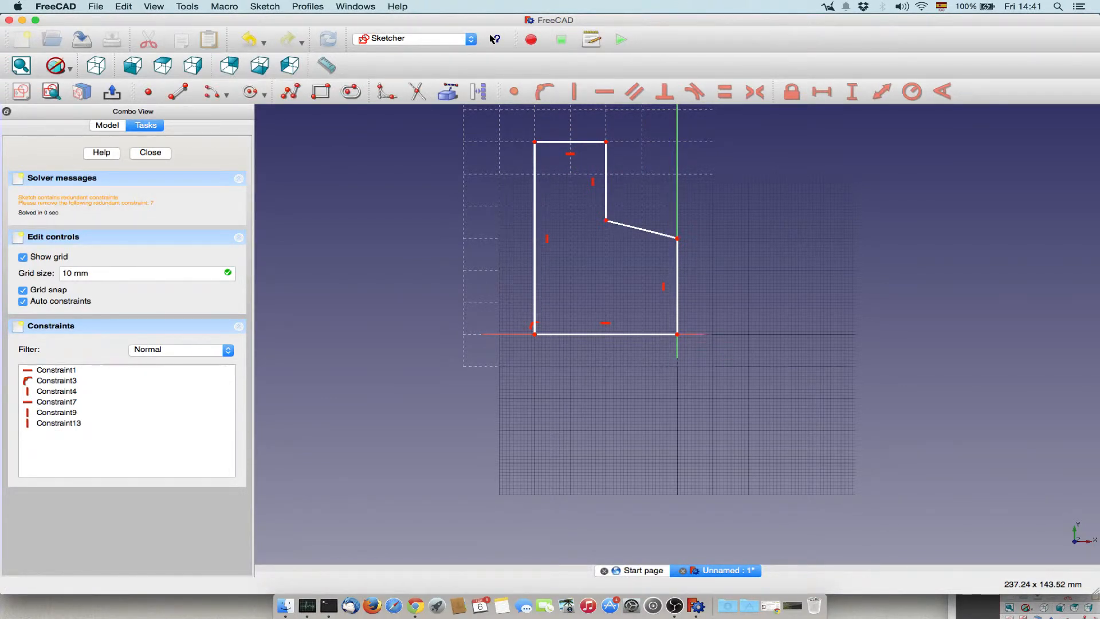
mouse_move(570, 153)
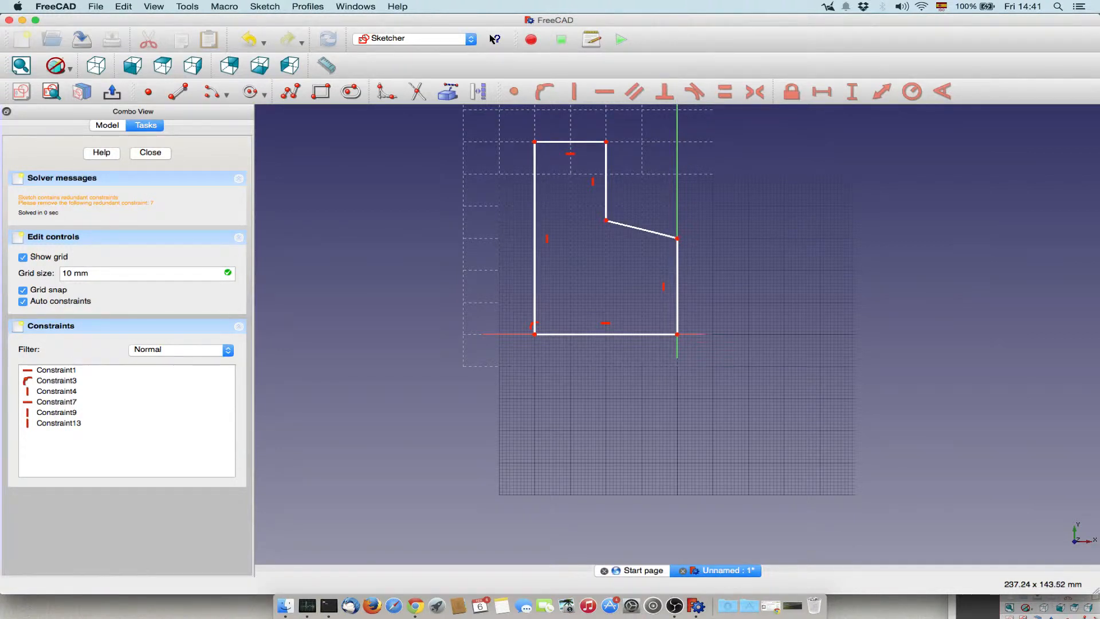
mouse_move(570, 144)
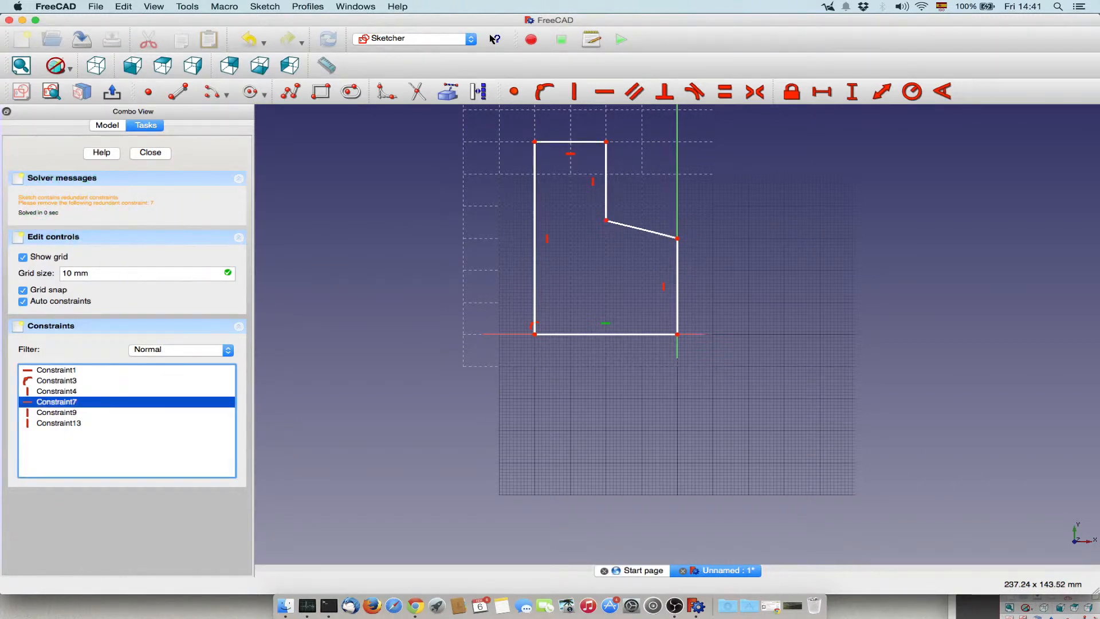
key(Delete)
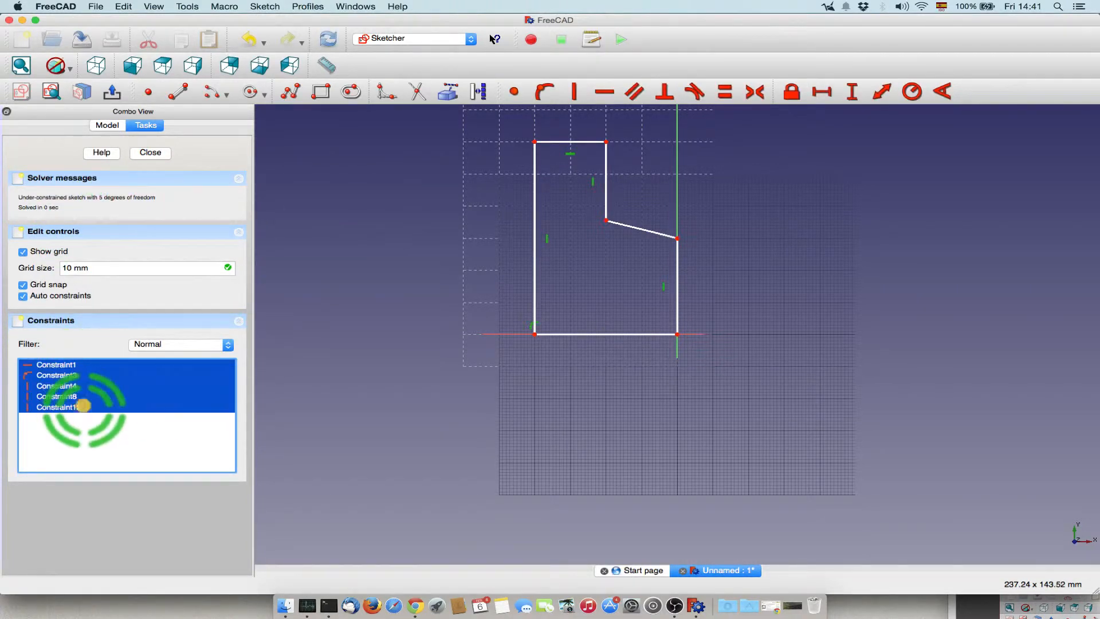
Delete all the selected horizontal and vertical constraints from the sketch
right_click(81, 407)
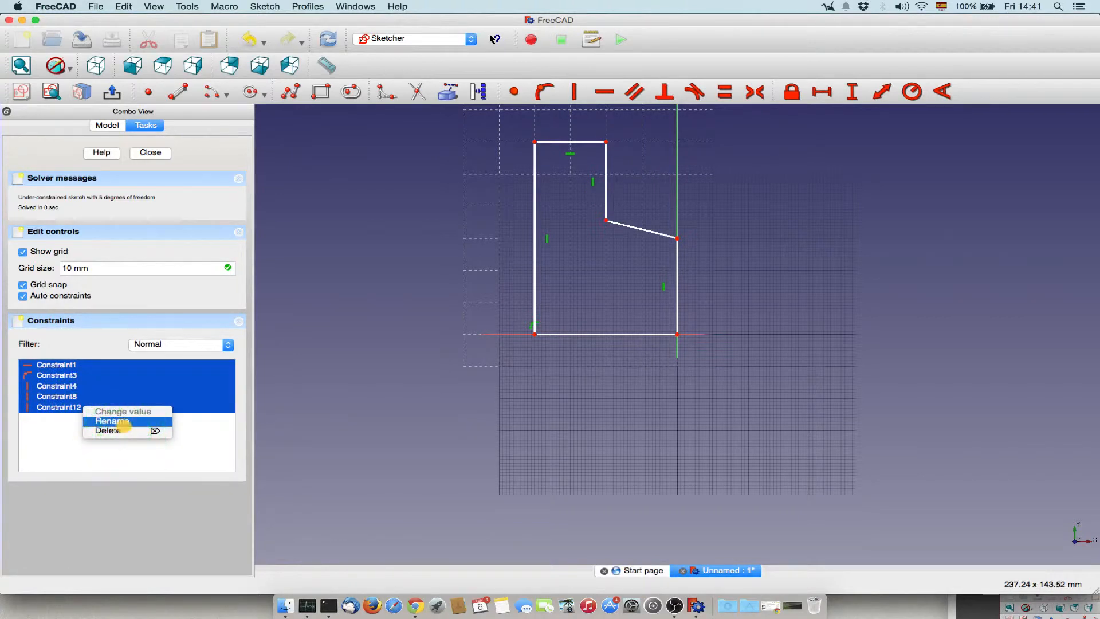
click(109, 430)
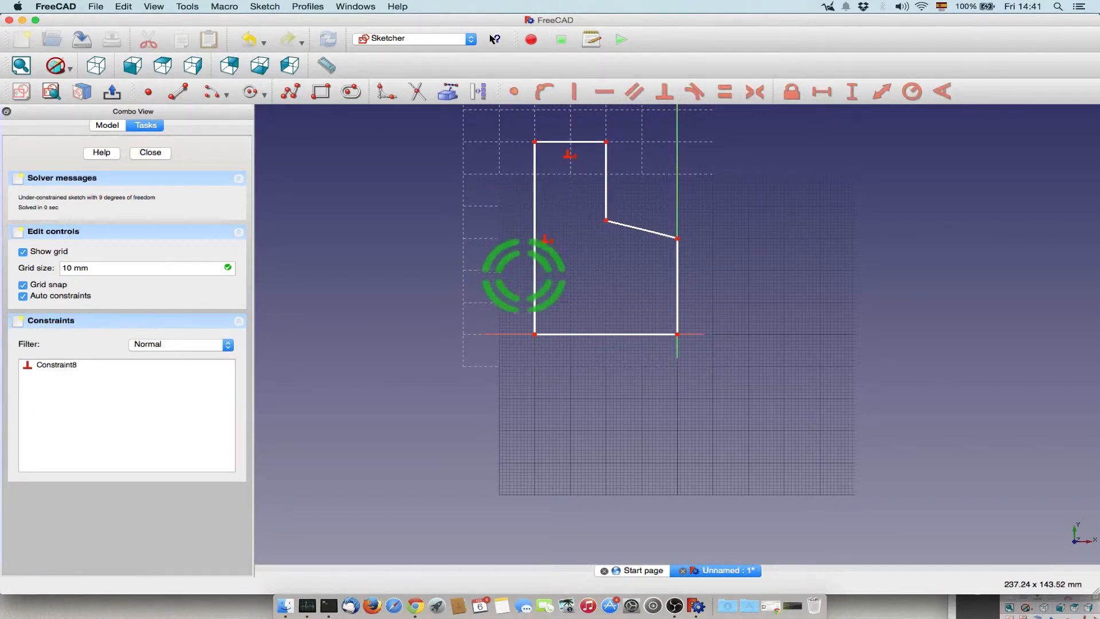
mouse_move(565, 333)
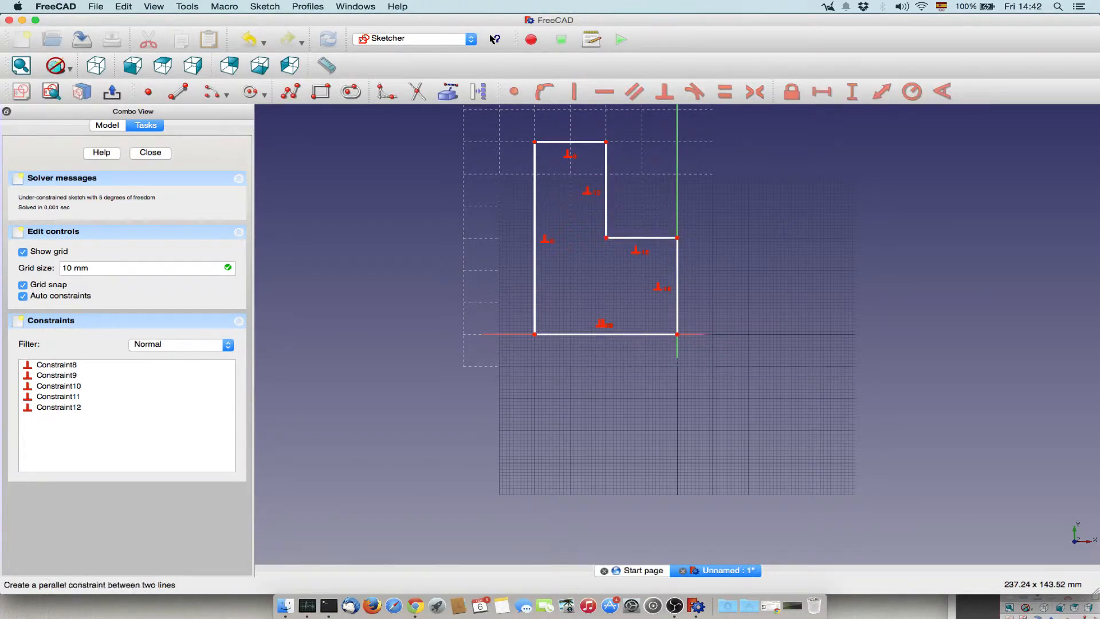
mouse_move(606, 190)
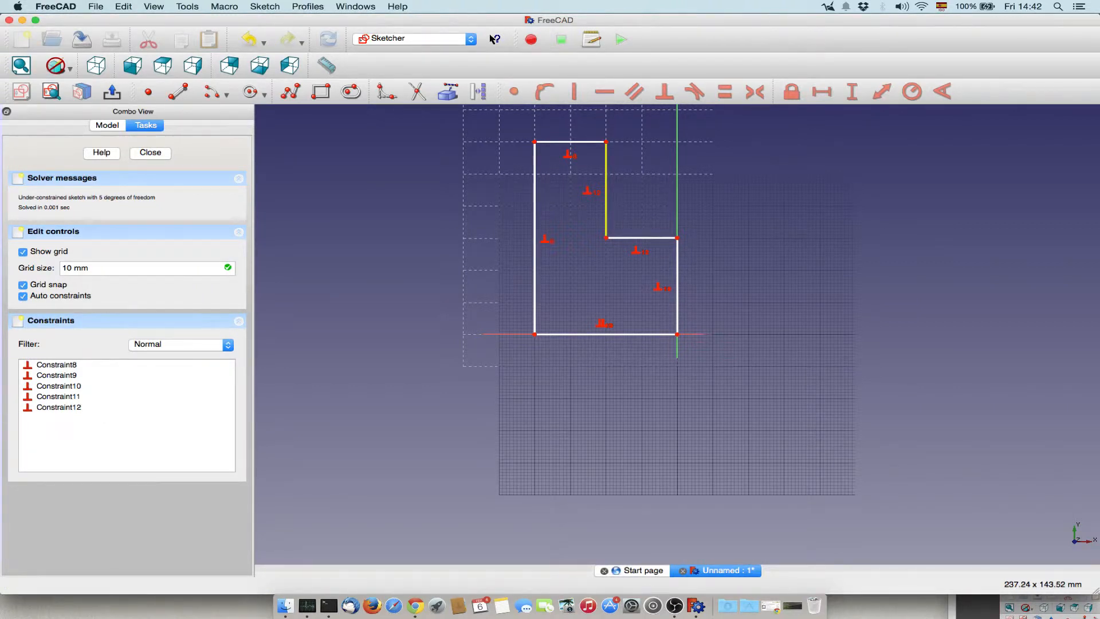
mouse_move(561, 154)
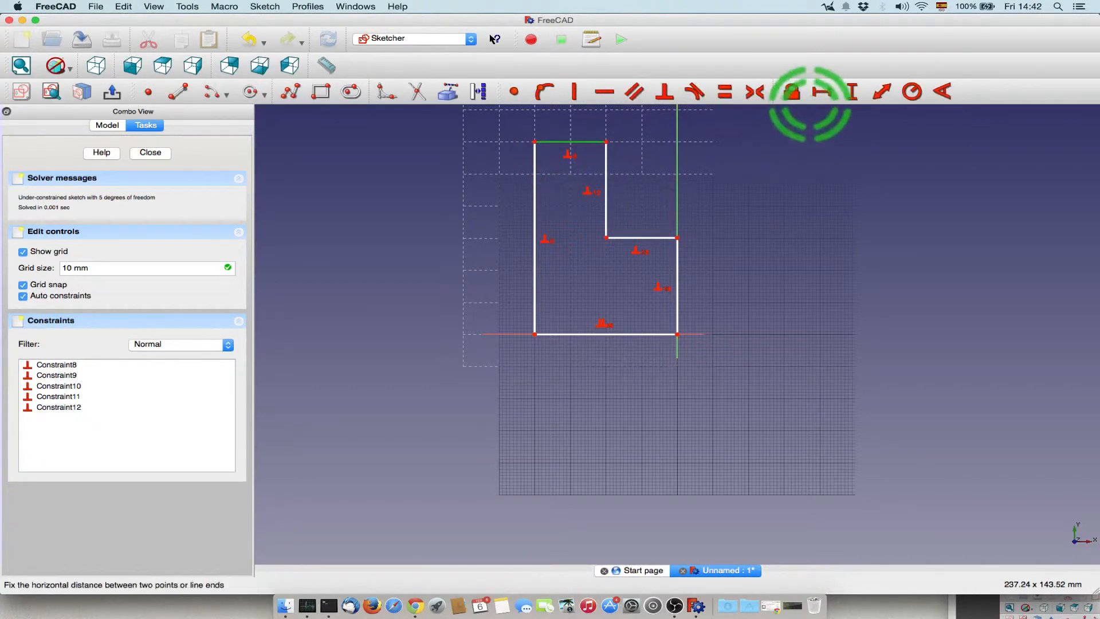
Try a 20 mm horizontal length constraint on the top edge
click(821, 92)
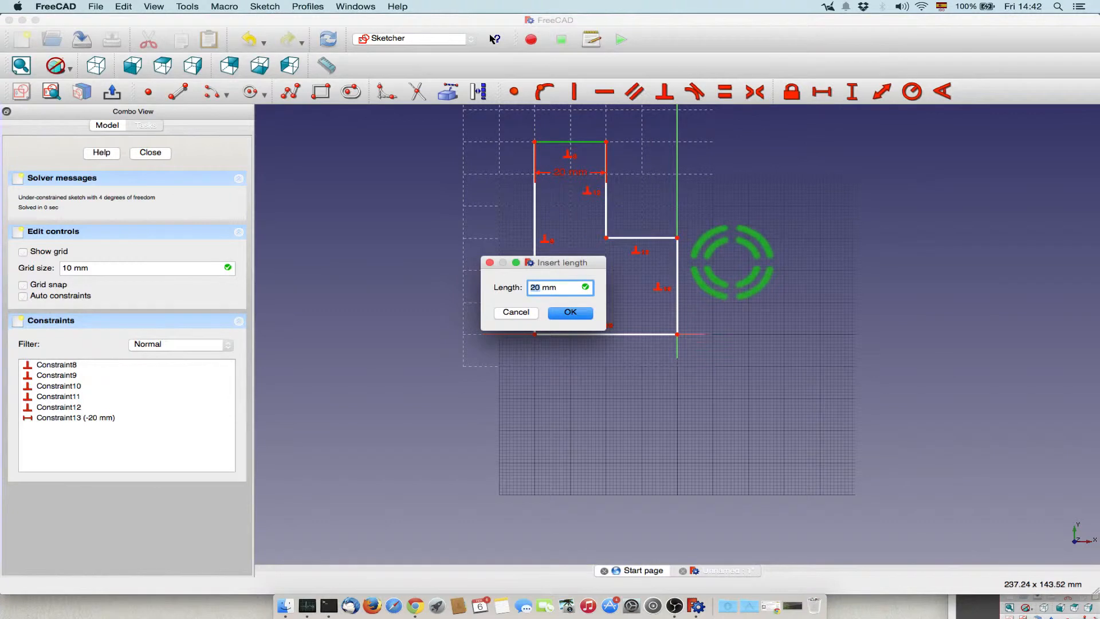
click(570, 312)
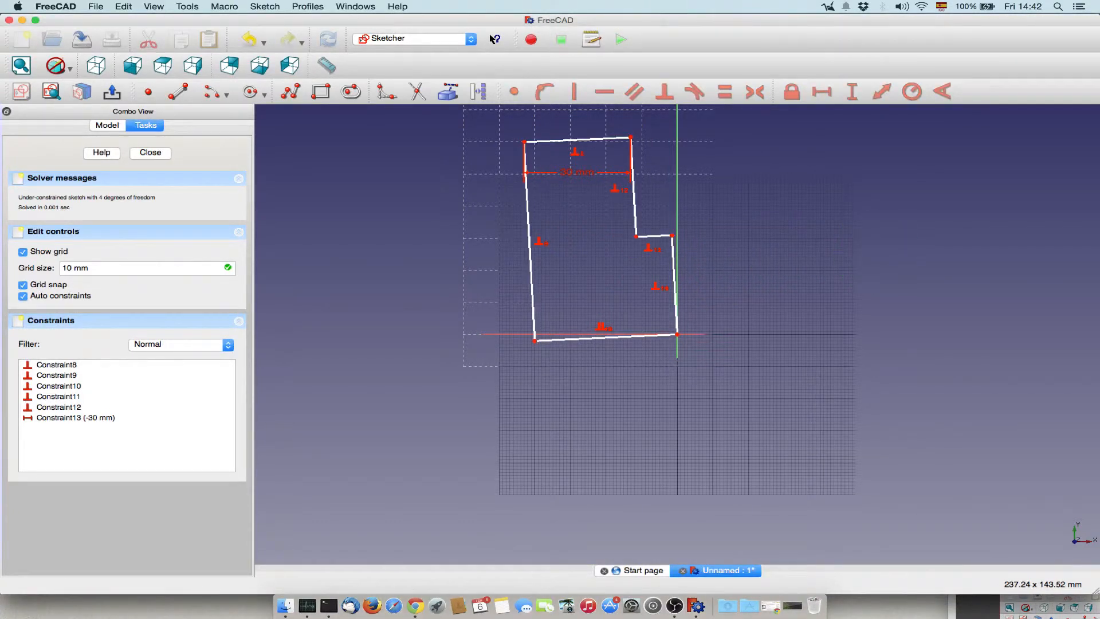
right_click(75, 418)
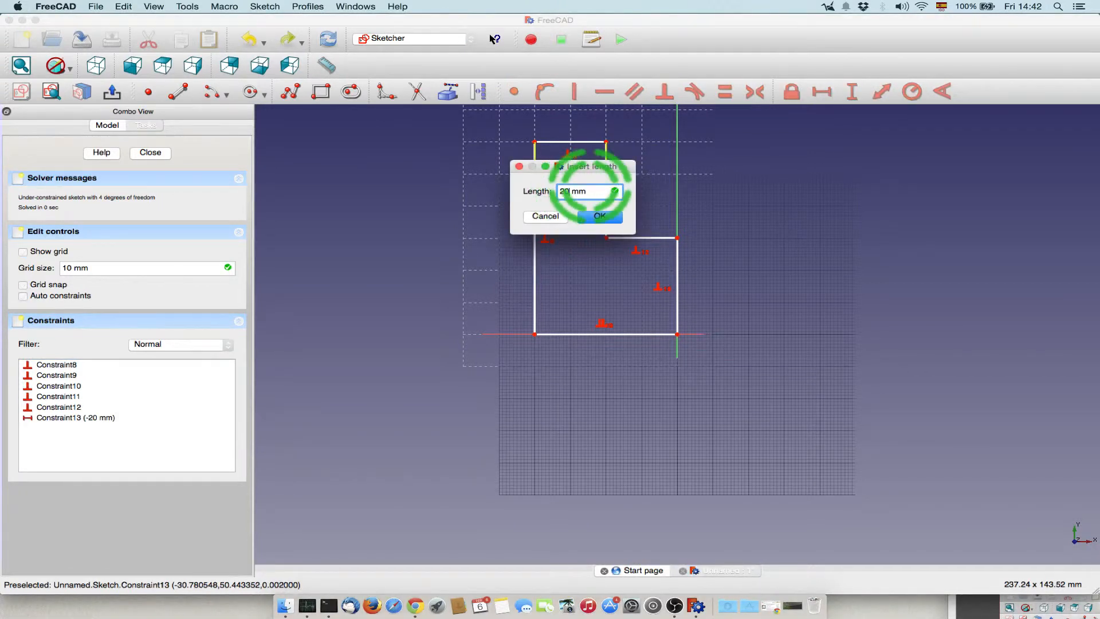
click(598, 216)
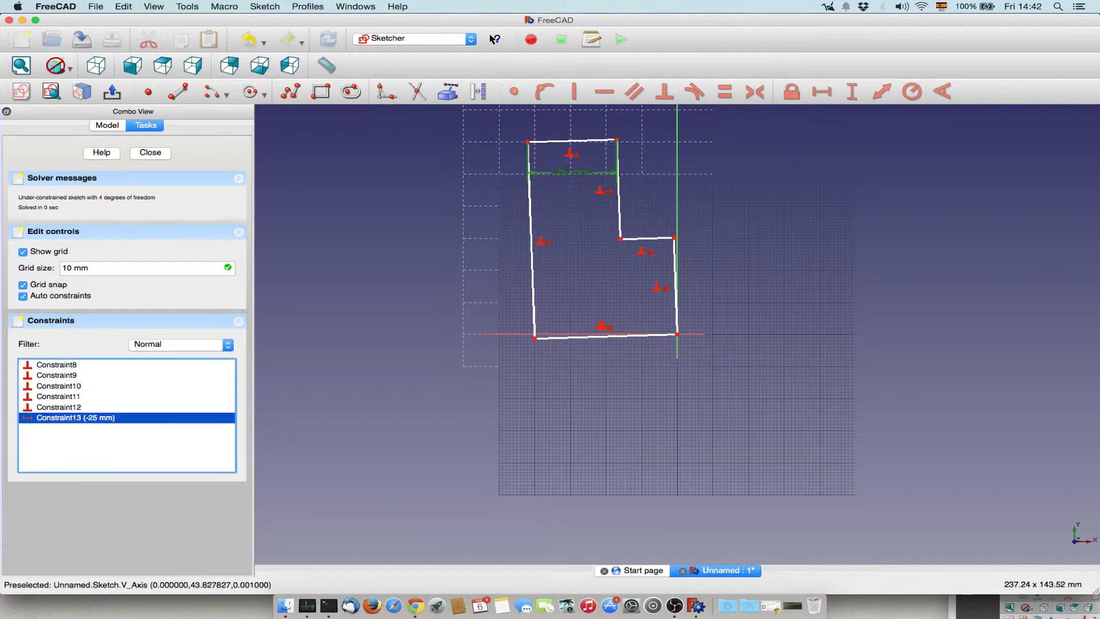
key(Delete)
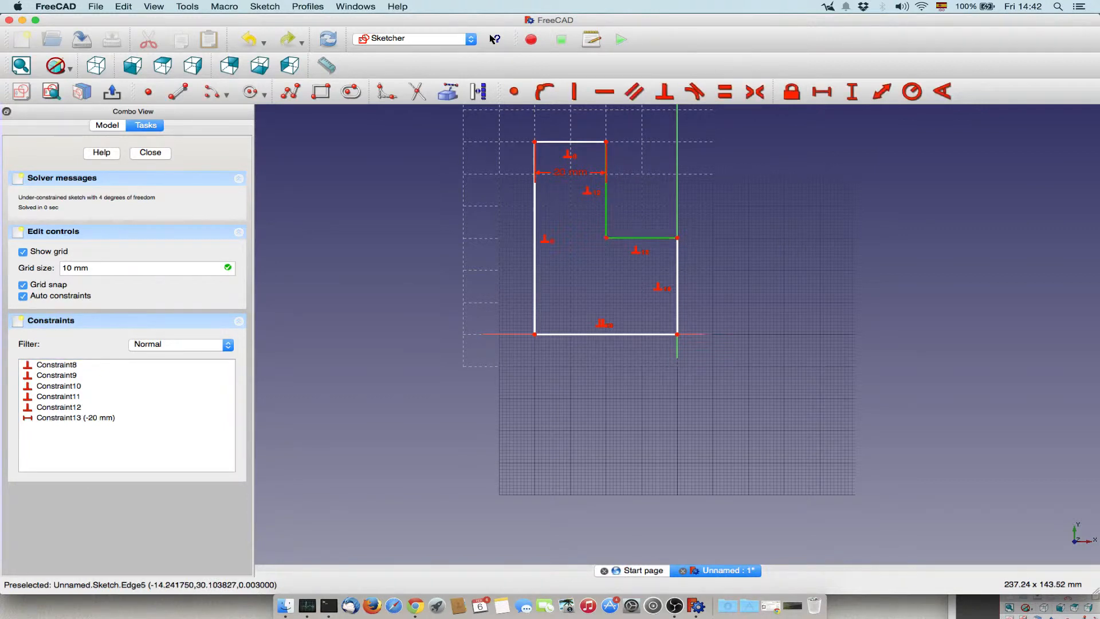
Delete the top-edge dimension and constrain the left side to 65 mm
click(663, 91)
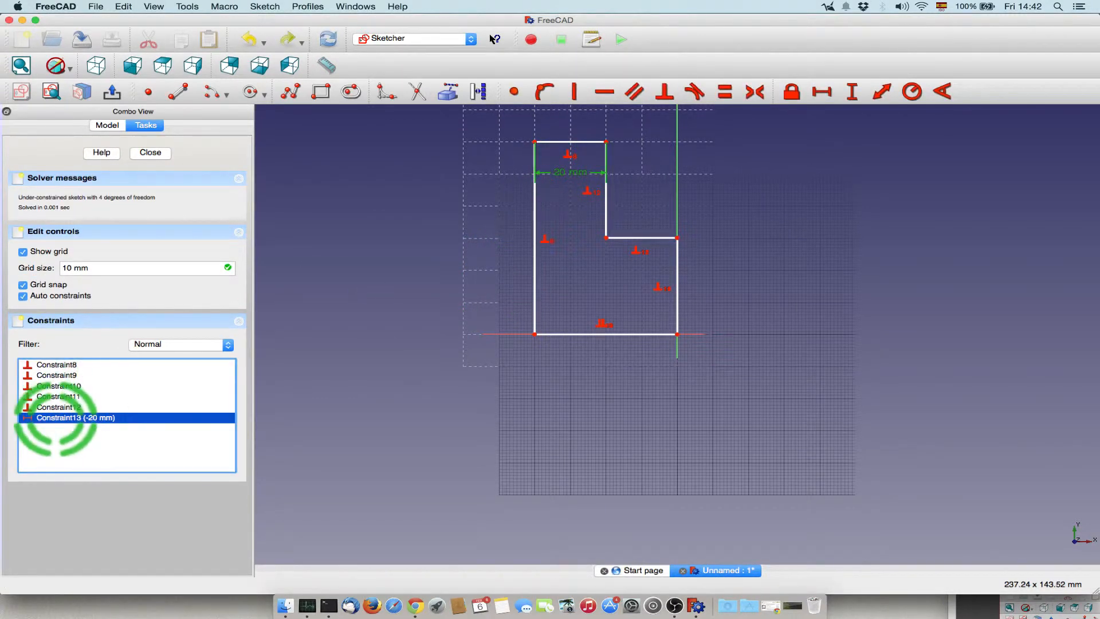
key(Delete)
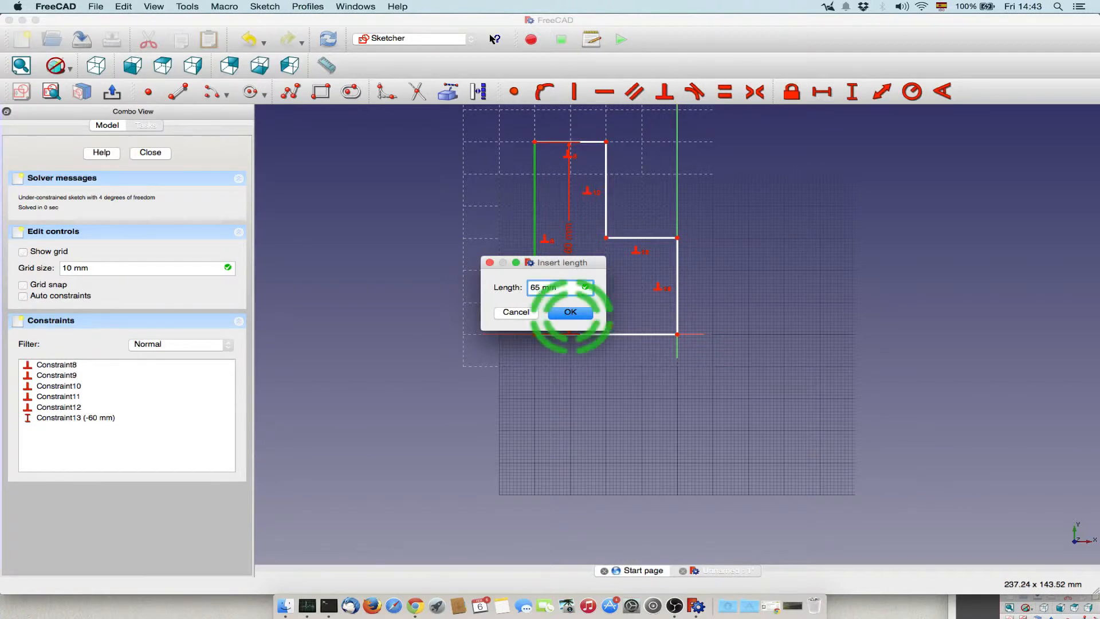
click(569, 312)
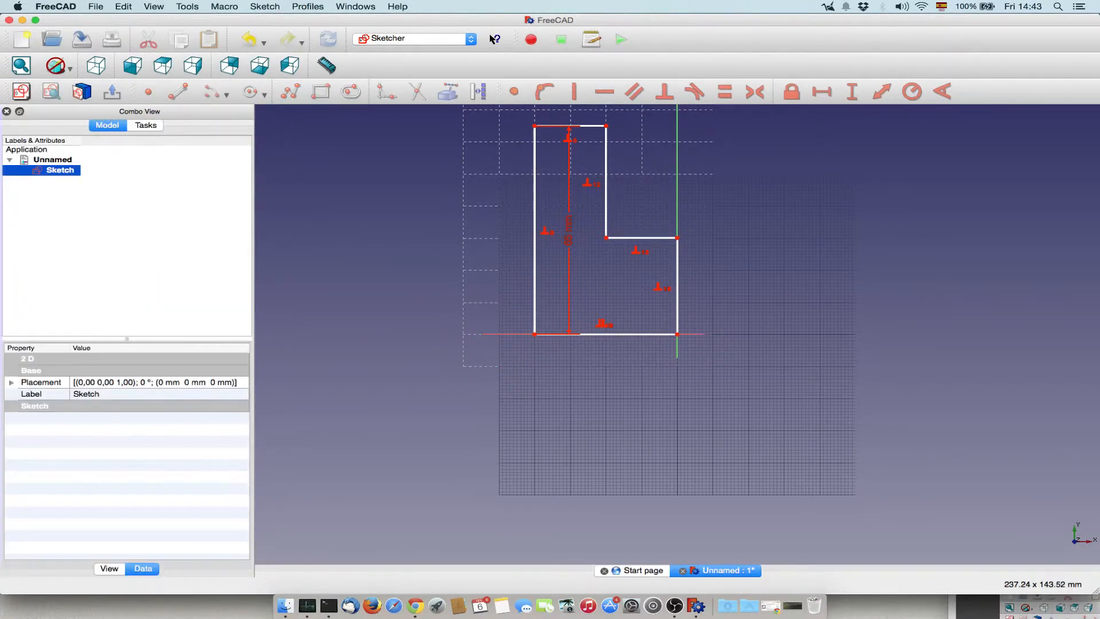
Rename the sketch to entity01 from the tree's context menu and view its Data properties
right_click(59, 170)
text(entitiy01)
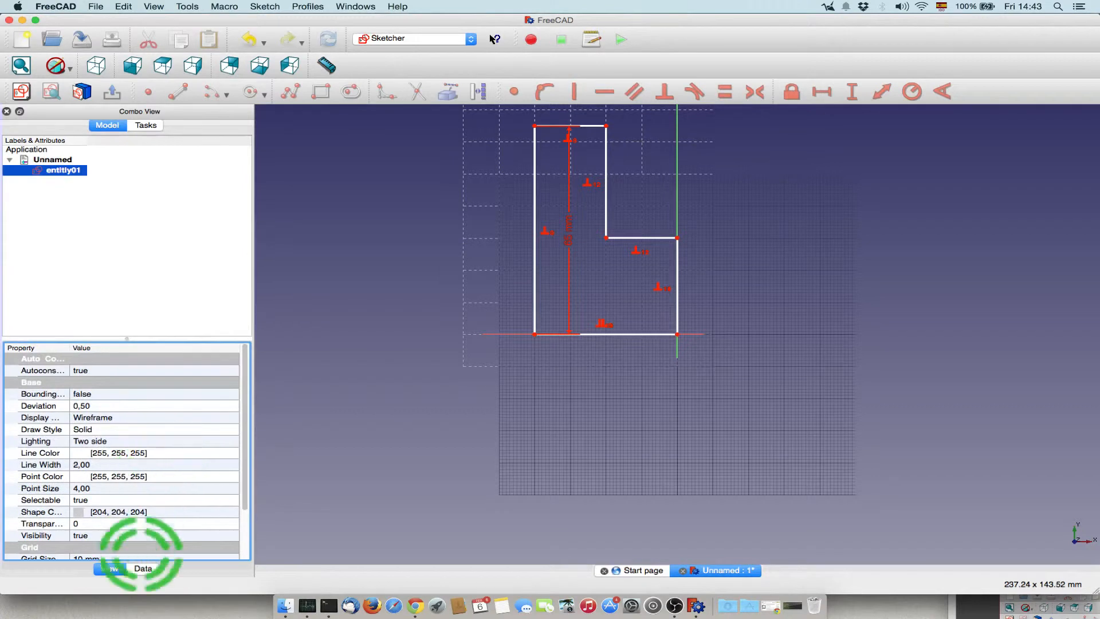
click(143, 568)
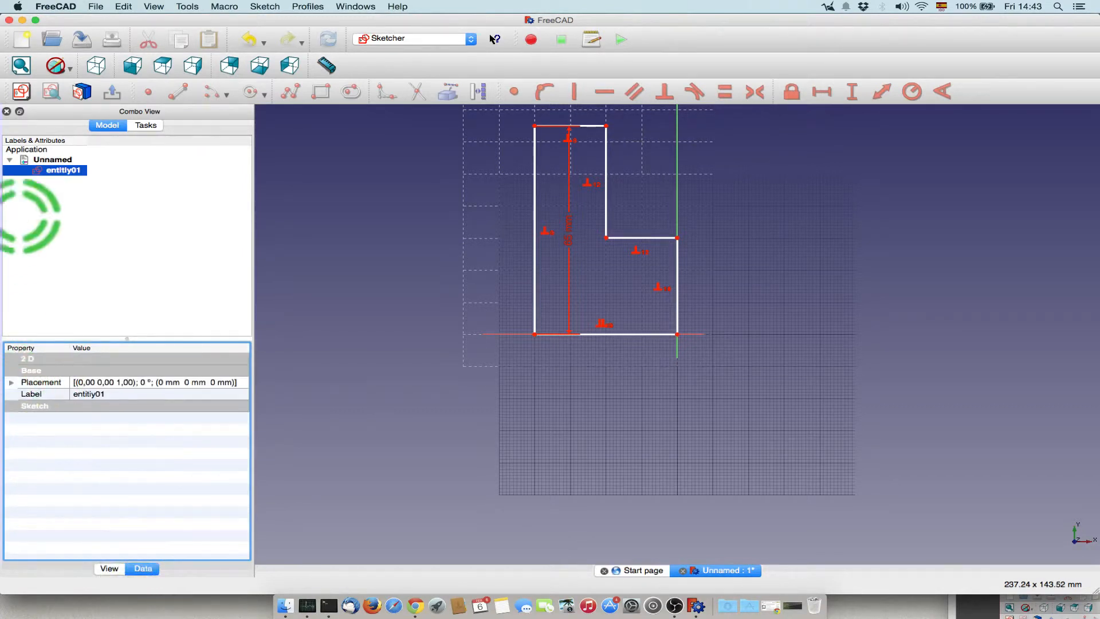
right_click(62, 169)
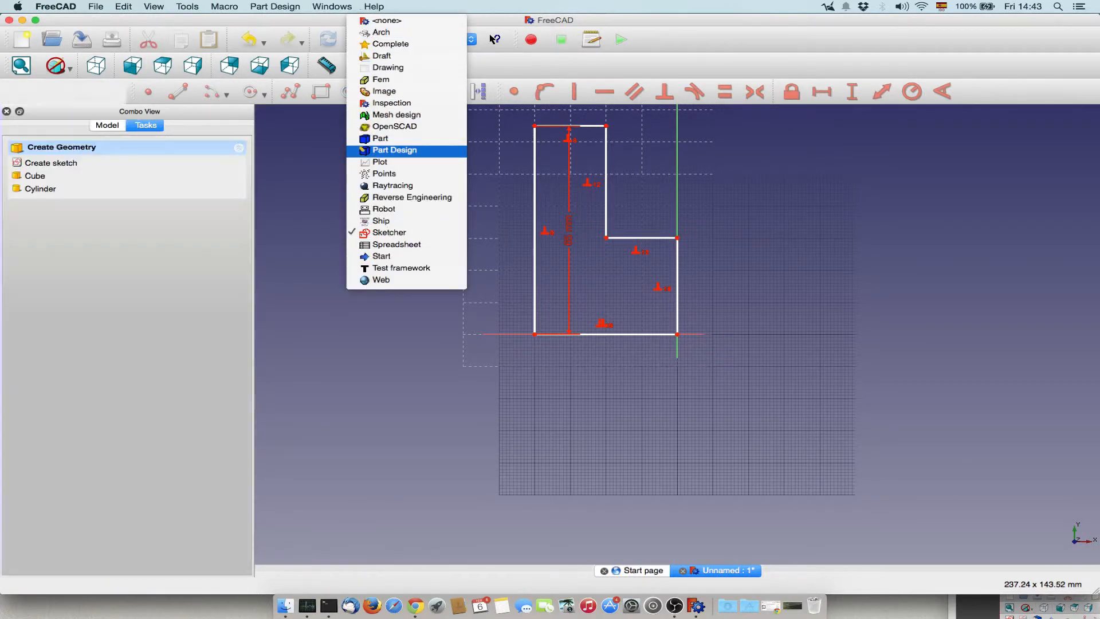
Switch to Part Design and save the document as Untitled01 in Downloads
click(394, 150)
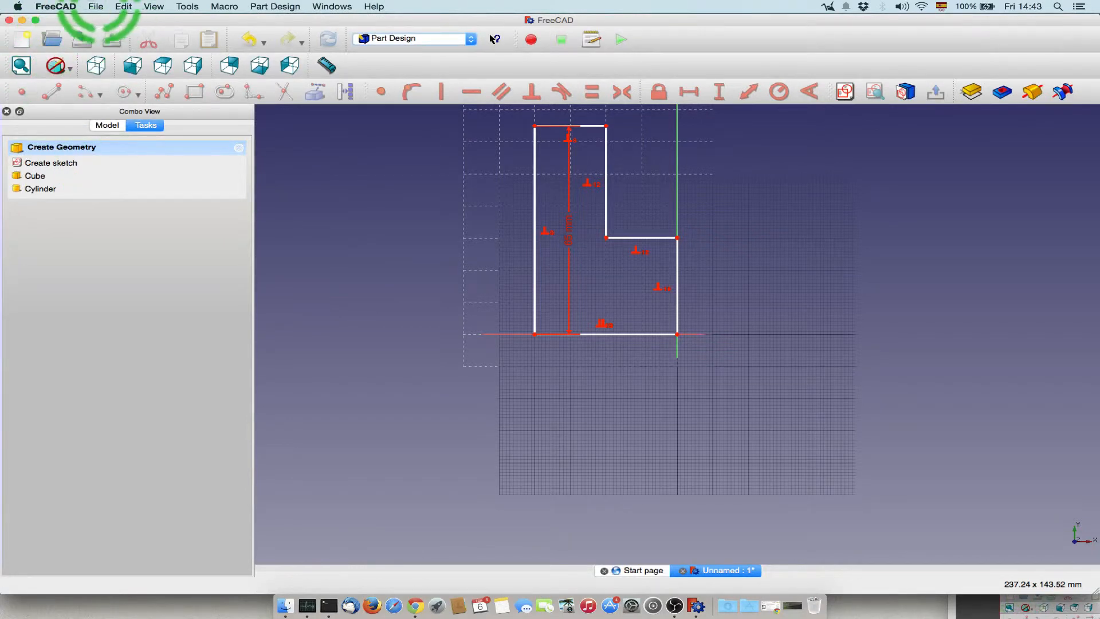
click(96, 7)
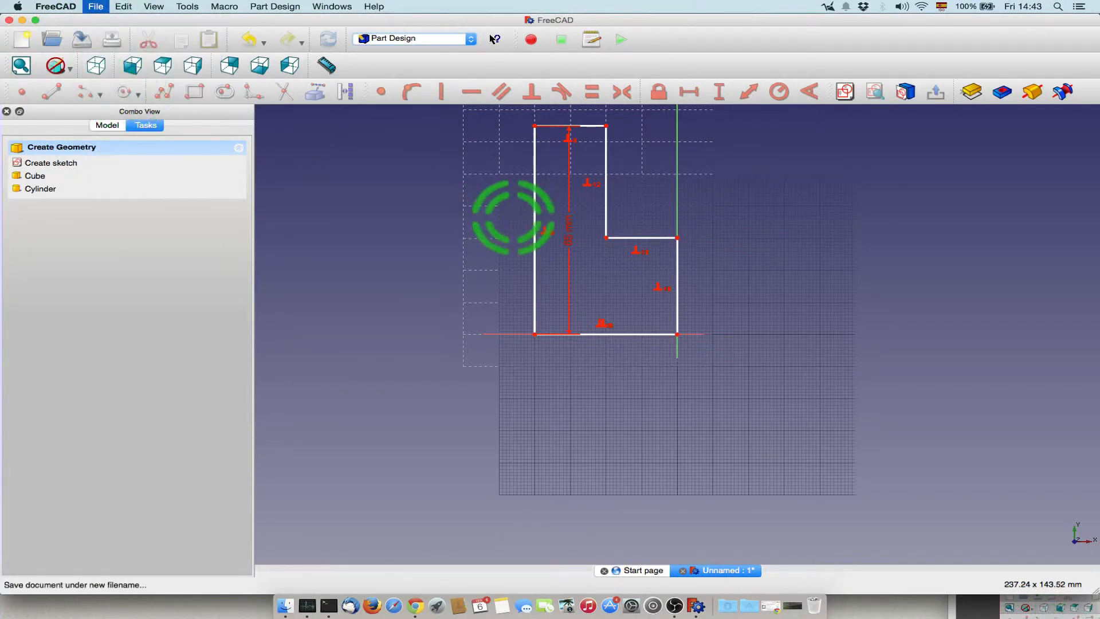
click(96, 6)
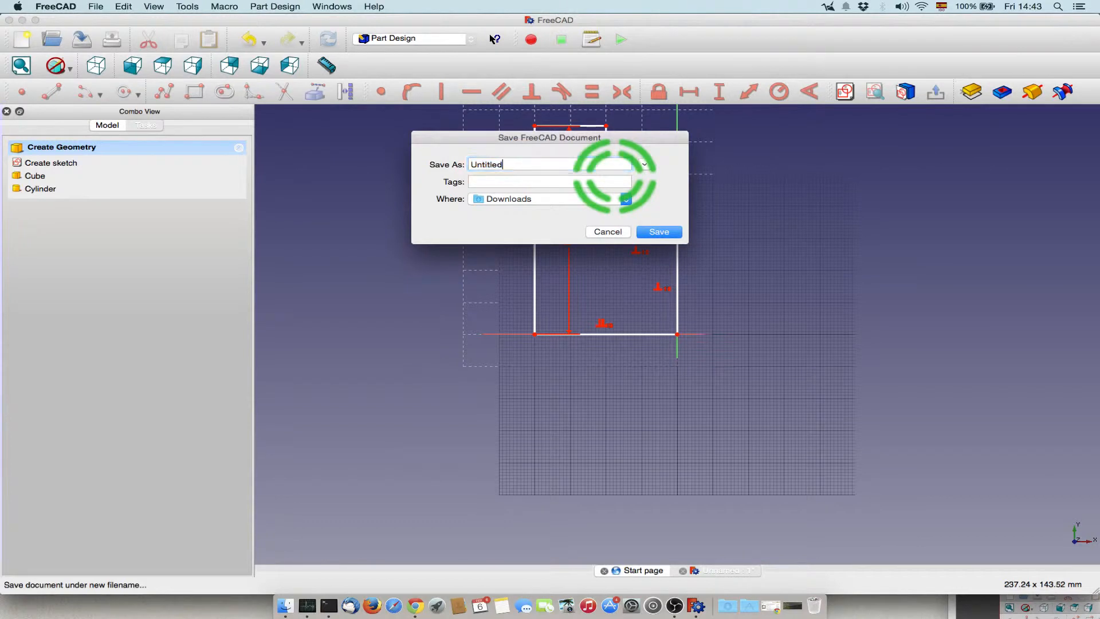
click(657, 231)
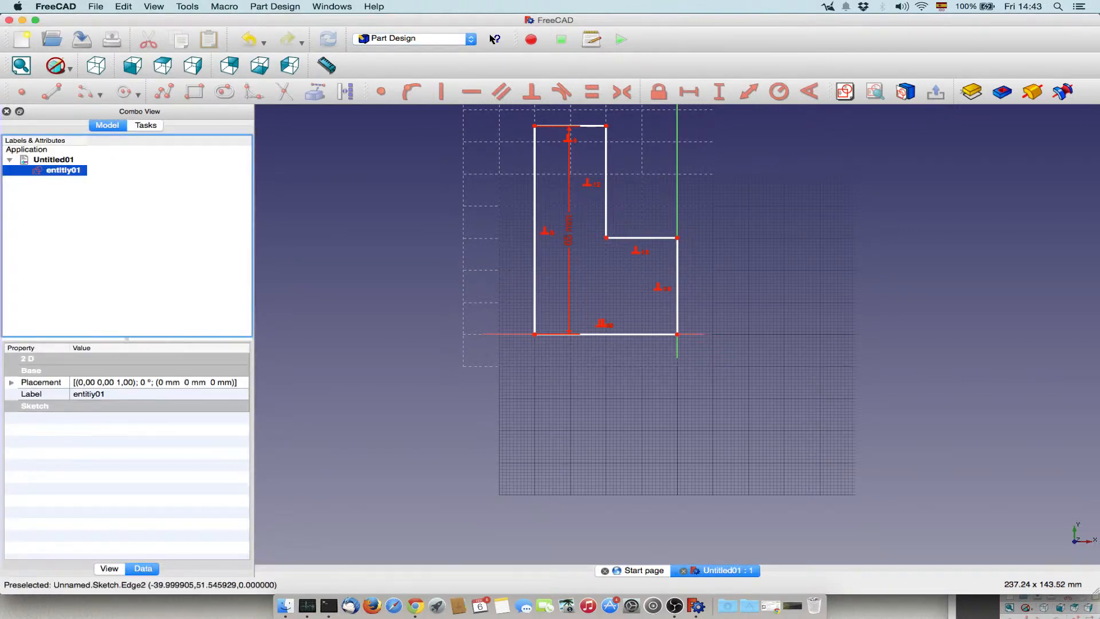
Select entity01 in the model tree to offer Pad, Pocket, Revolution and Groove
click(145, 125)
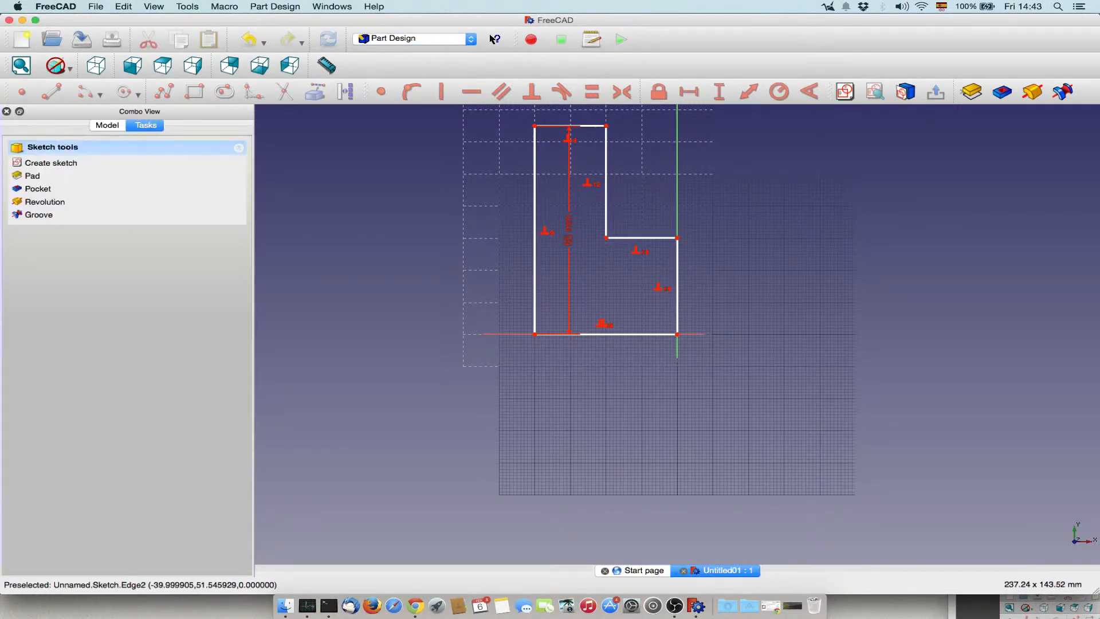
mouse_move(45, 202)
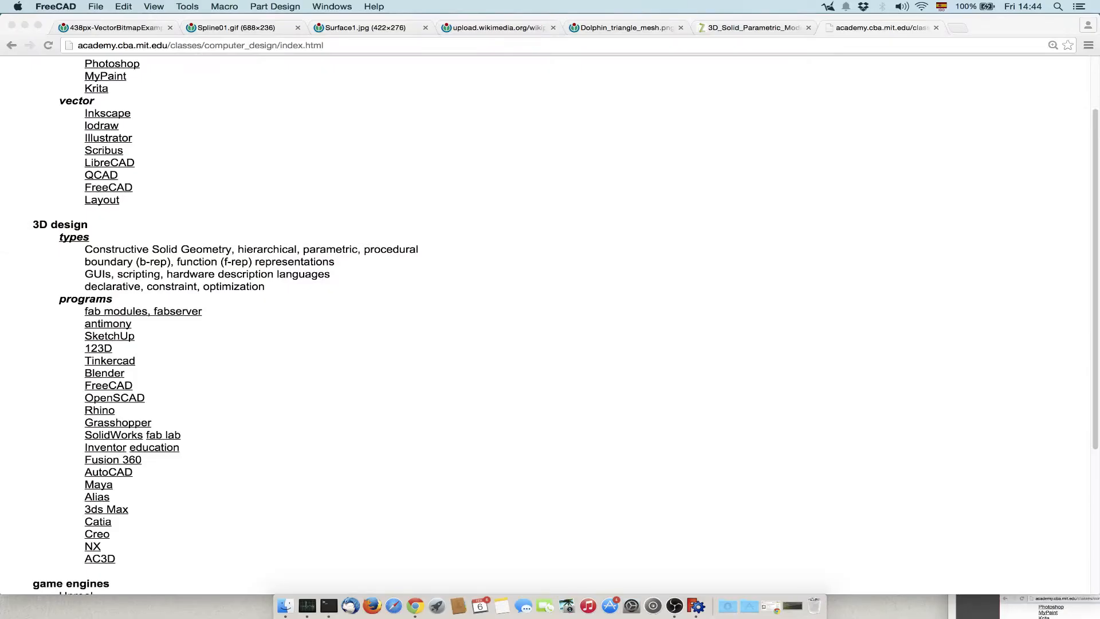
Glance at the Chrome course page listing vector and 3D design programs
click(710, 605)
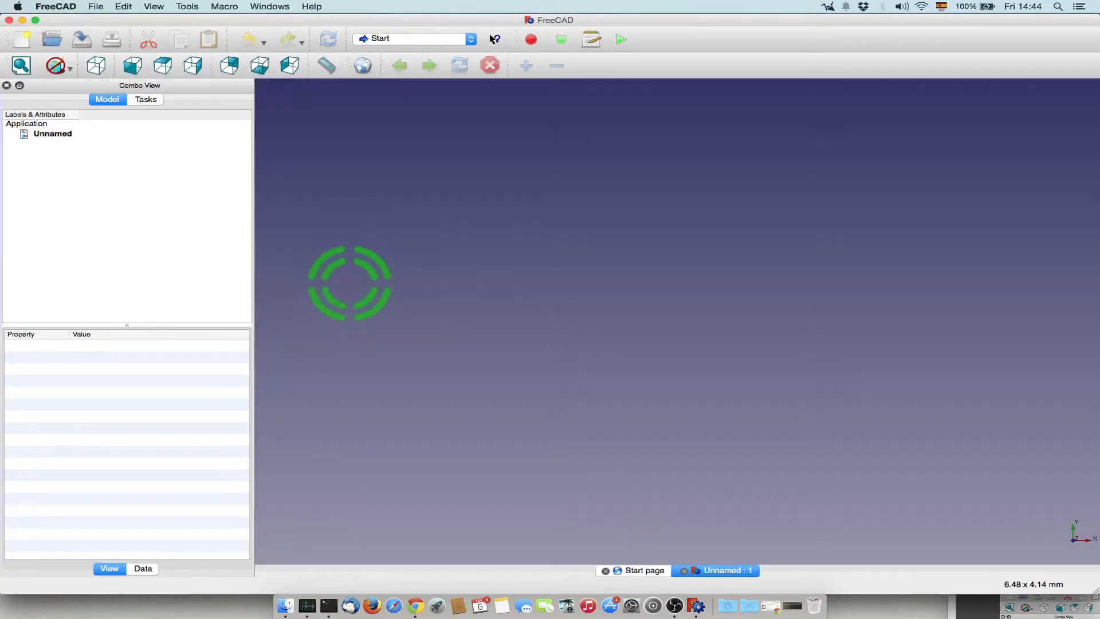
Return to the Untitled01 pad document and select the plate's top face
click(95, 6)
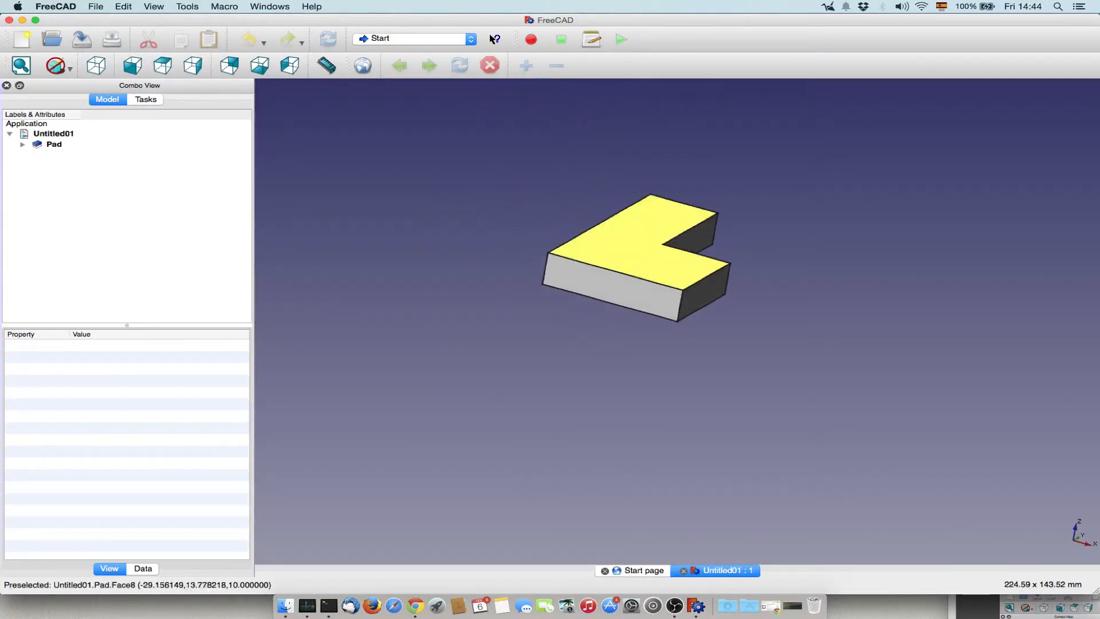
click(54, 143)
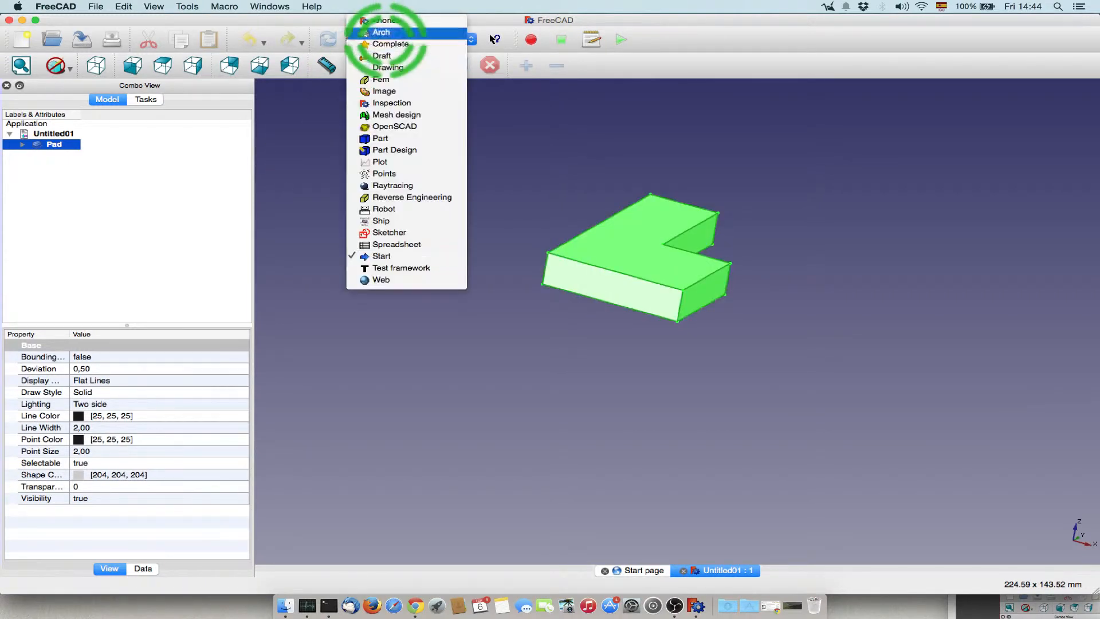
Fillet all edges of the pad in the Part workbench, then edit the fillet to 2 mm radius
click(381, 139)
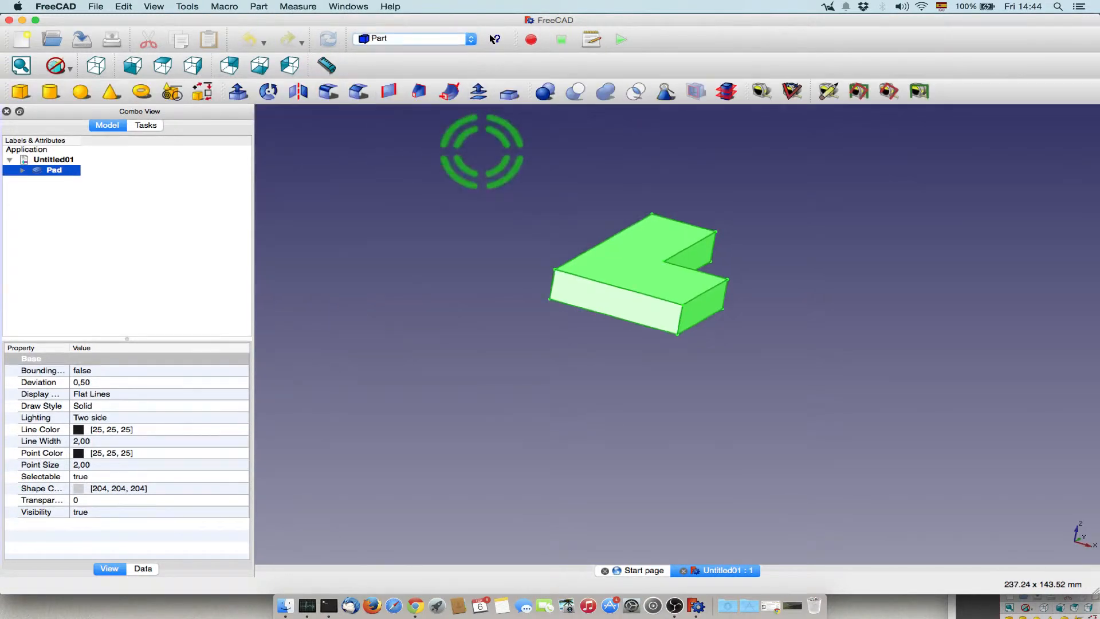
mouse_move(327, 92)
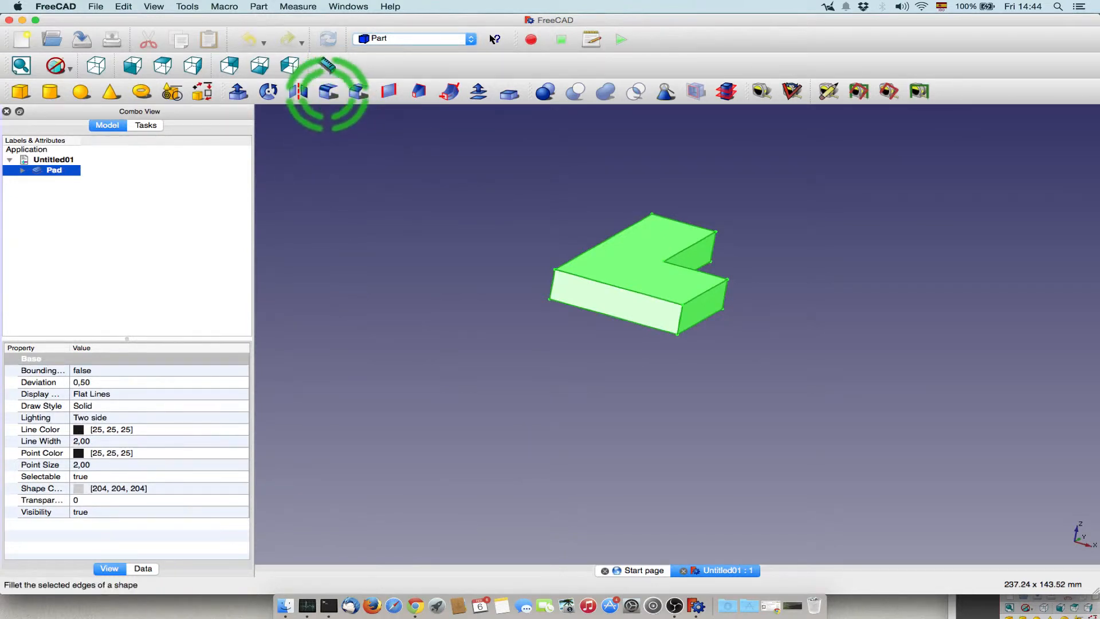
click(326, 92)
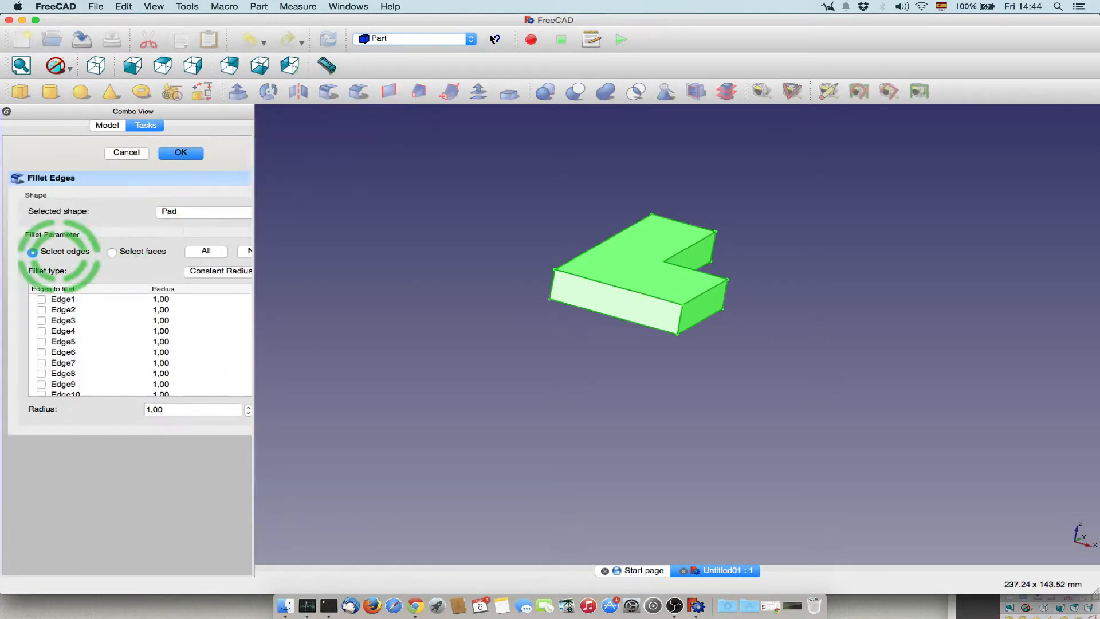
click(206, 251)
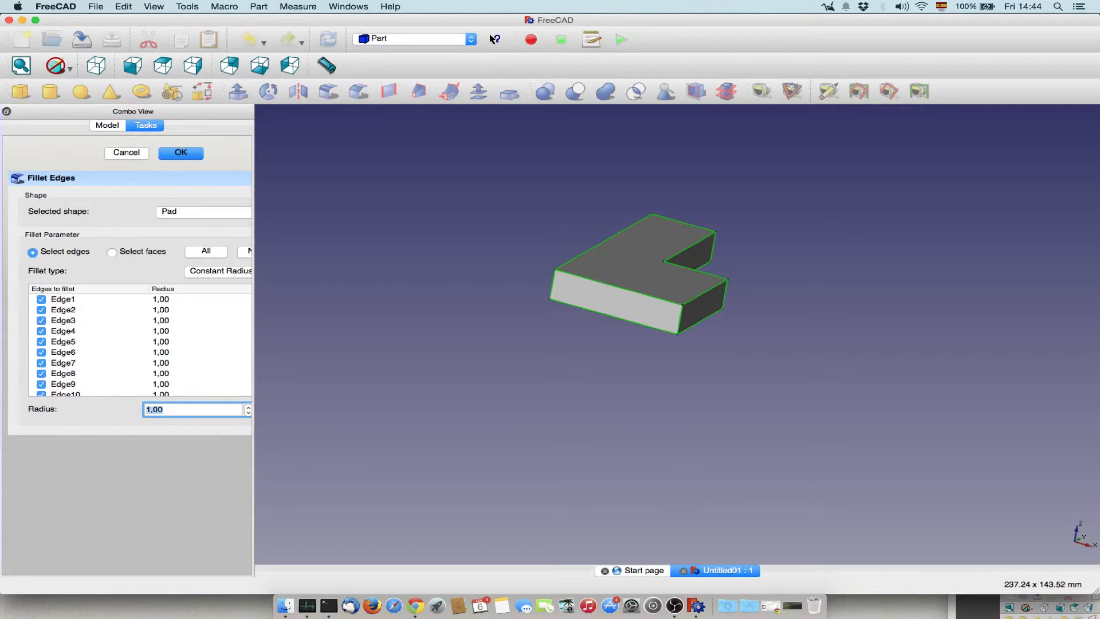
click(180, 153)
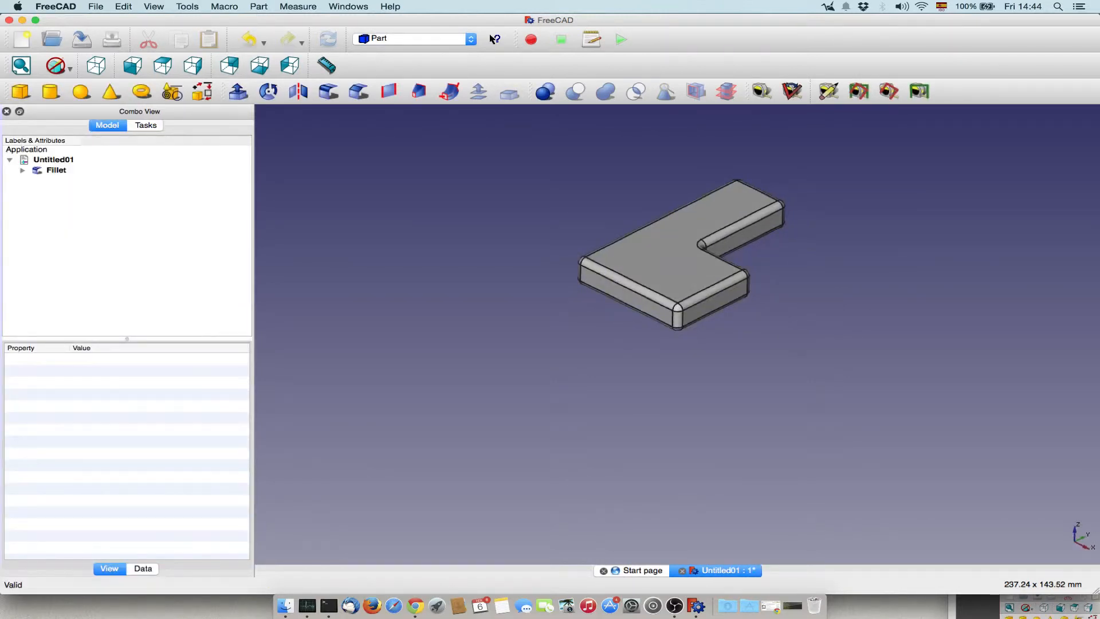
right_click(56, 169)
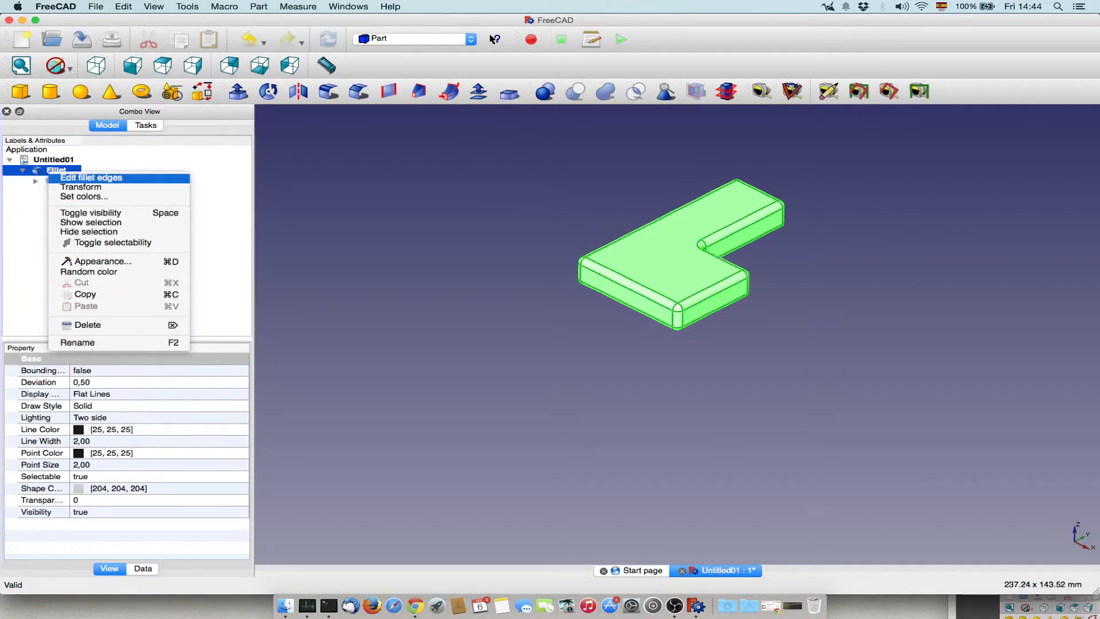
click(91, 178)
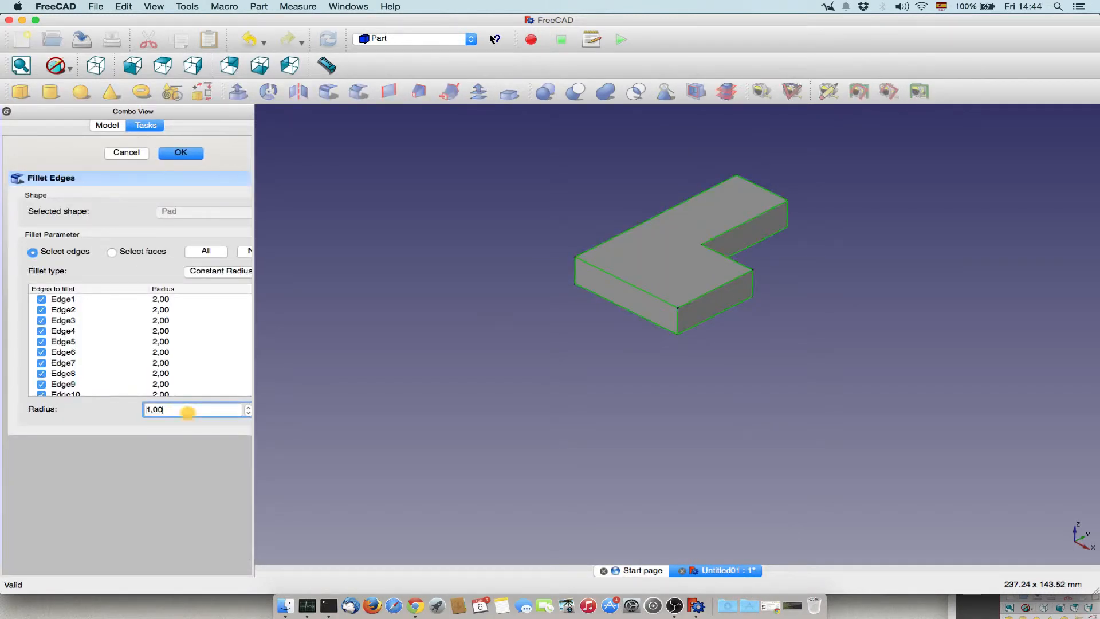
click(181, 153)
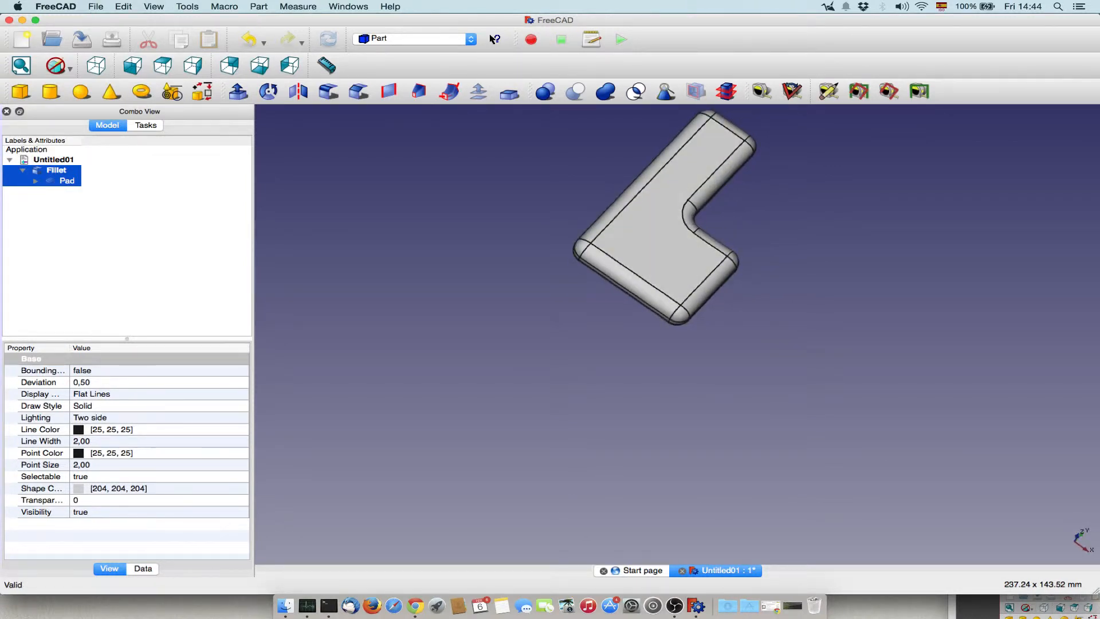
Edit entity01 in Sketcher and change the 65 mm side constraint to 55 mm
right_click(87, 191)
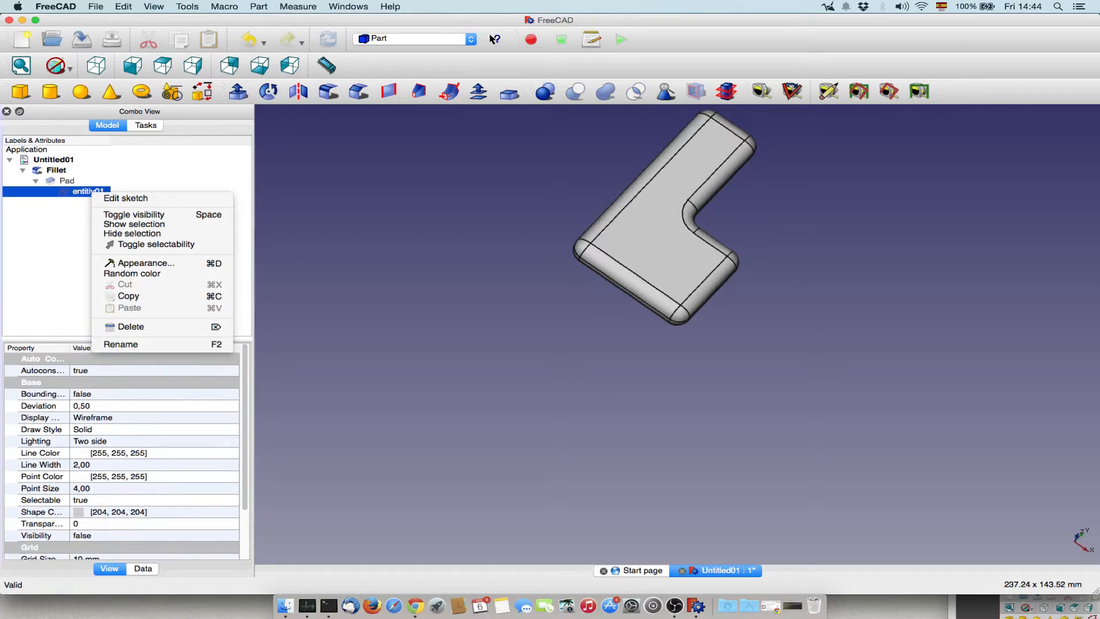
click(125, 198)
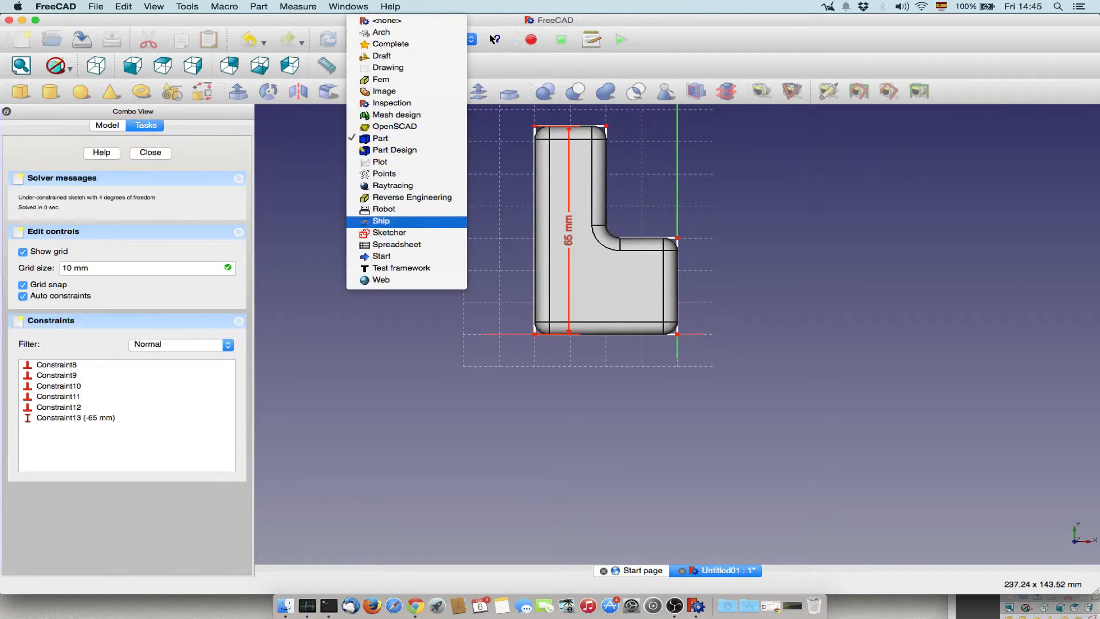
click(390, 232)
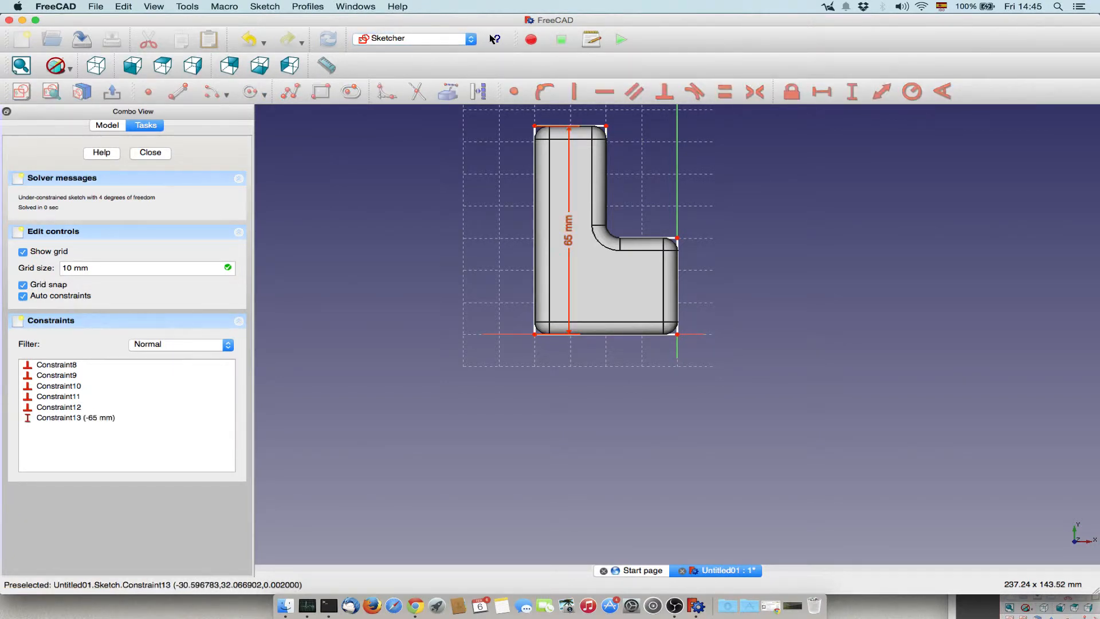
right_click(75, 418)
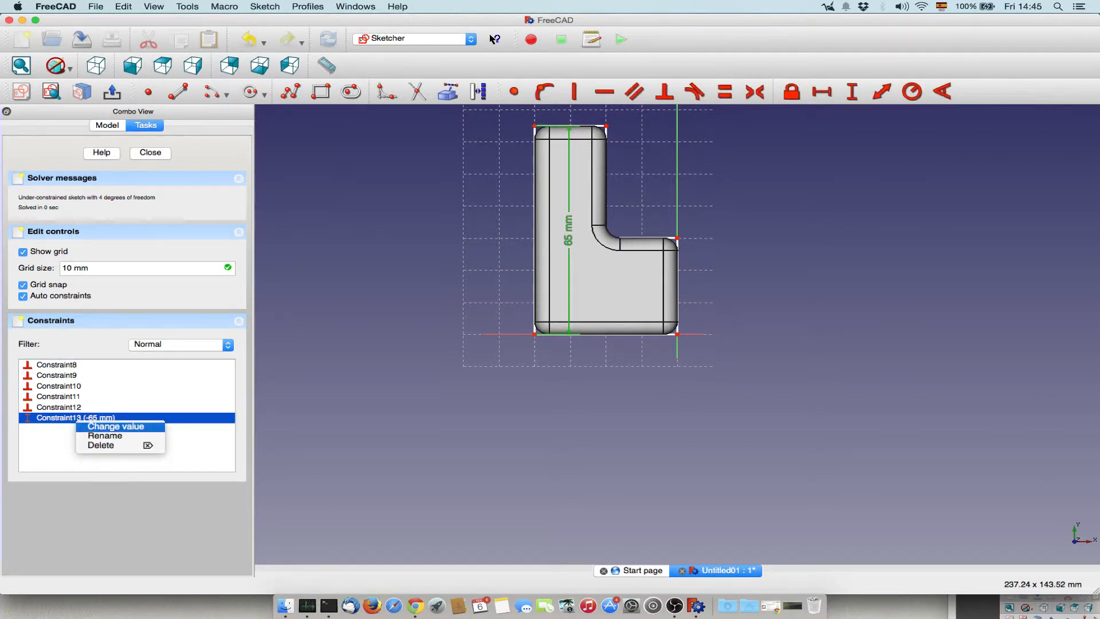
click(116, 426)
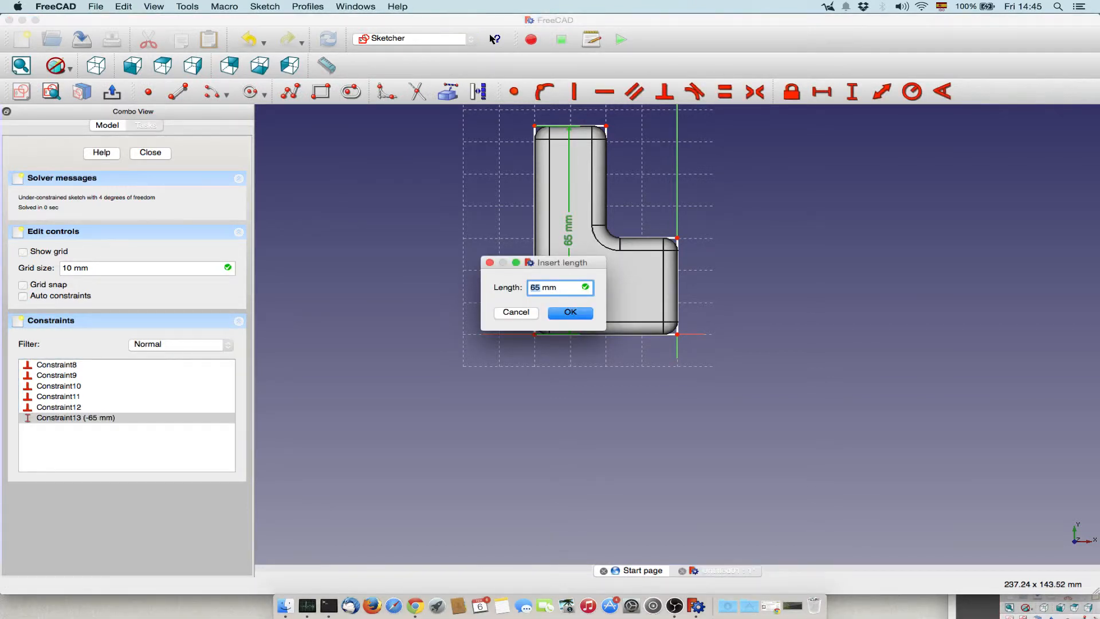
click(570, 312)
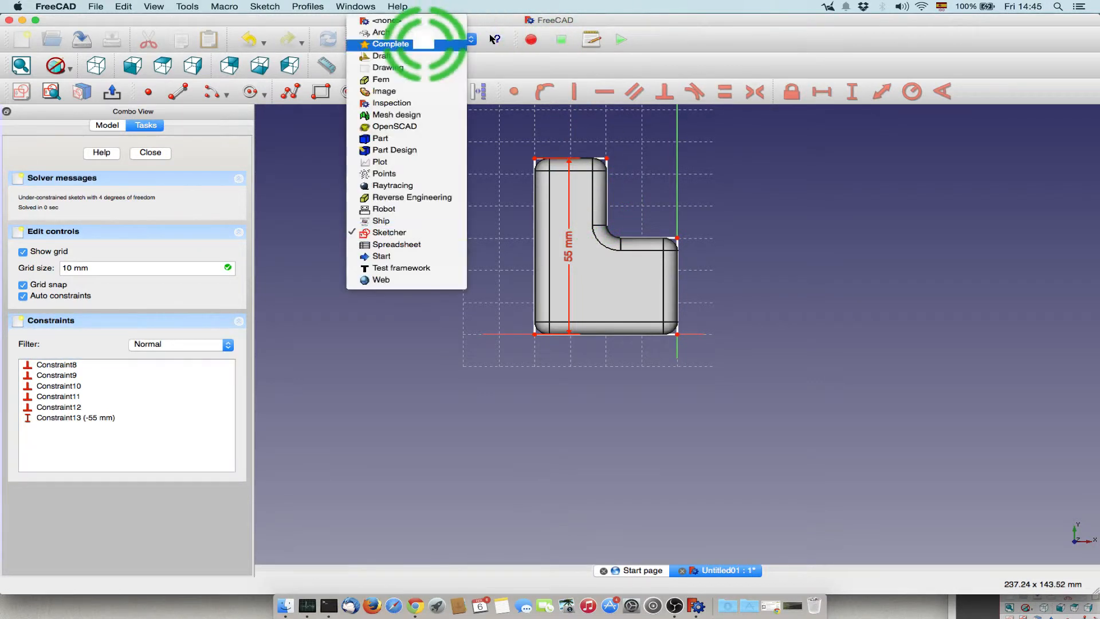
mouse_move(381, 138)
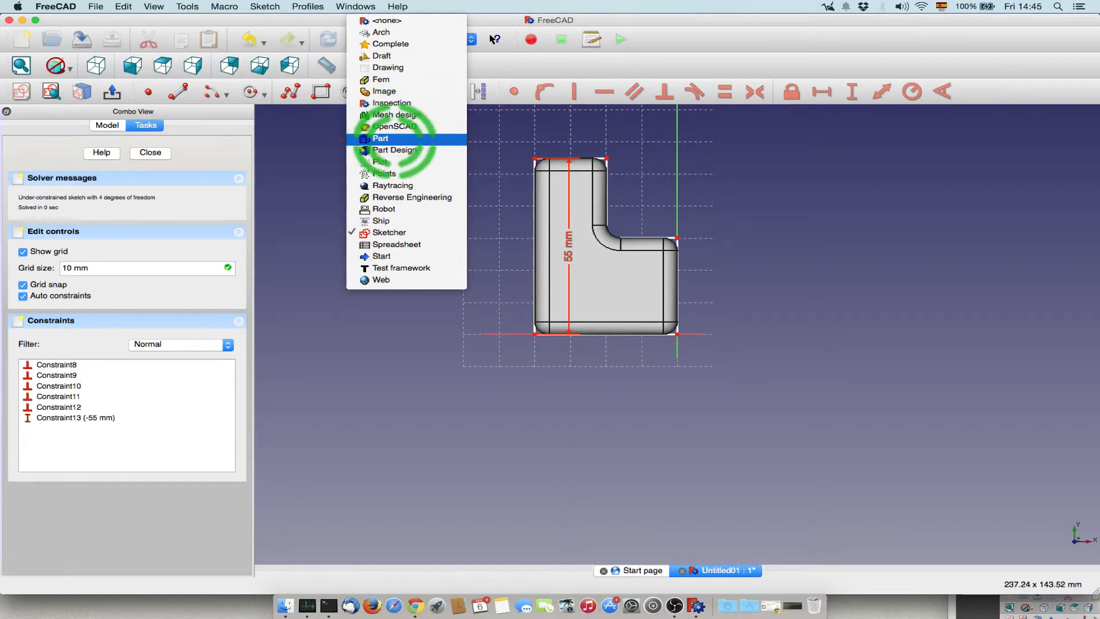
Add a Part Cylinder primitive to the plate model, select it, and start a new document
click(381, 138)
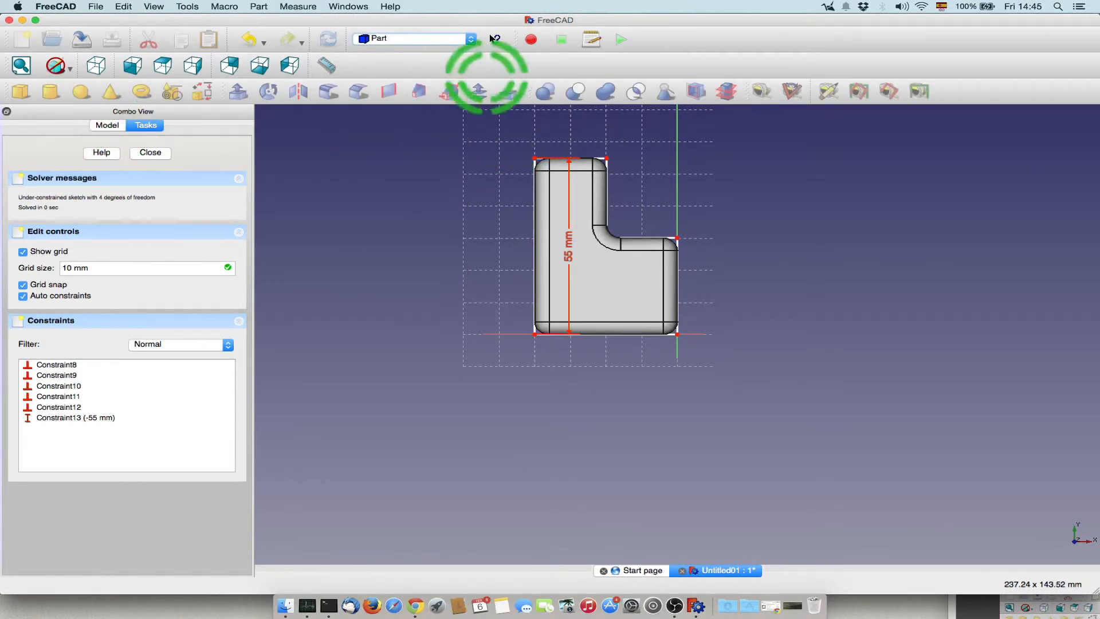
click(150, 153)
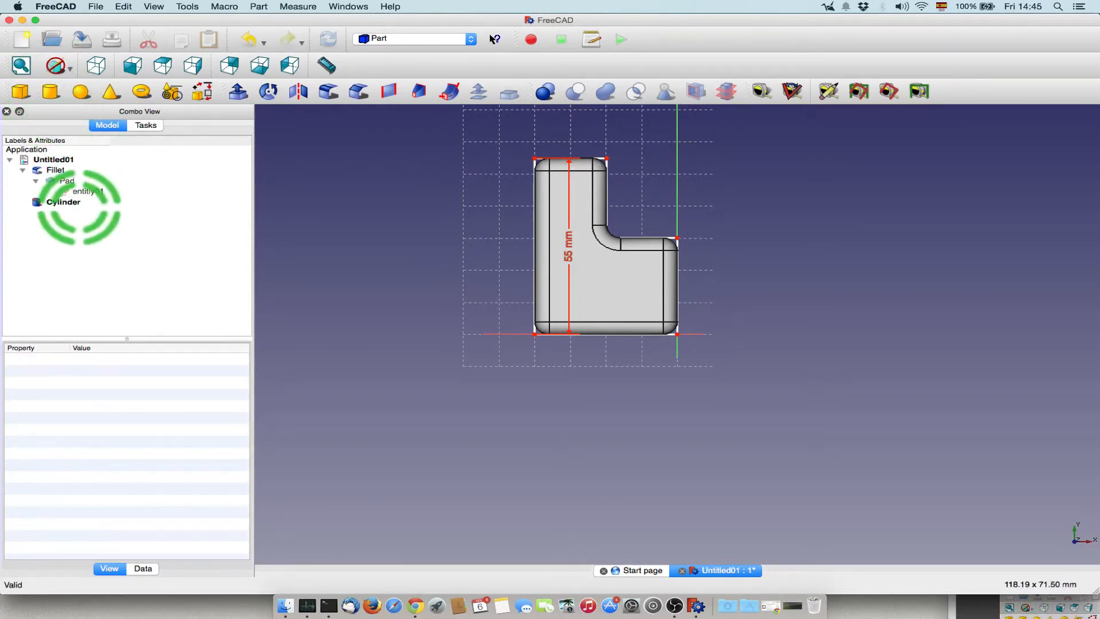
click(63, 202)
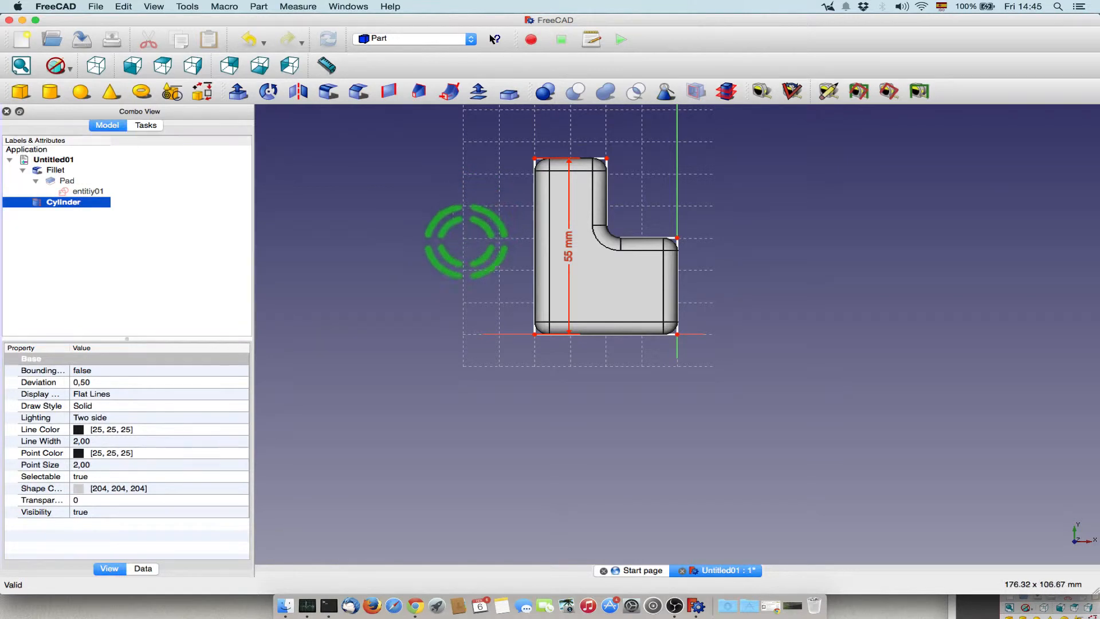
click(81, 39)
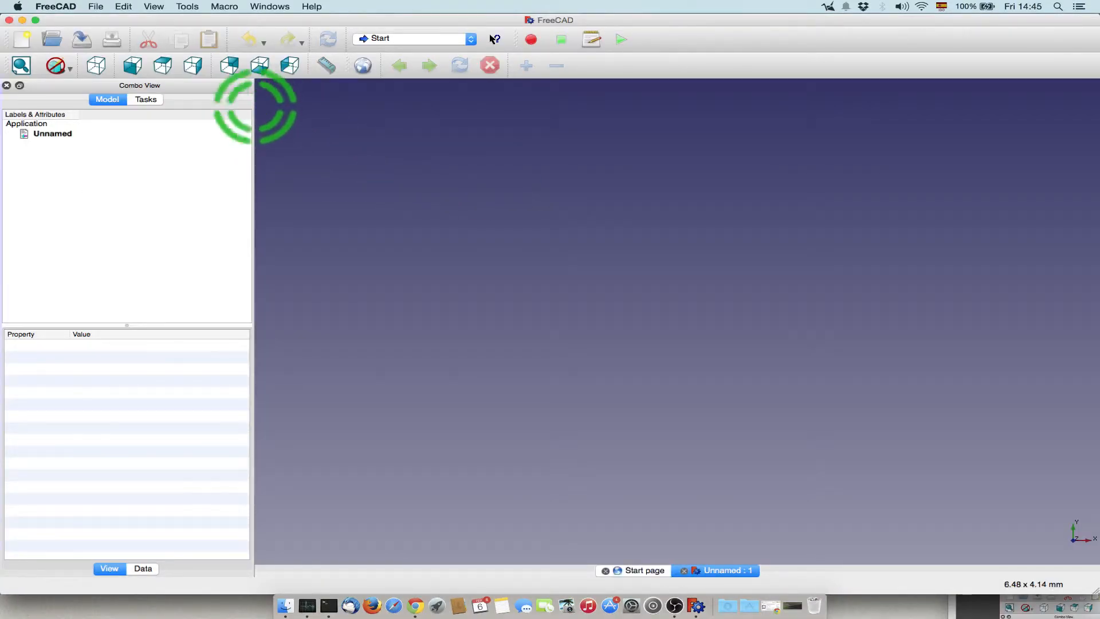
Return to the Untitled01 document showing the plate with its corner cylinder
click(96, 6)
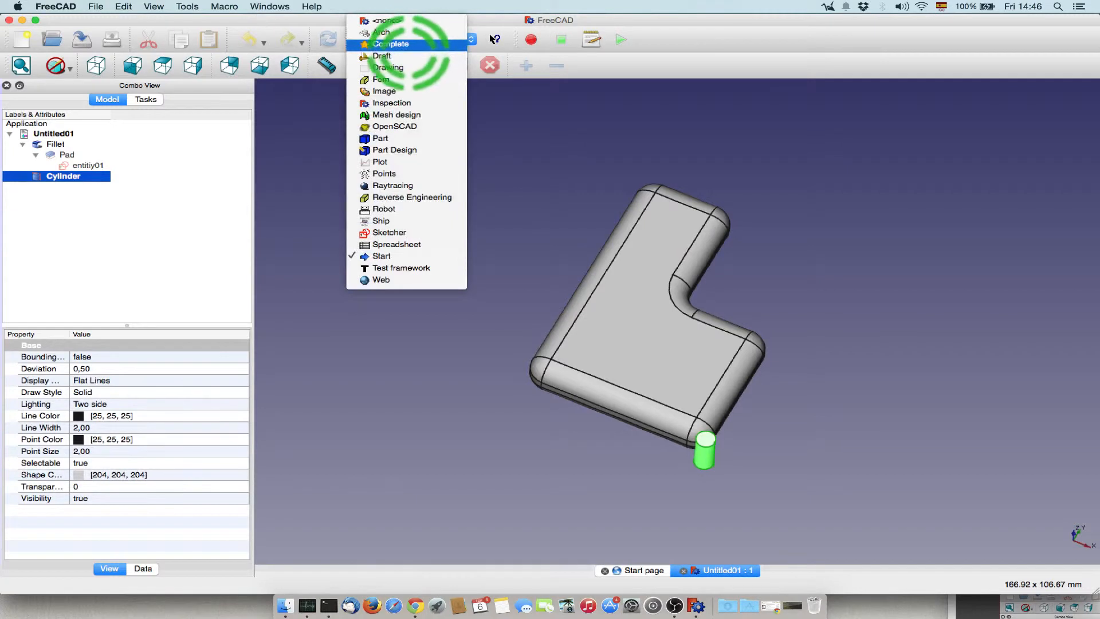
mouse_move(382, 56)
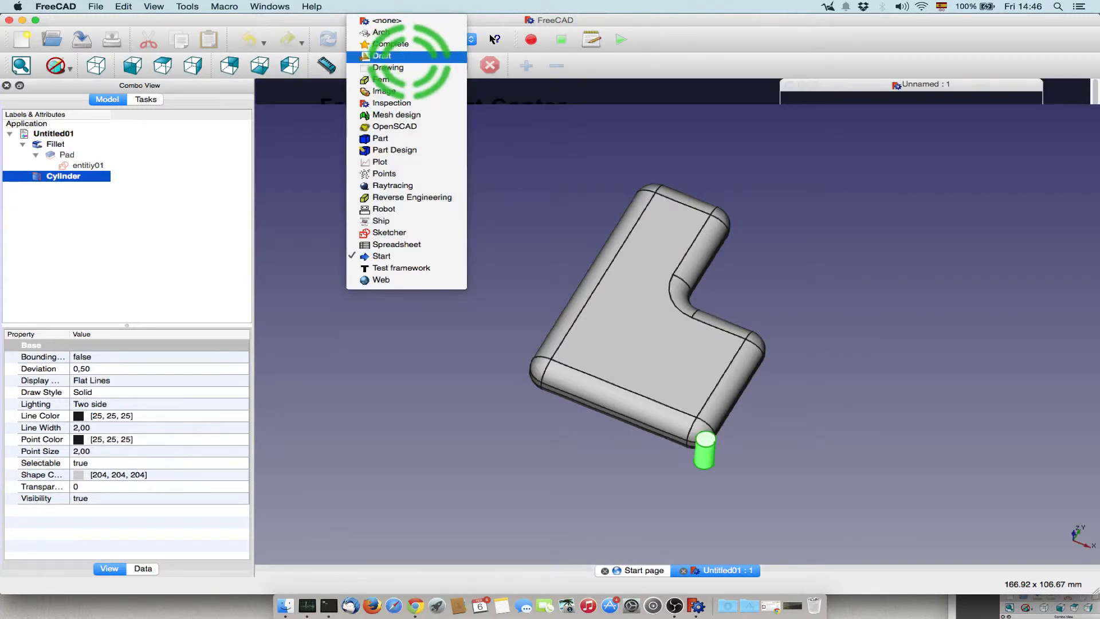
From top view, Draft-move the cylinder into the plate's lower section, then select it
click(382, 56)
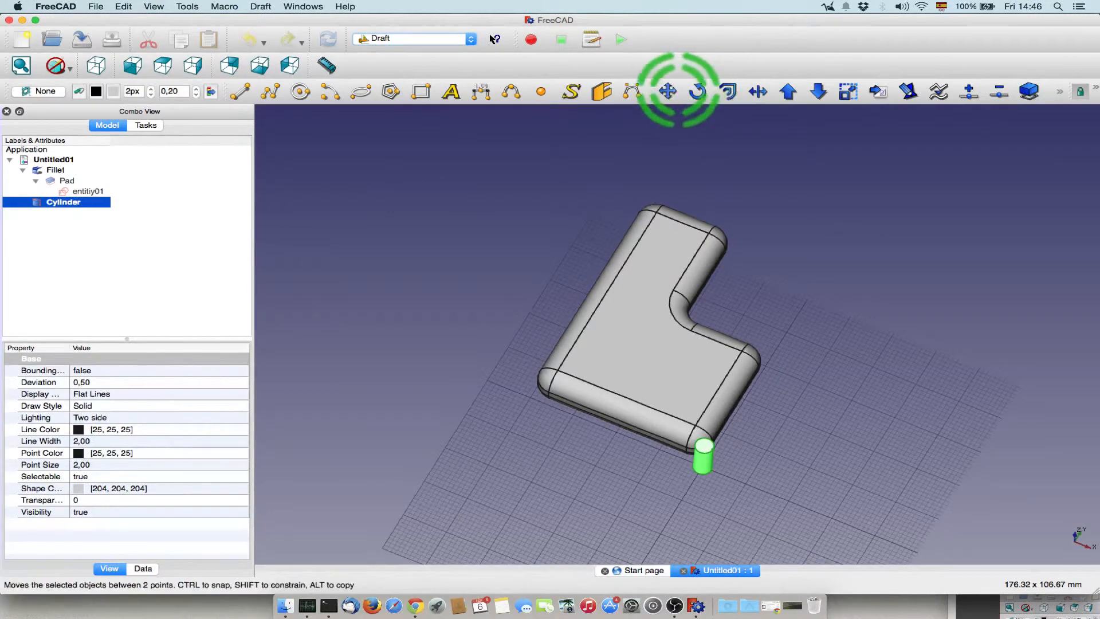
click(162, 66)
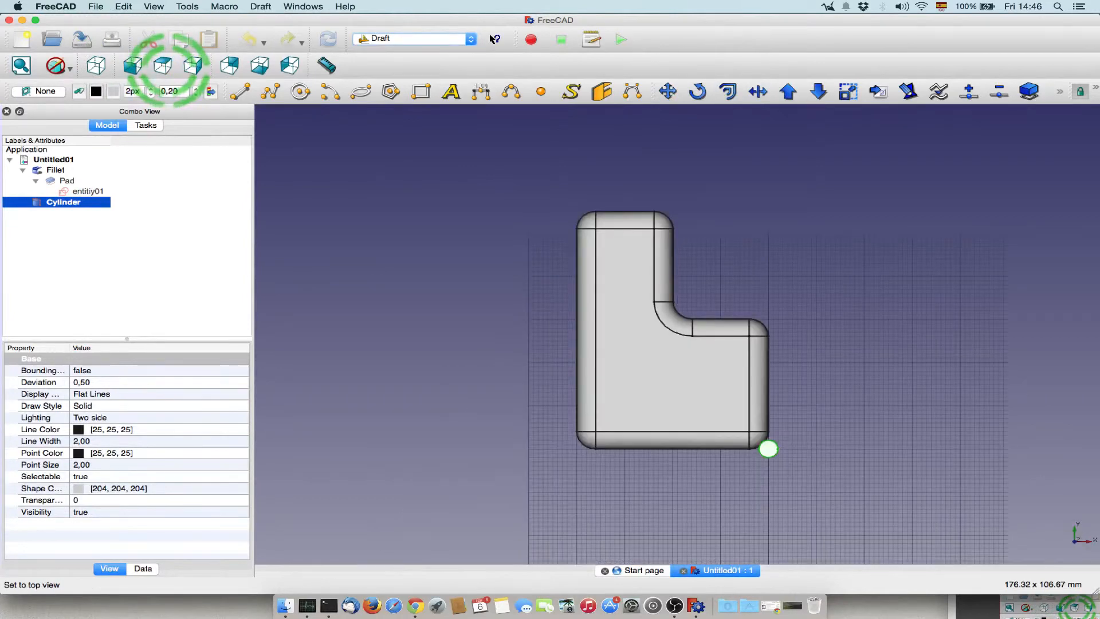
click(665, 91)
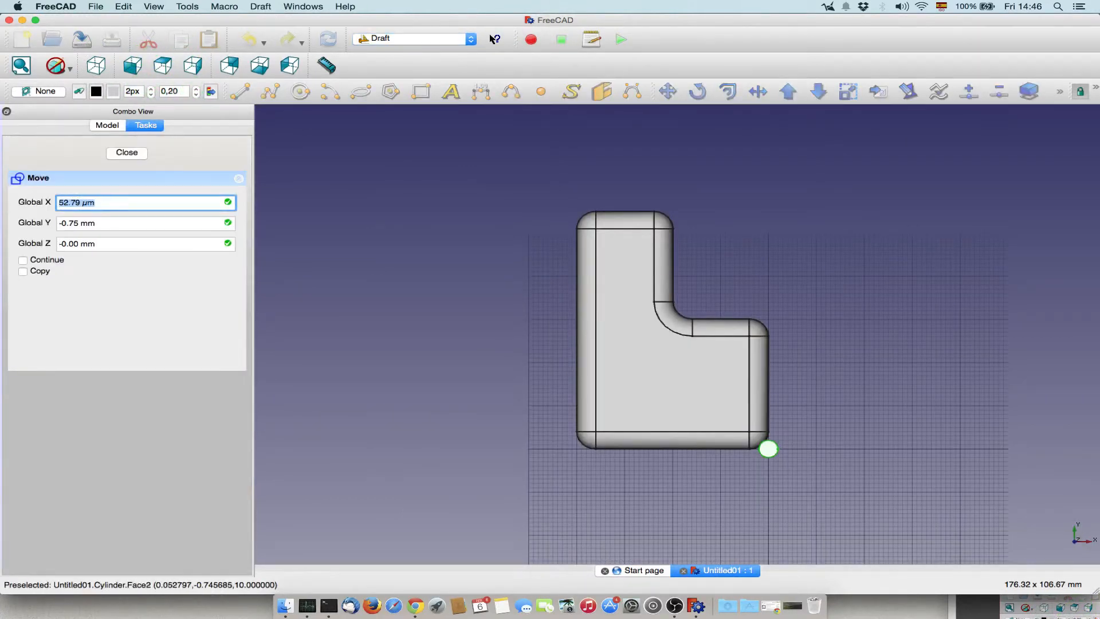
click(126, 152)
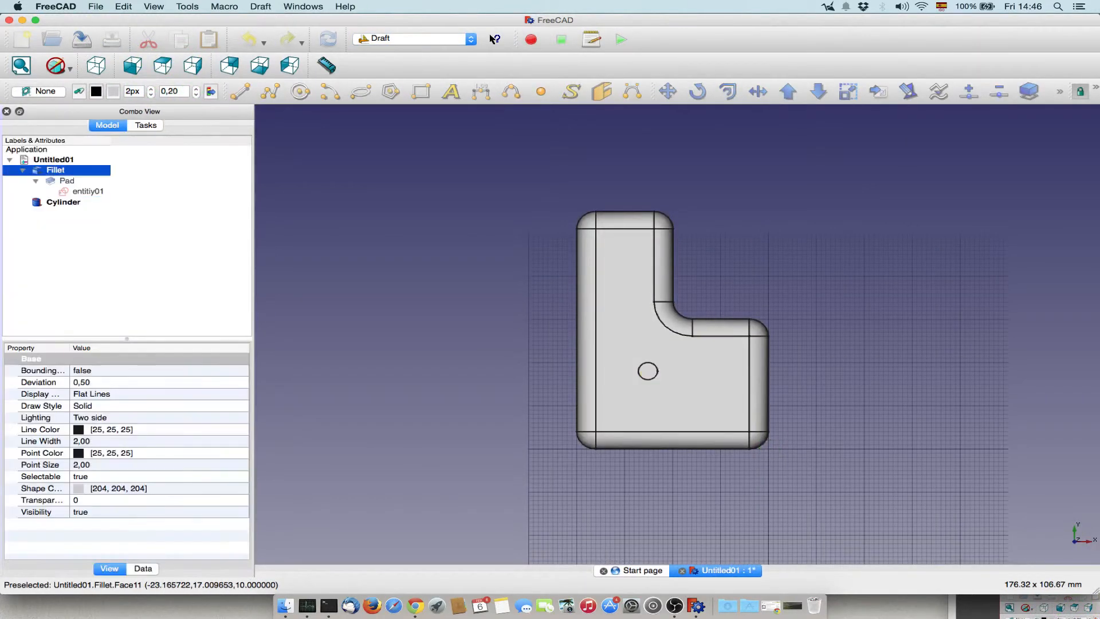
click(628, 322)
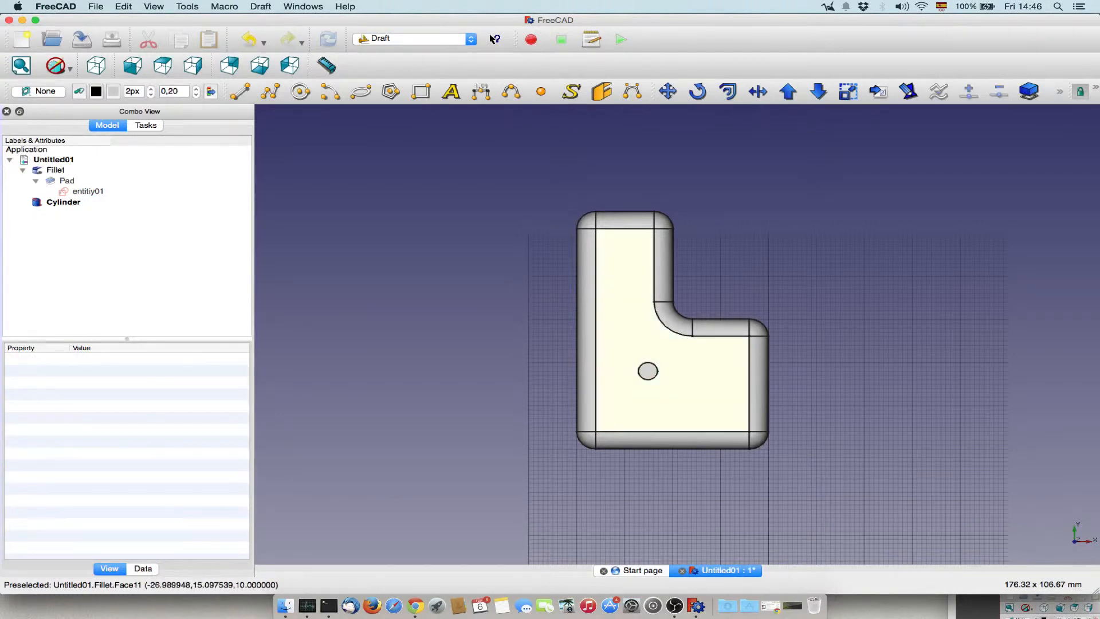
click(55, 170)
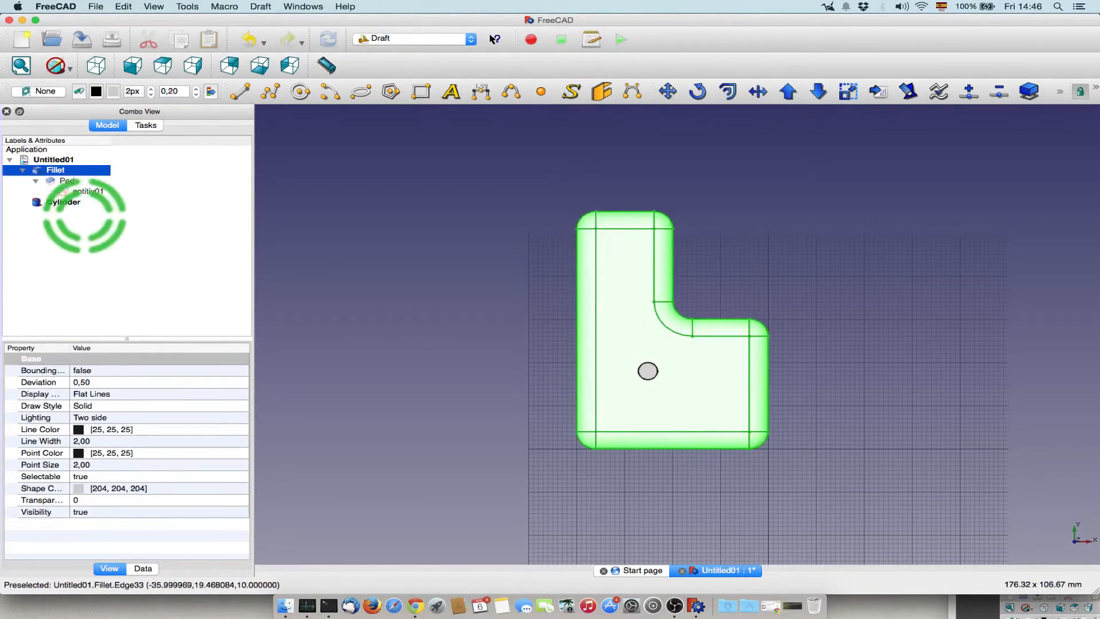
click(63, 202)
text(40)
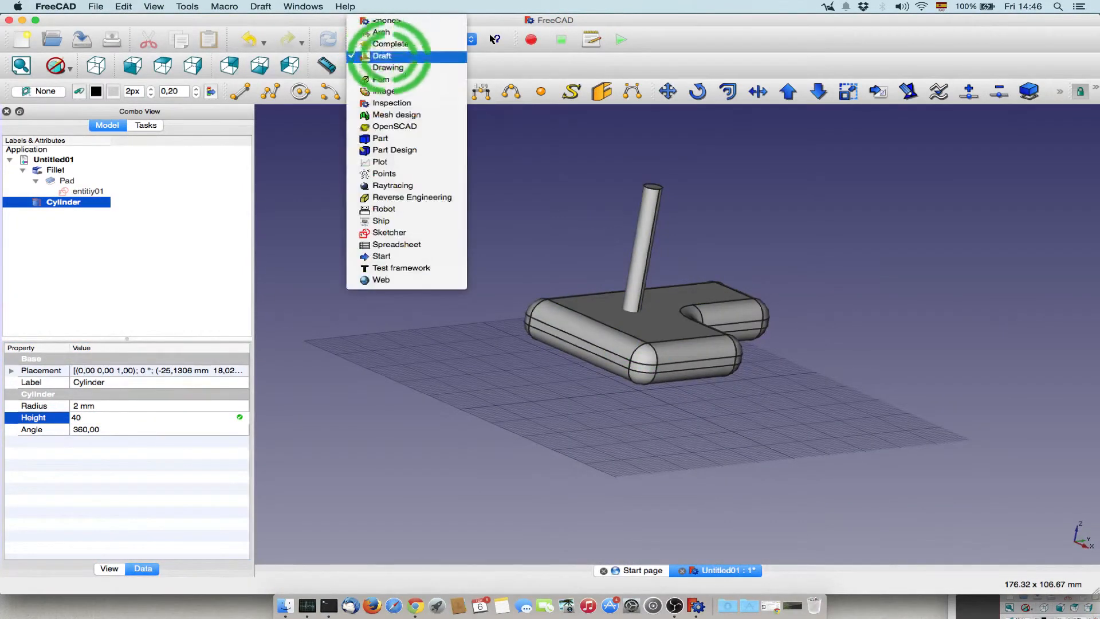
Subtract the Cylinder from the filleted plate with a Part Boolean Difference
click(380, 138)
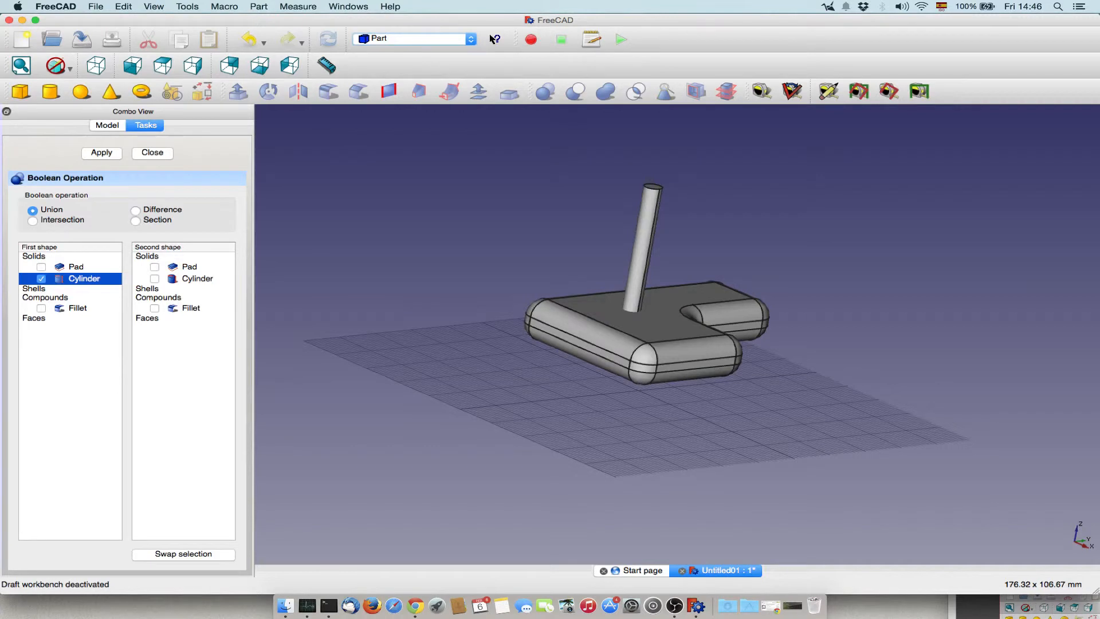
click(42, 266)
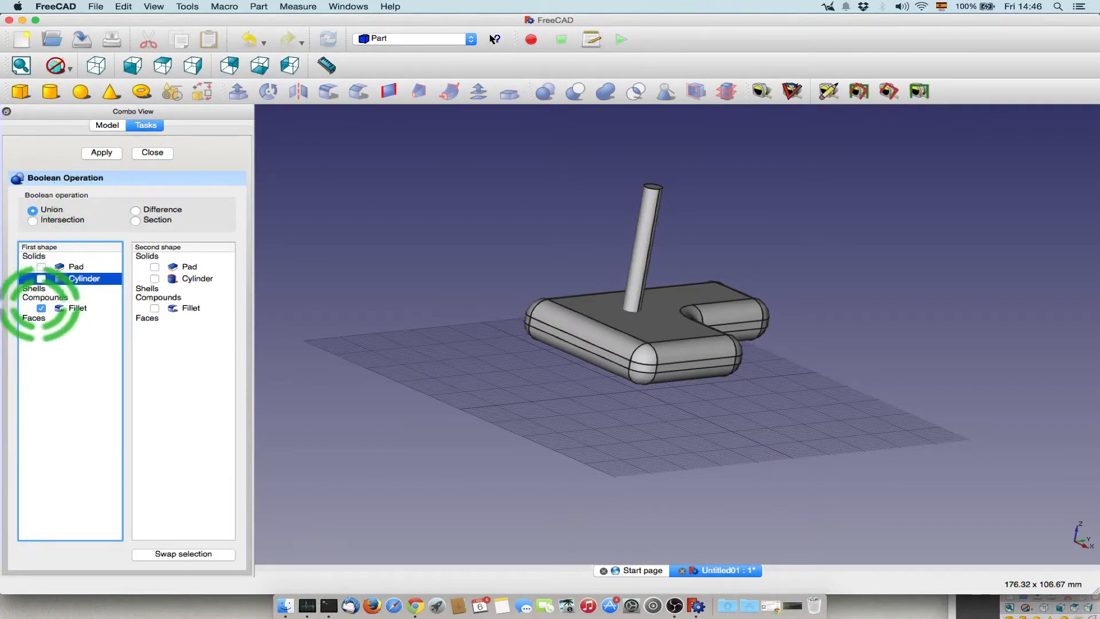
click(75, 267)
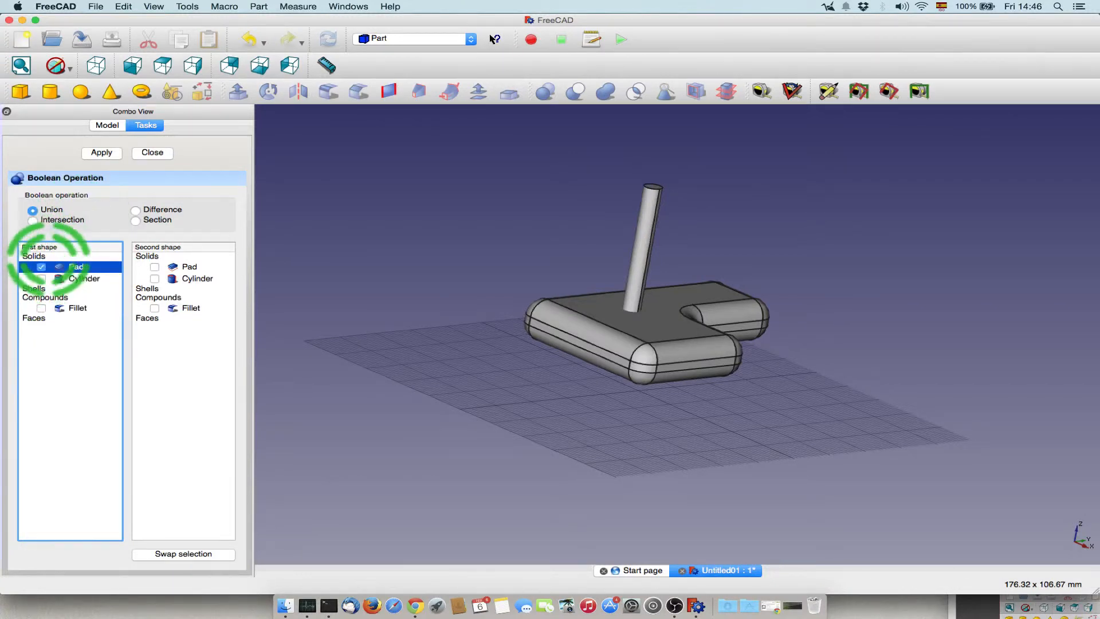
click(135, 209)
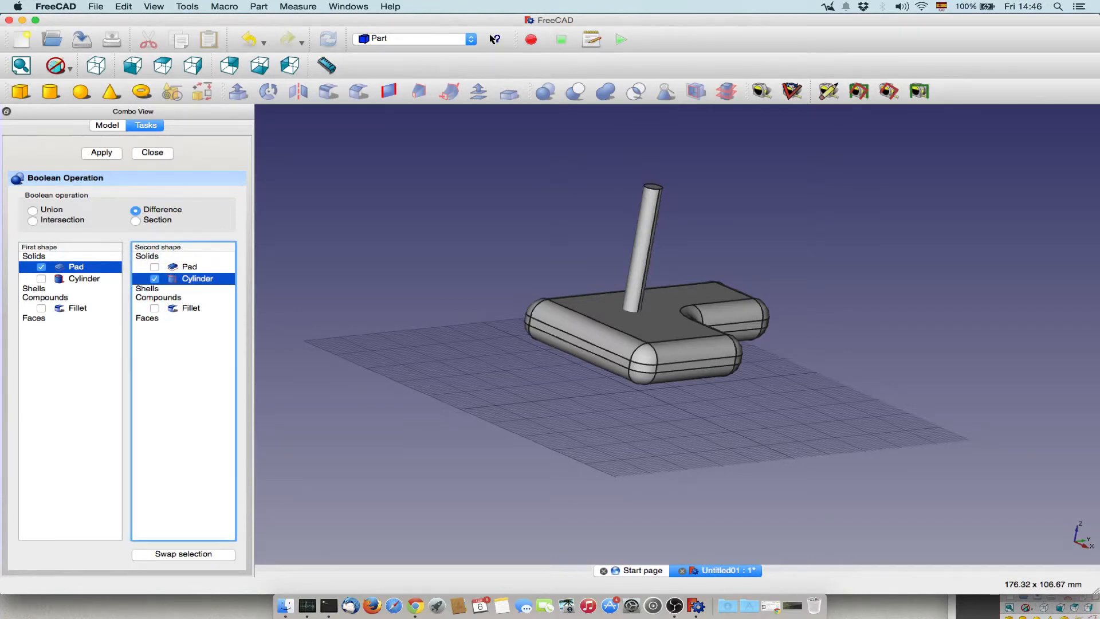
click(101, 152)
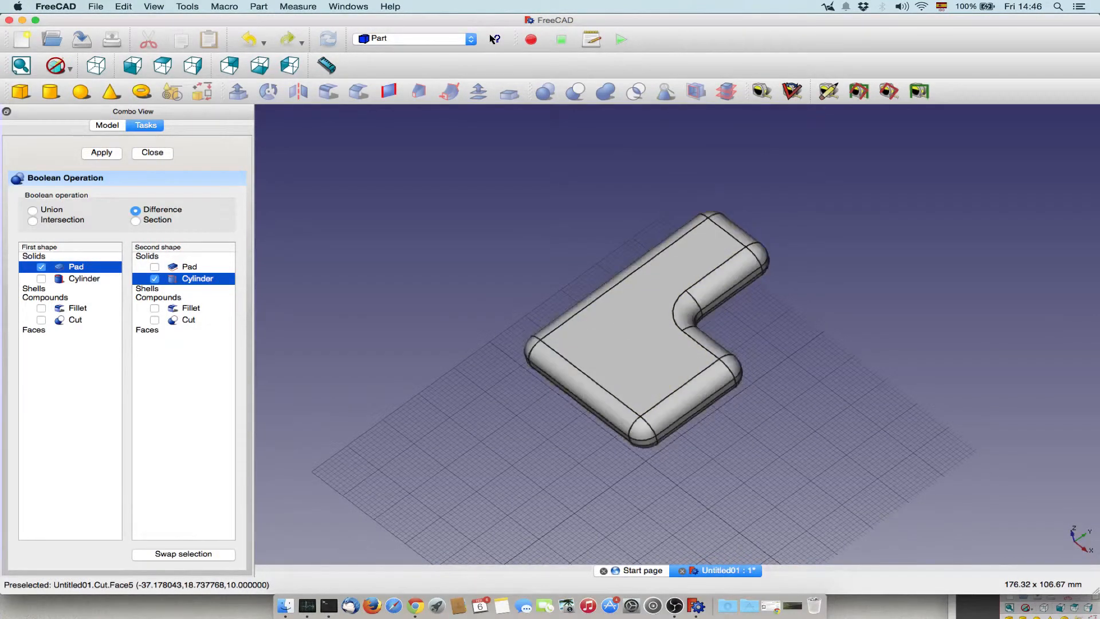
click(41, 307)
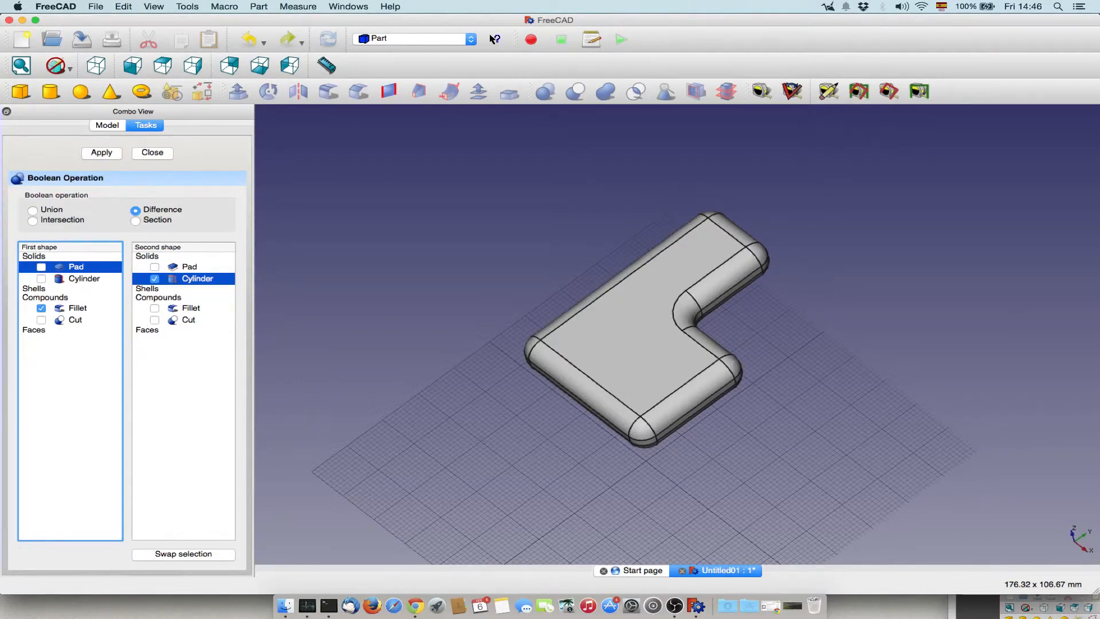
mouse_move(622, 331)
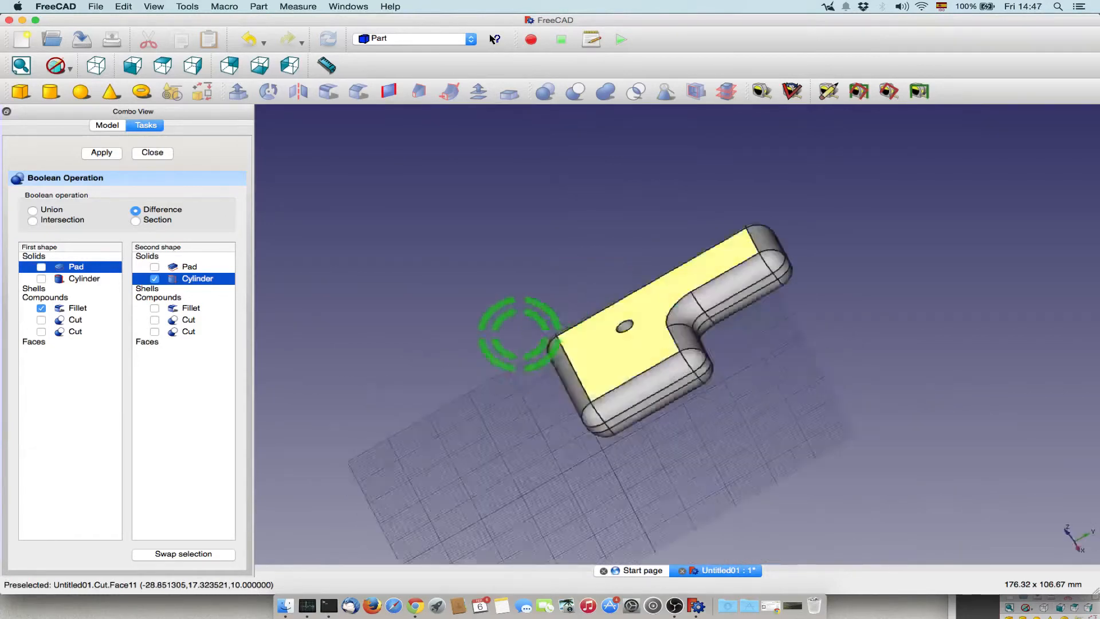
click(101, 153)
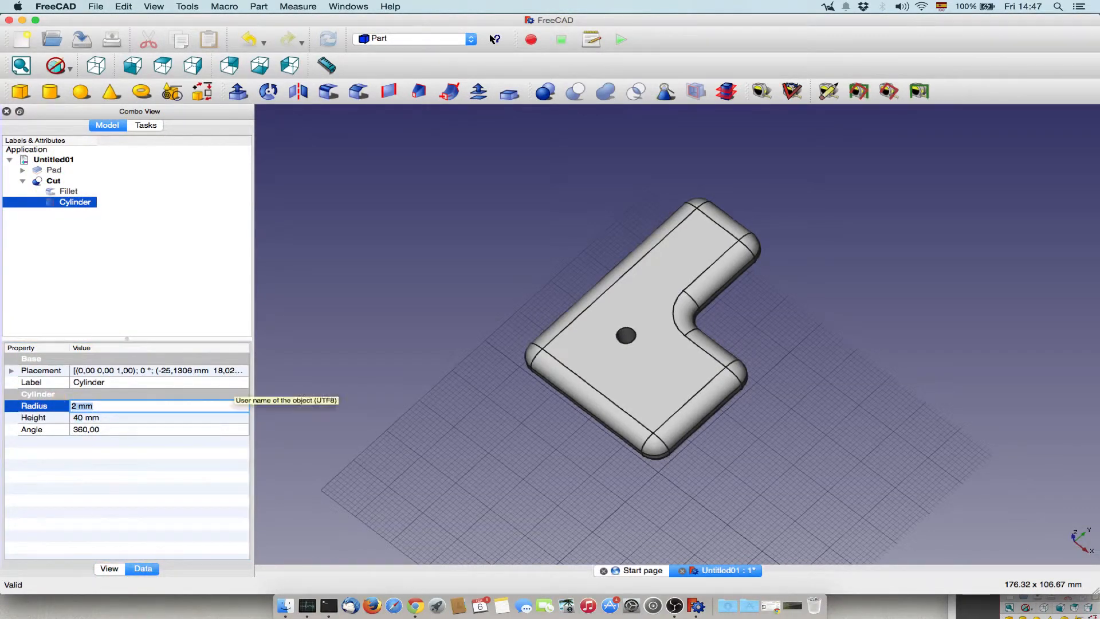
Set the Cylinder radius to 10 mm, check the workbench list, and reopen the sketch
text(10)
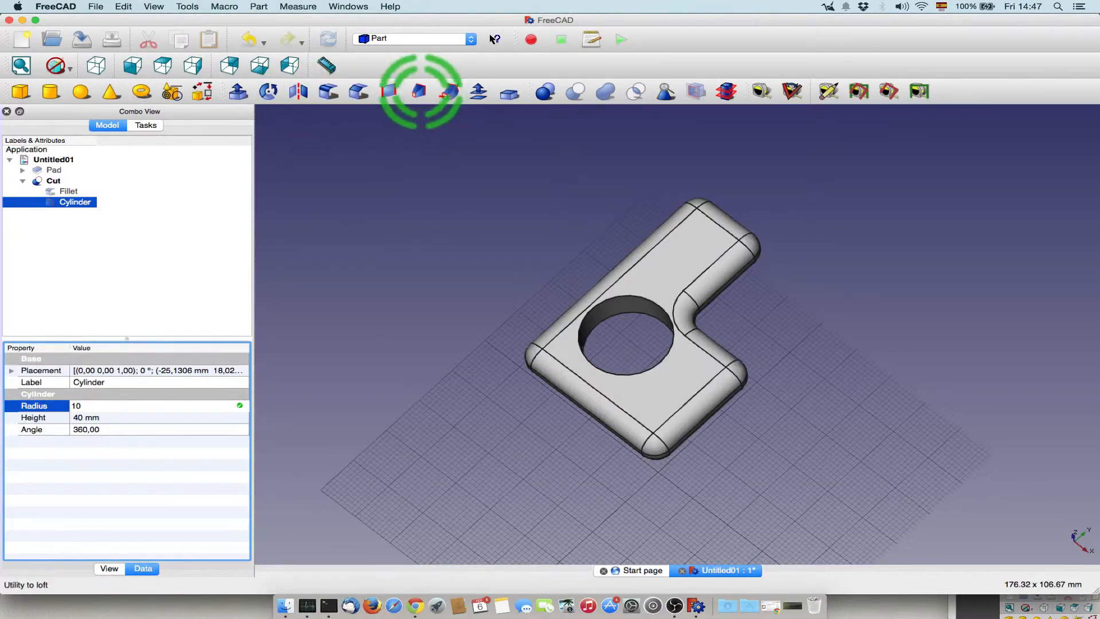
mouse_move(491, 70)
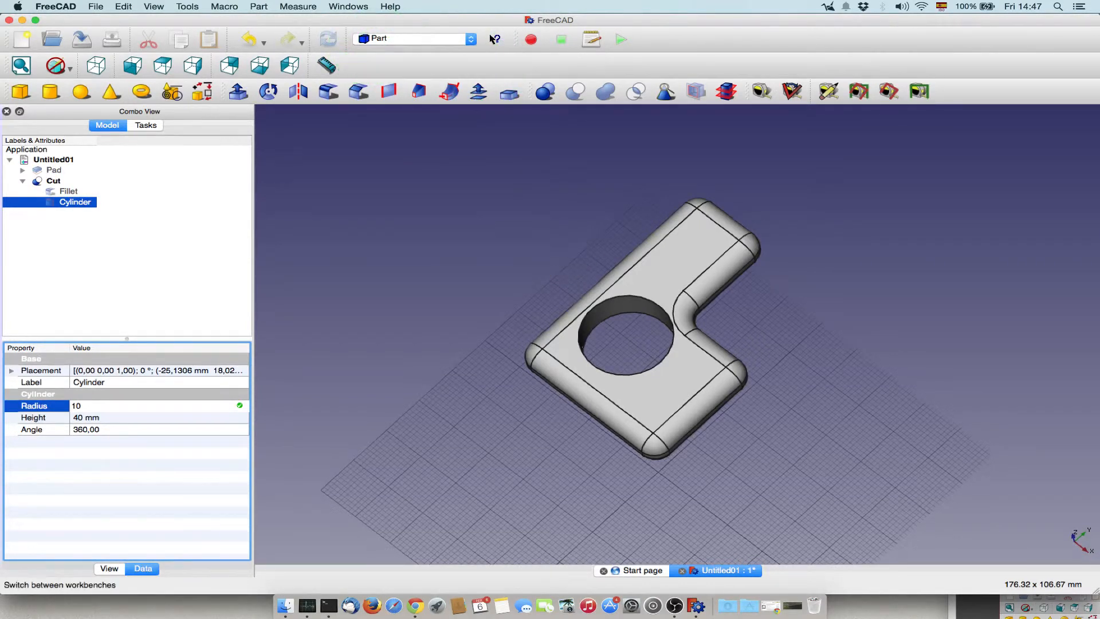
click(470, 38)
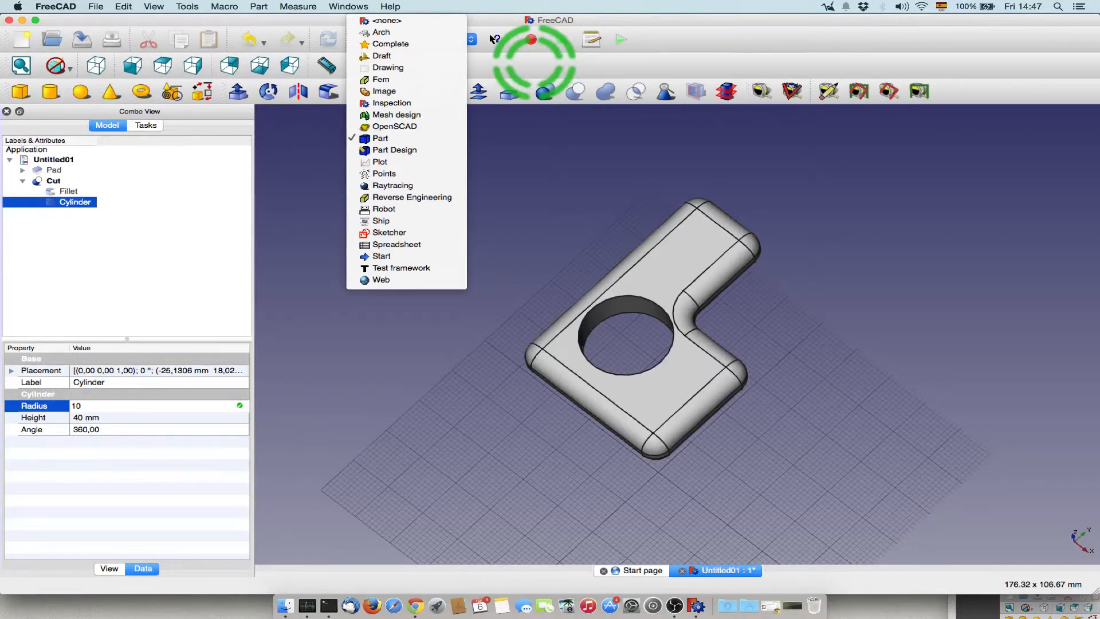
click(381, 138)
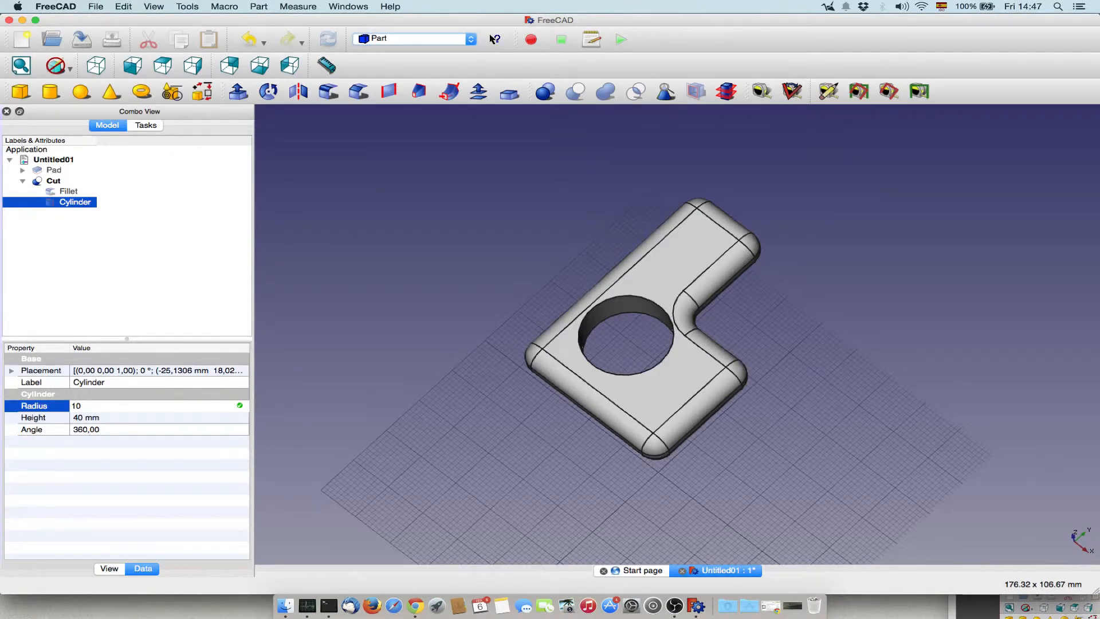
mouse_move(687, 221)
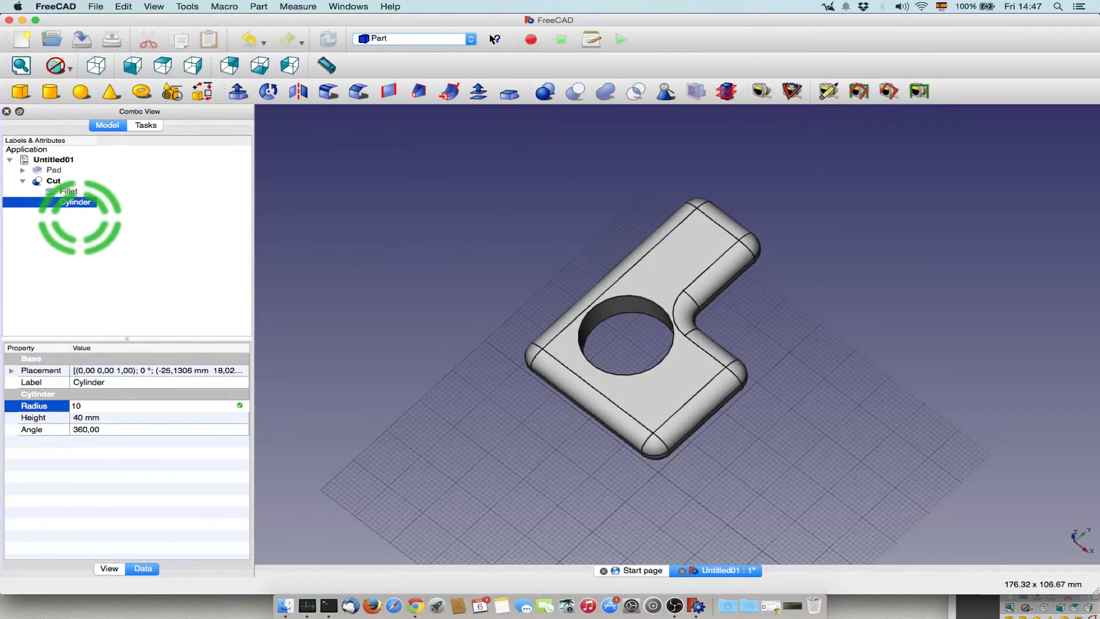
click(21, 169)
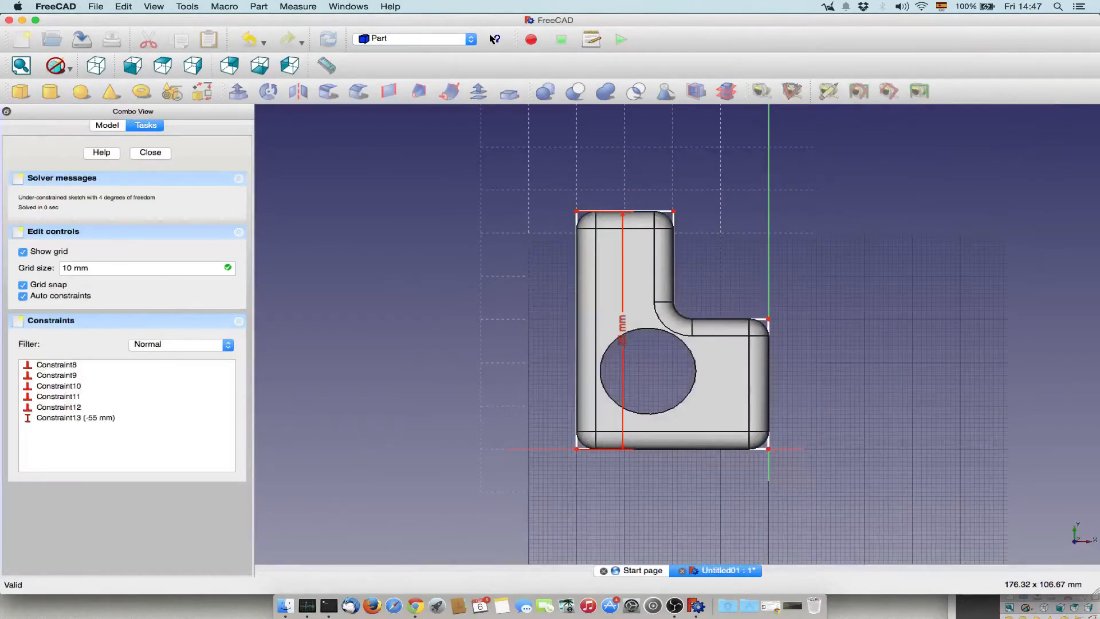
mouse_move(622, 344)
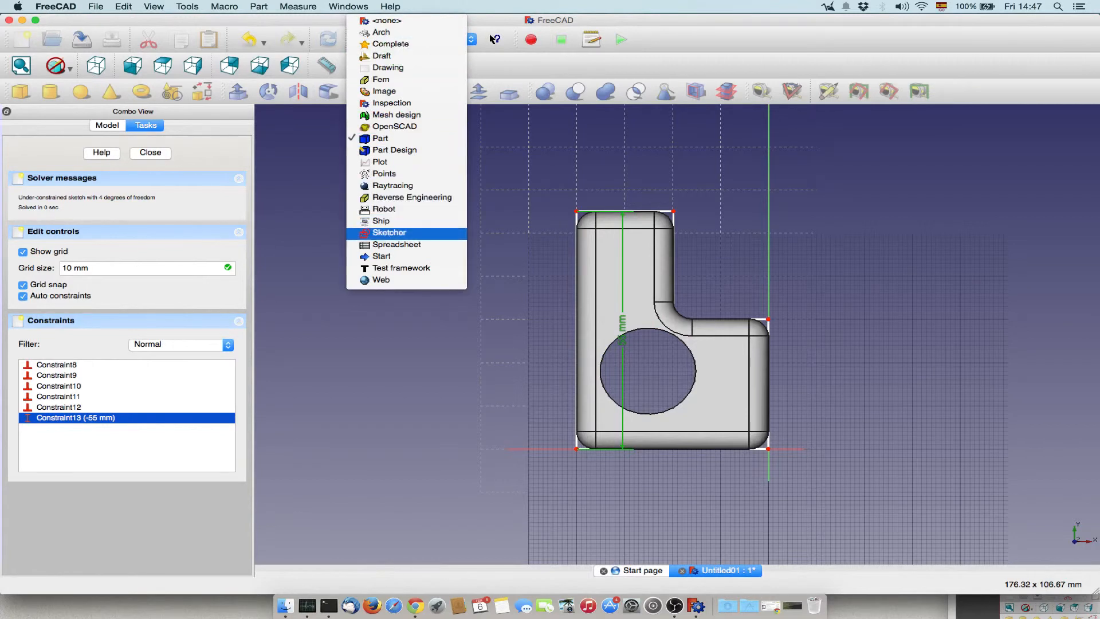
Switch to the Sketcher workbench while the plate's sketch is open
click(390, 233)
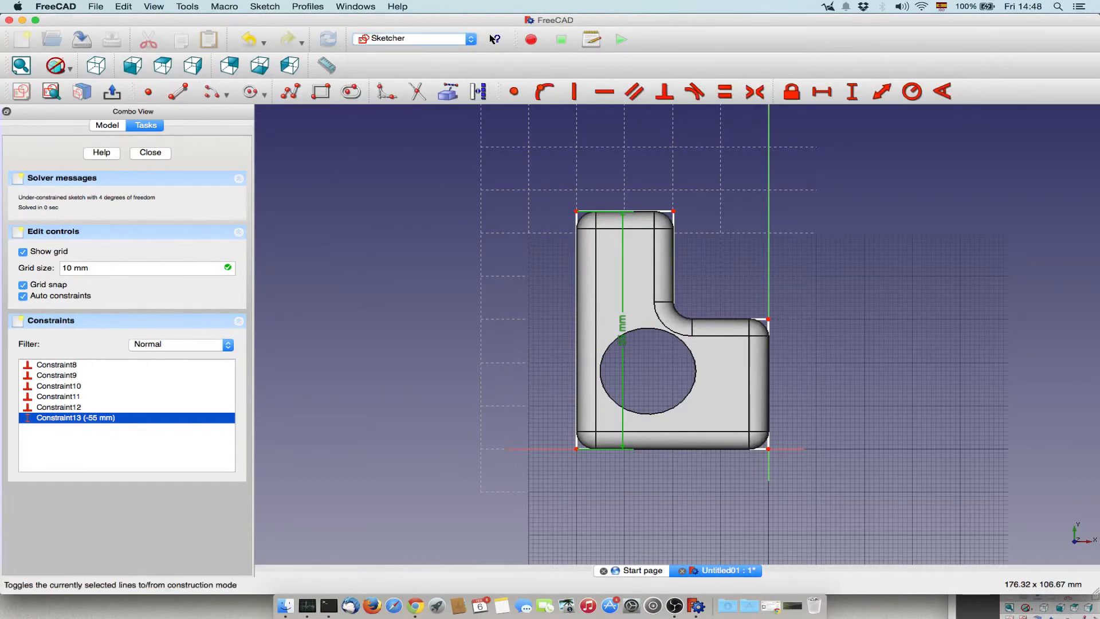
mouse_move(478, 91)
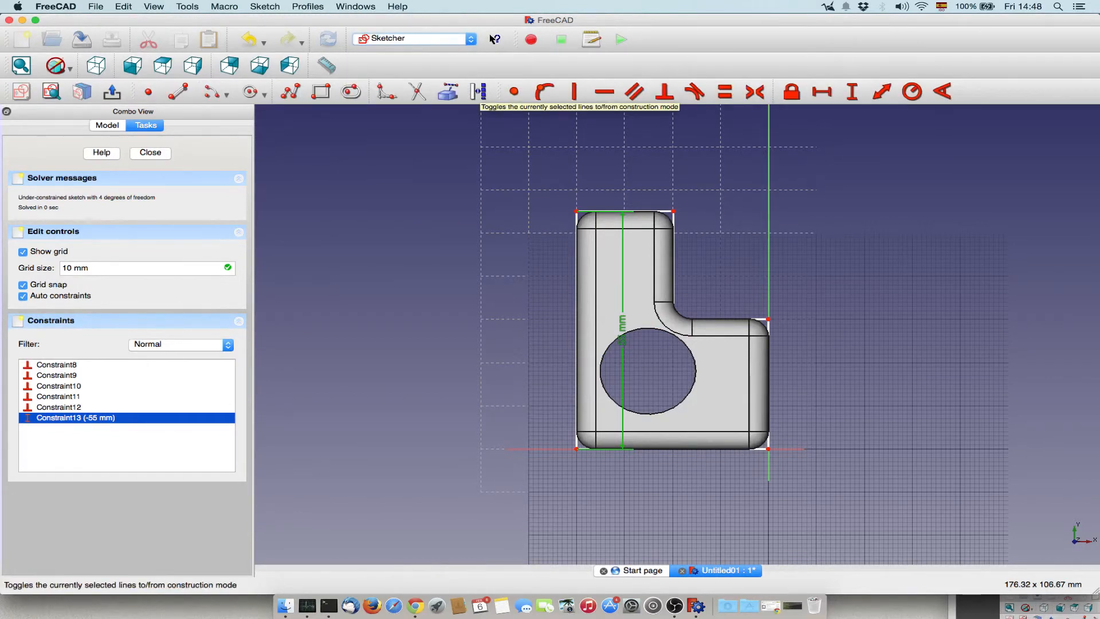
mouse_move(452, 91)
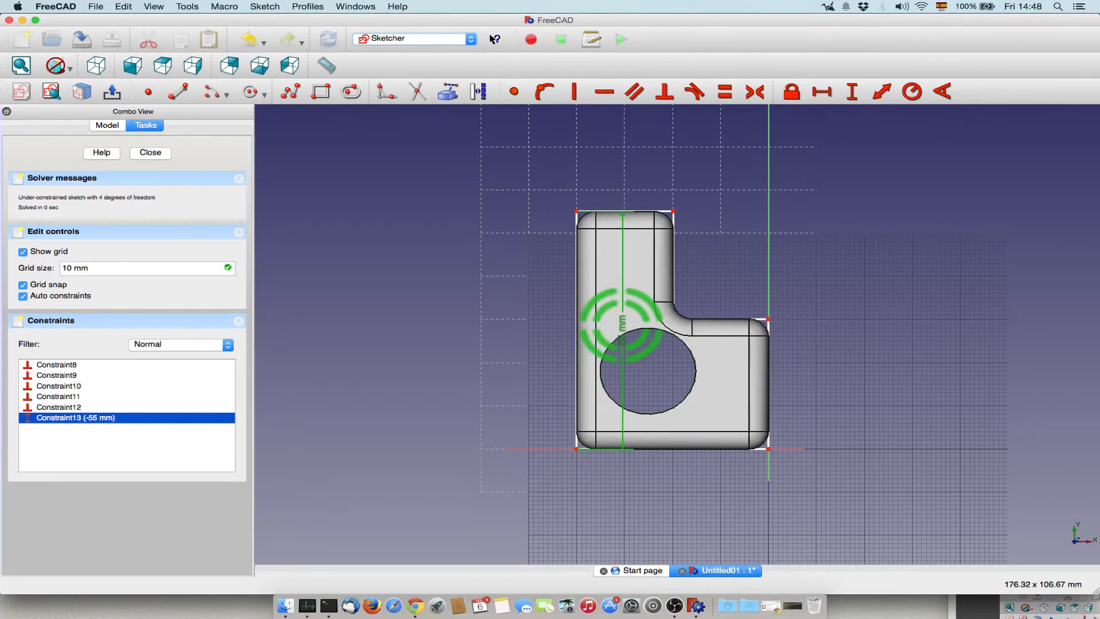
mouse_move(621, 341)
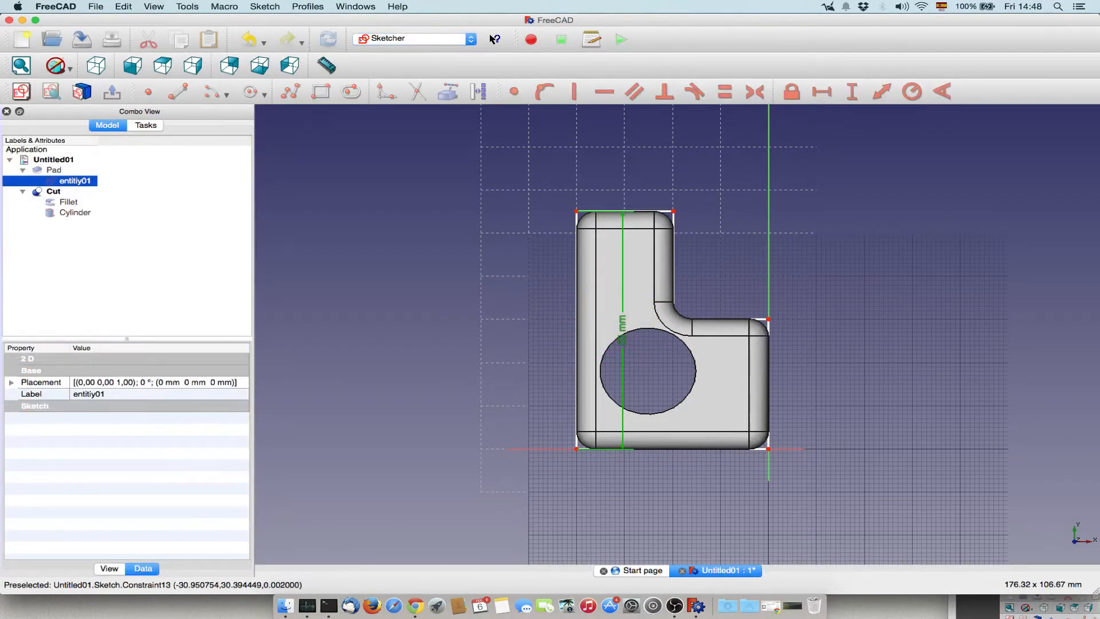
Delete the Cut feature, then select the Cylinder and remaining solids for deletion
click(53, 190)
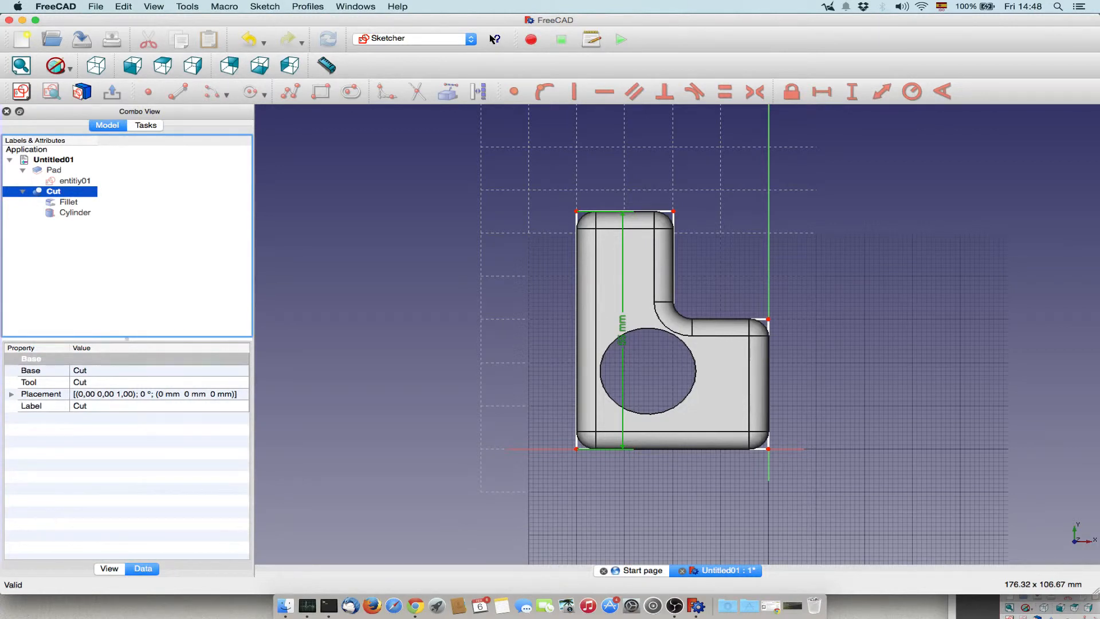
right_click(52, 191)
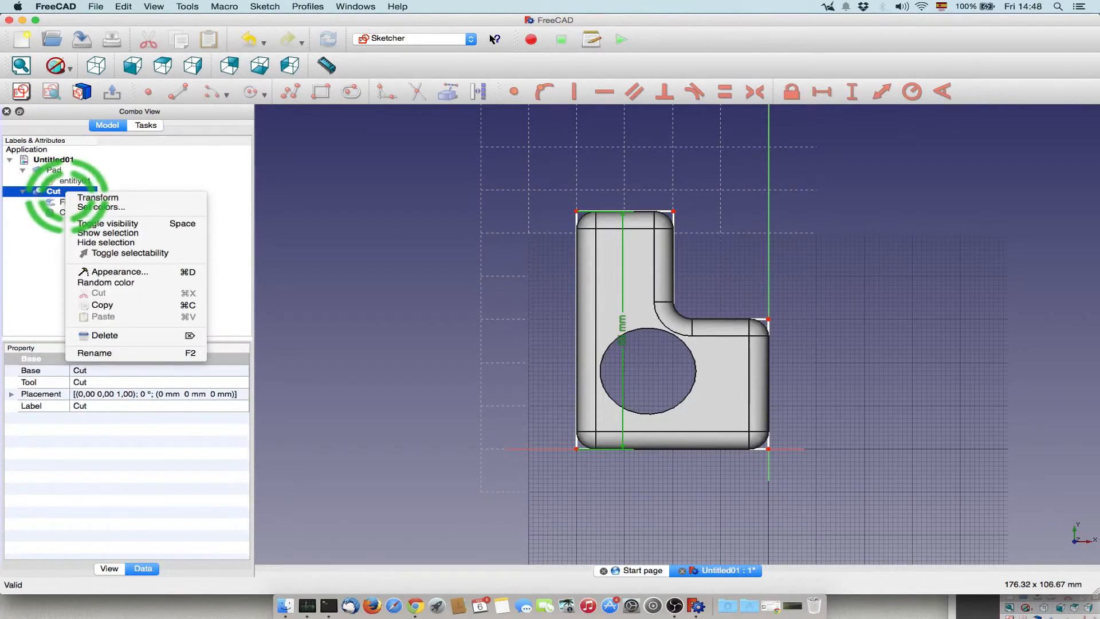
click(104, 335)
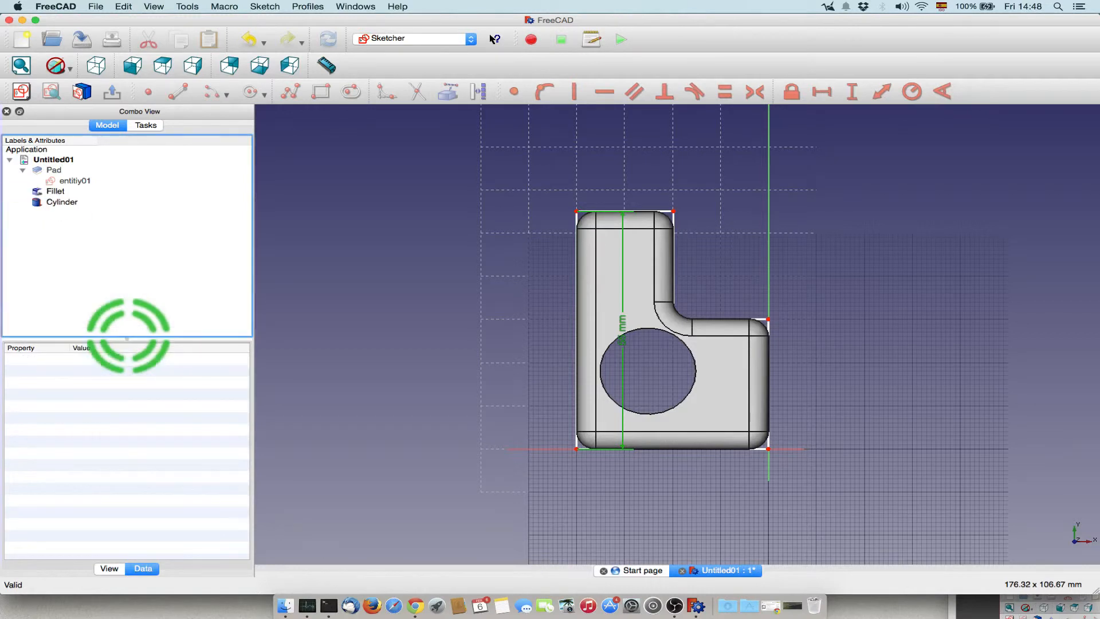
click(62, 203)
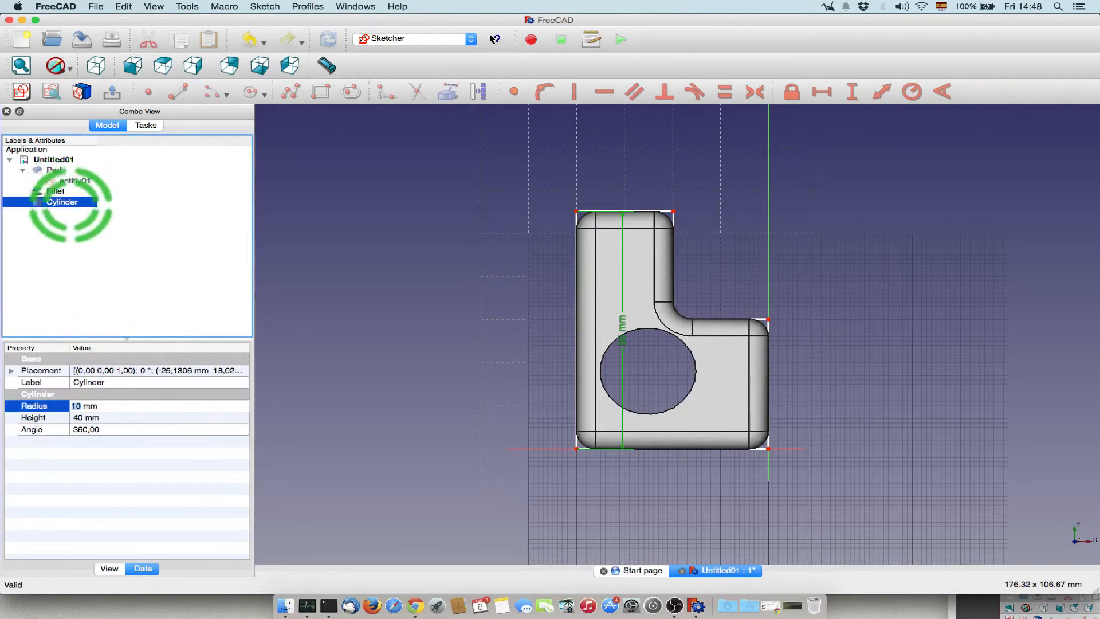
right_click(63, 203)
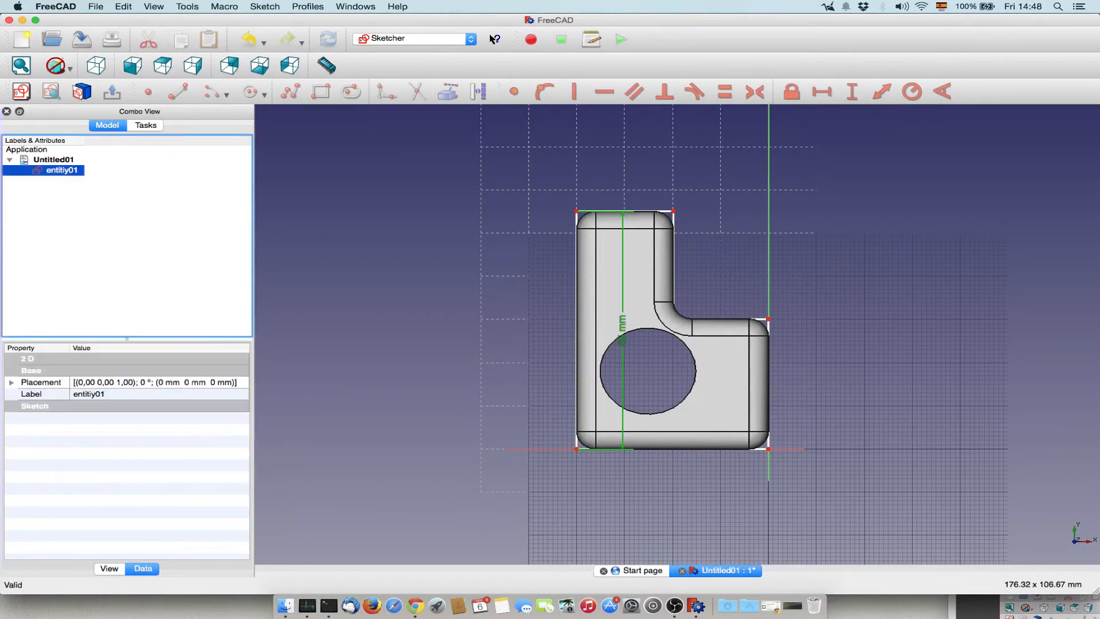
Try the Arch workbench, return to Sketcher, then close the document for a new one
click(469, 38)
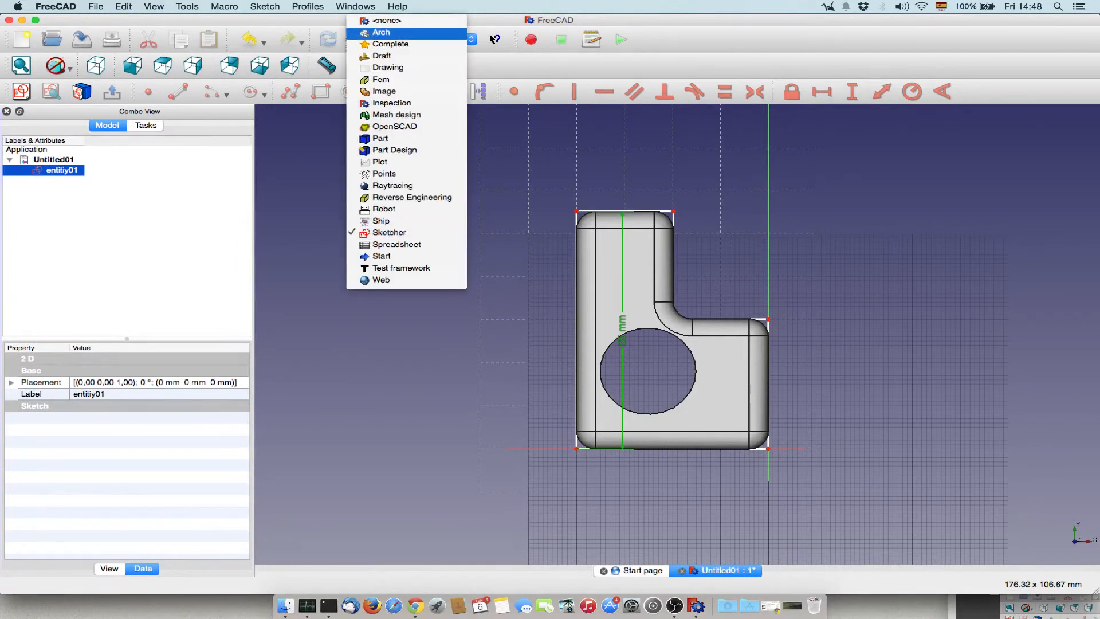
click(381, 32)
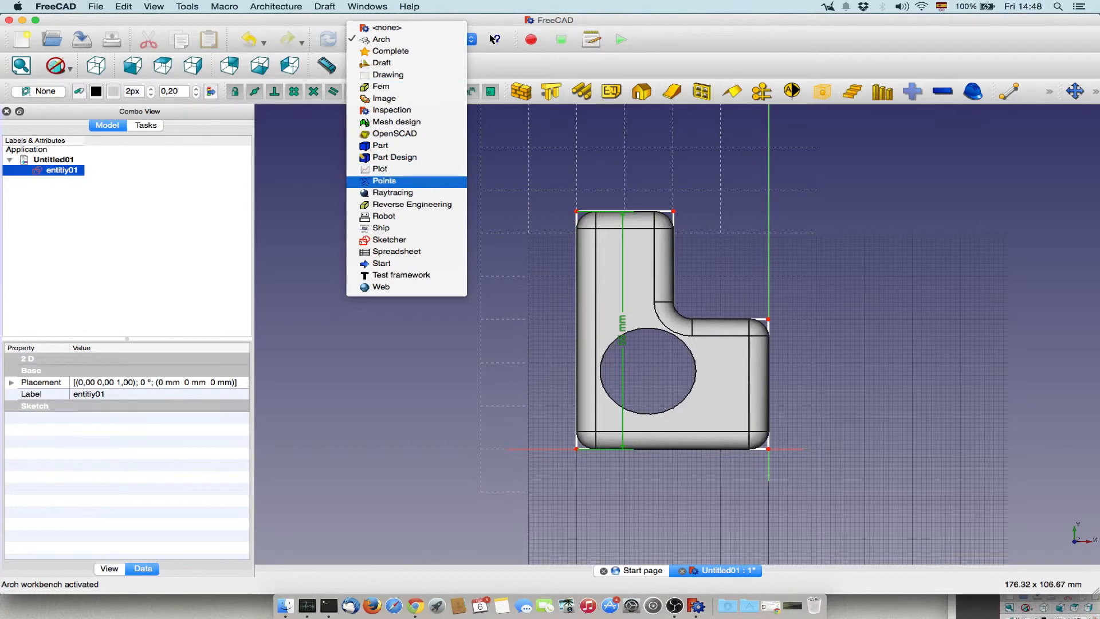
click(390, 239)
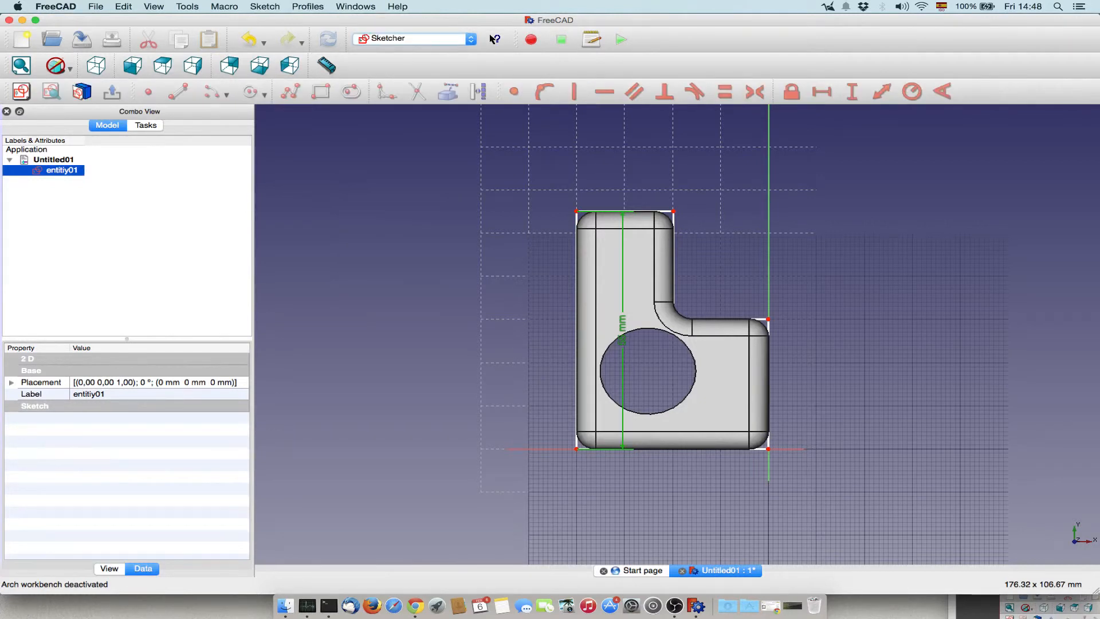
click(96, 6)
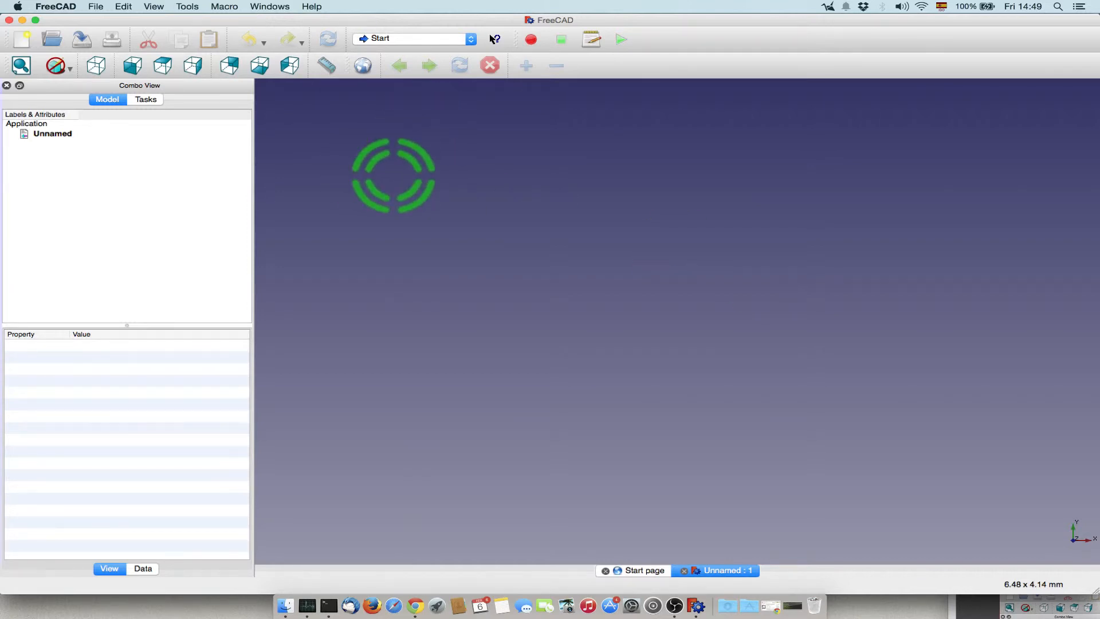
Open the L-shaped entity01 sketch file in Sketcher and adjust the view
click(95, 7)
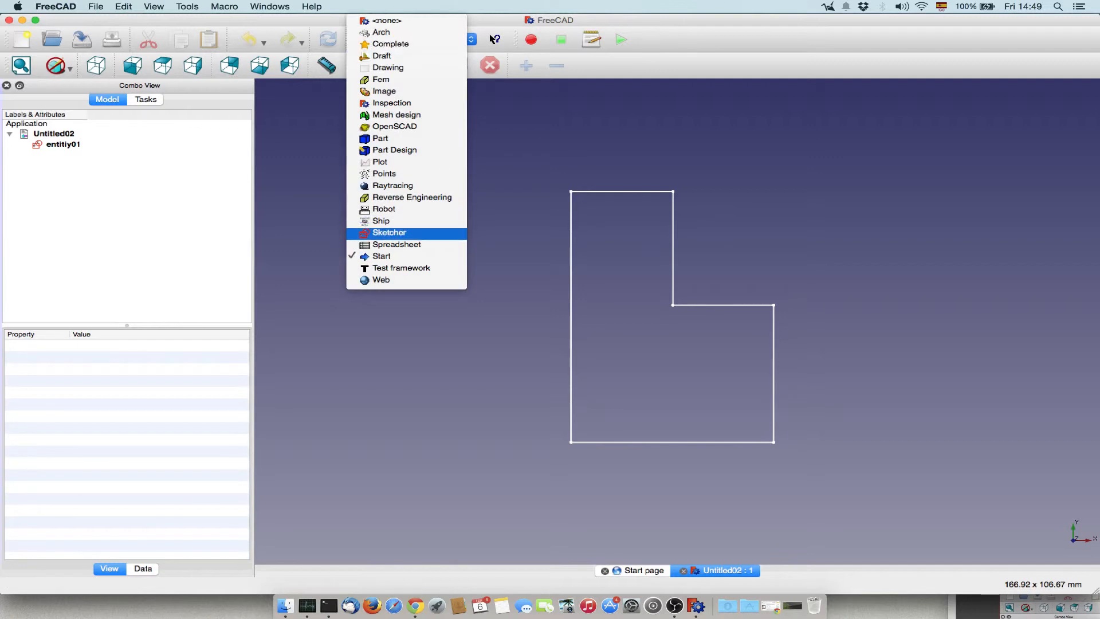
click(390, 232)
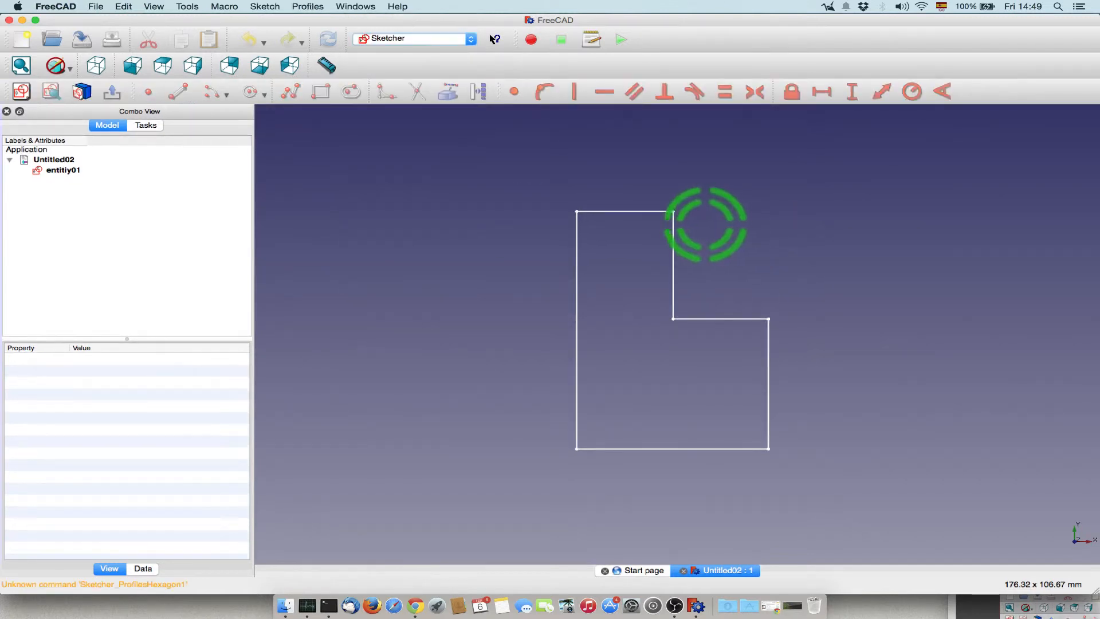
click(131, 65)
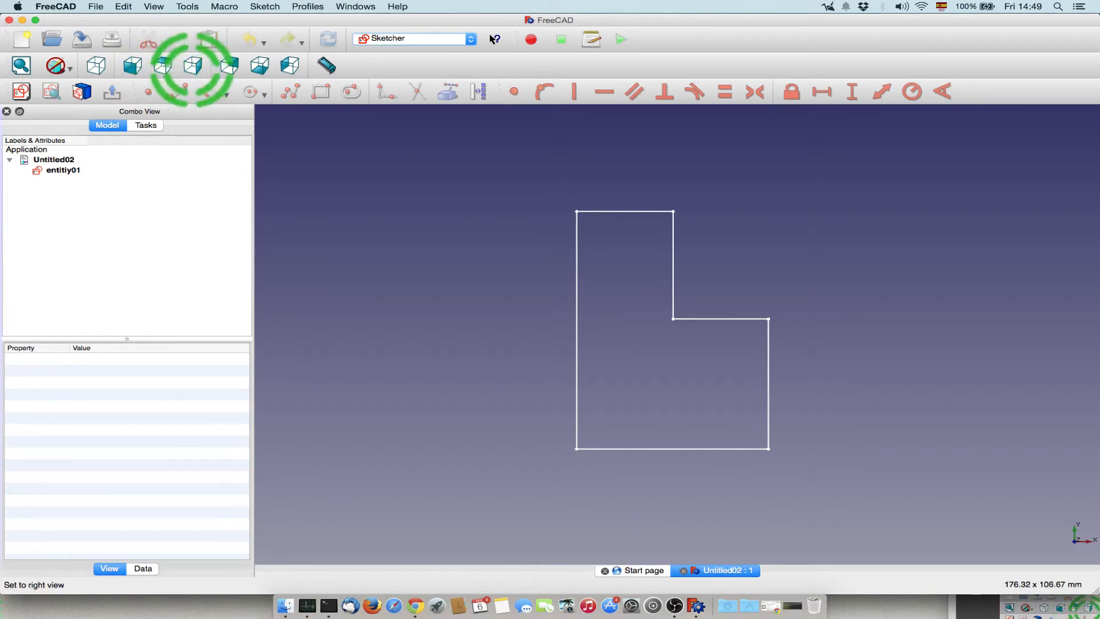
click(131, 65)
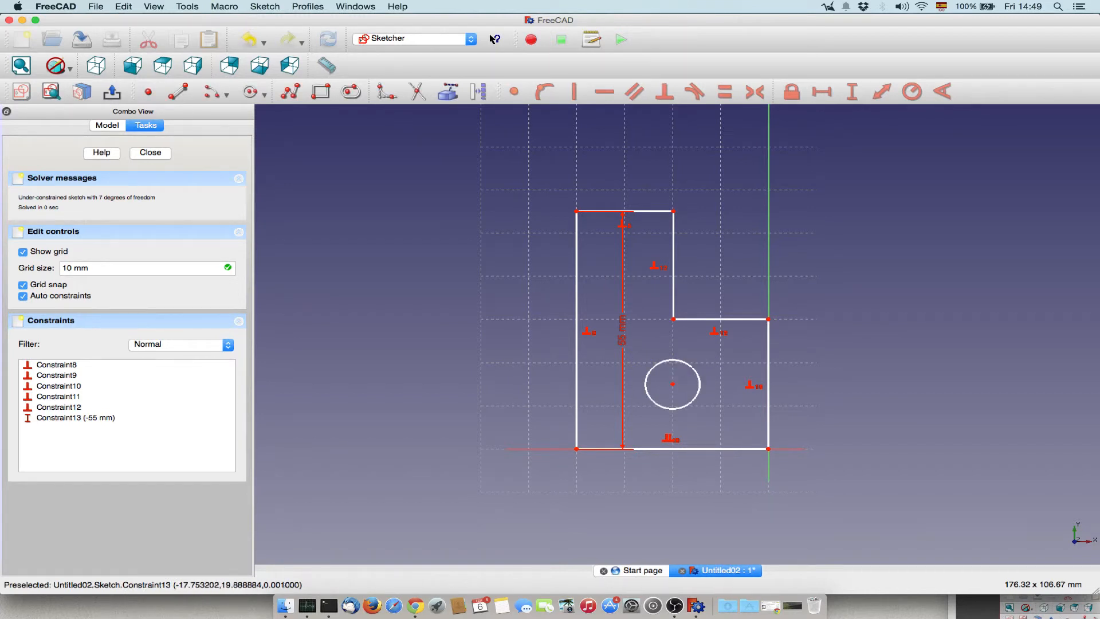
mouse_move(672, 384)
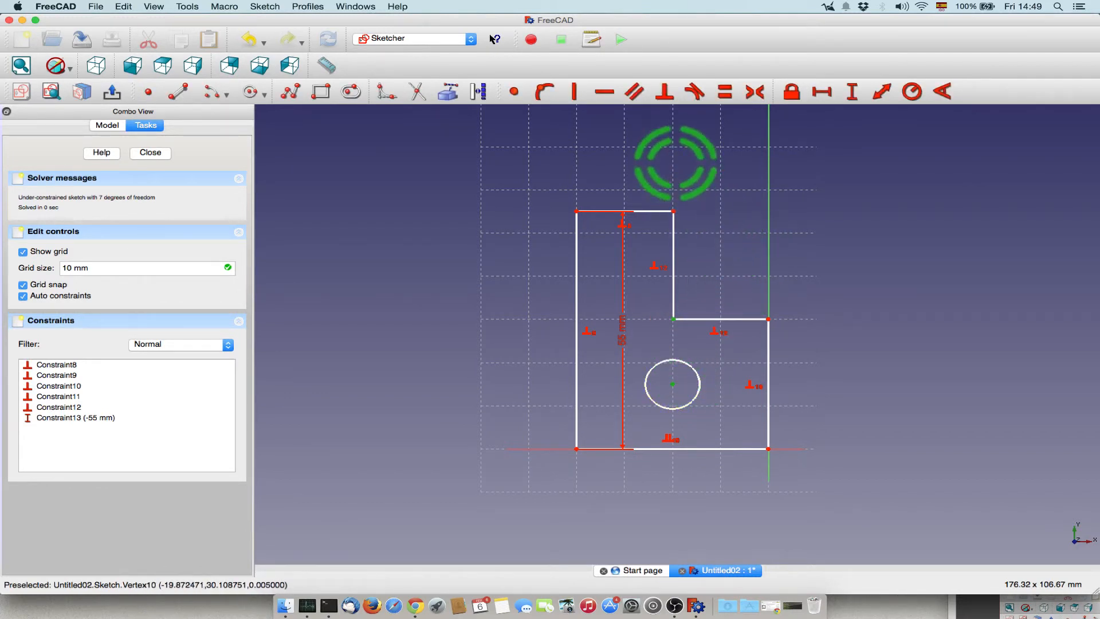
mouse_move(851, 91)
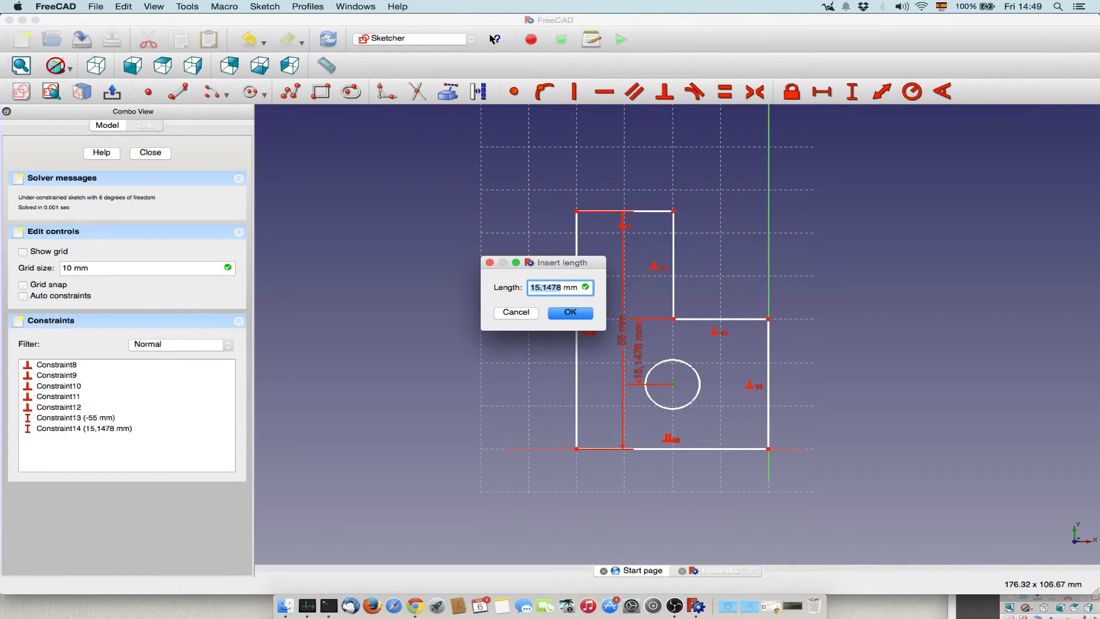
Confirm the 10 mm distance placing the hole circle's centre below the inner corner
click(570, 312)
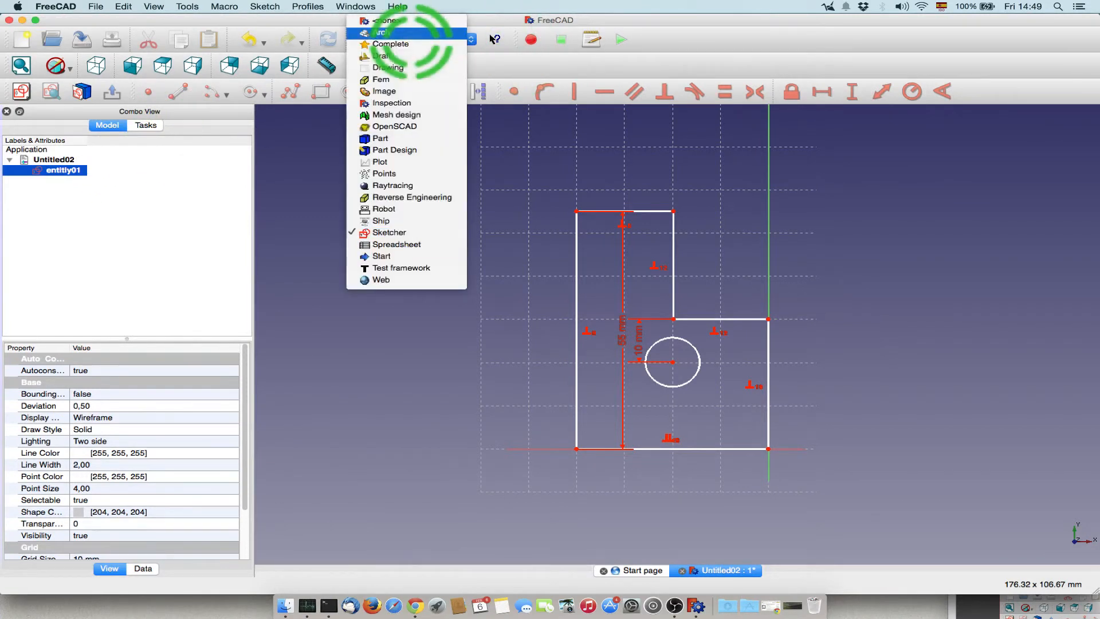
mouse_move(395, 150)
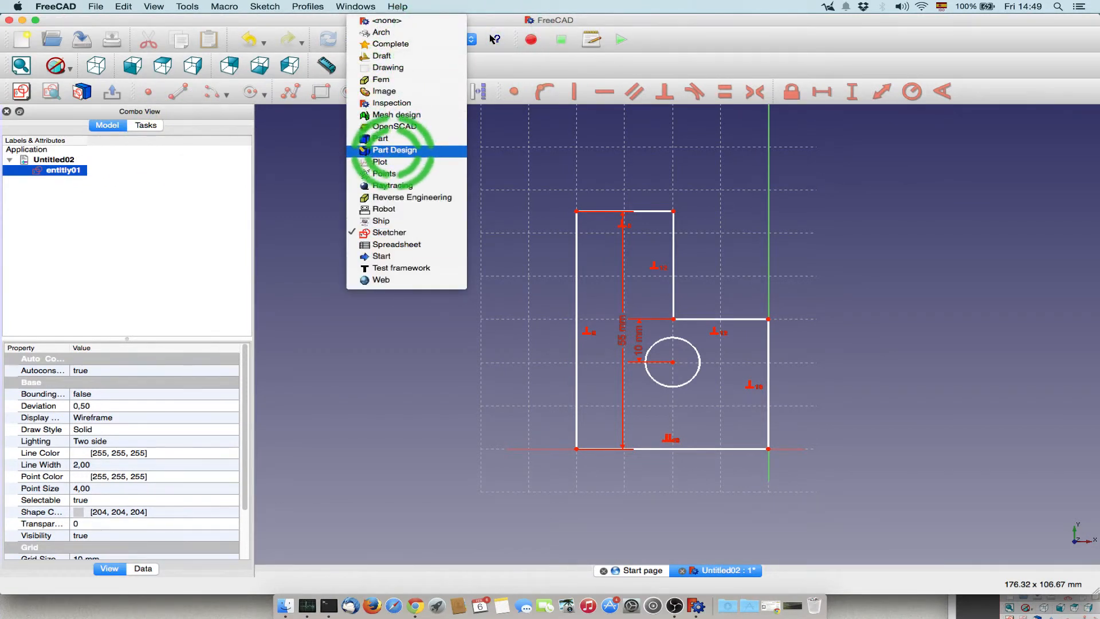
Pad the L-shaped sketch into a 10 mm thick solid in Part Design
click(394, 150)
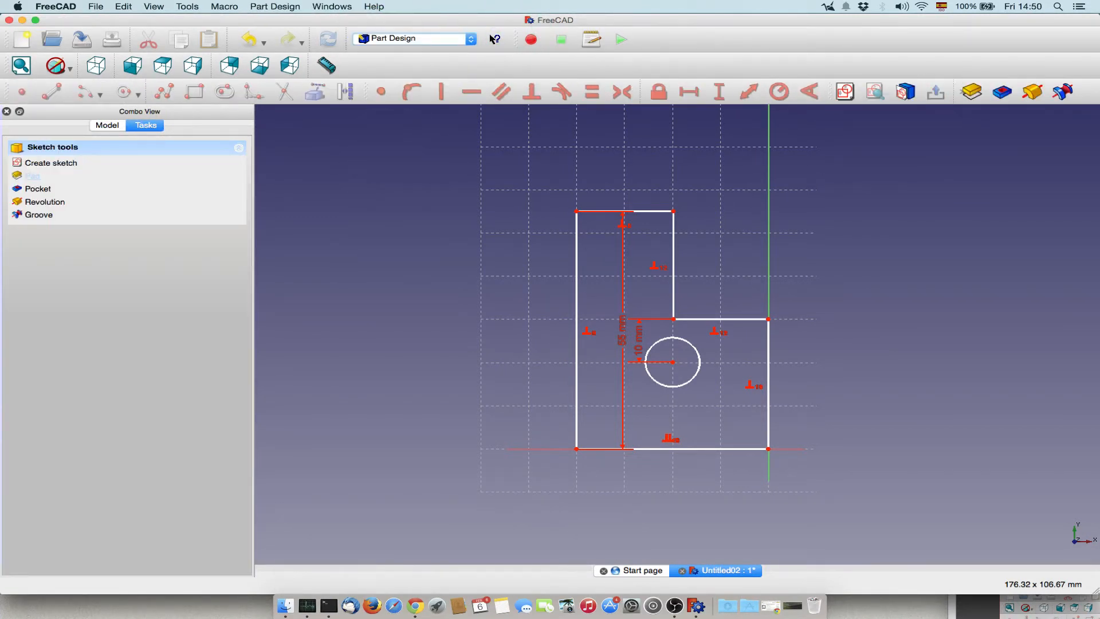
click(34, 176)
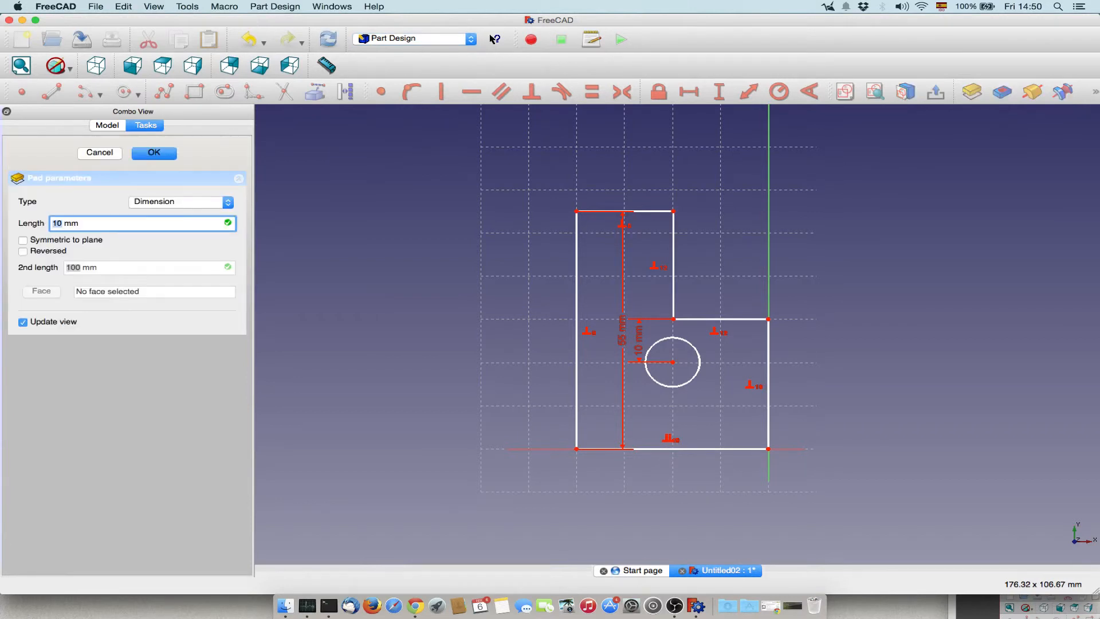
click(99, 152)
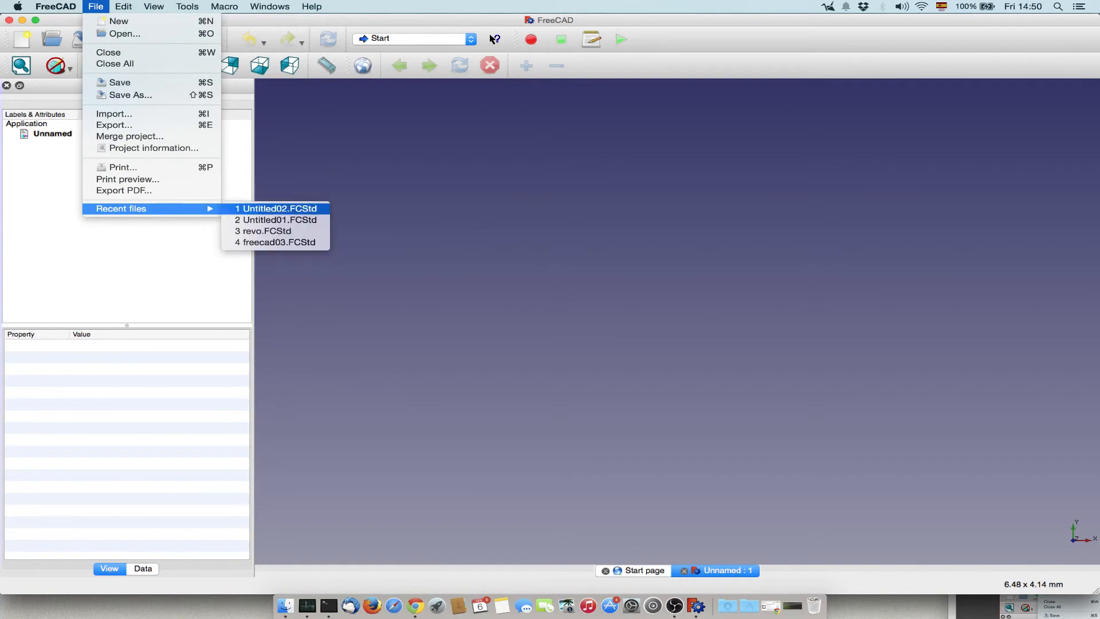
Reopen Untitled02.FCStd from recent files and select the Pad solid
click(276, 208)
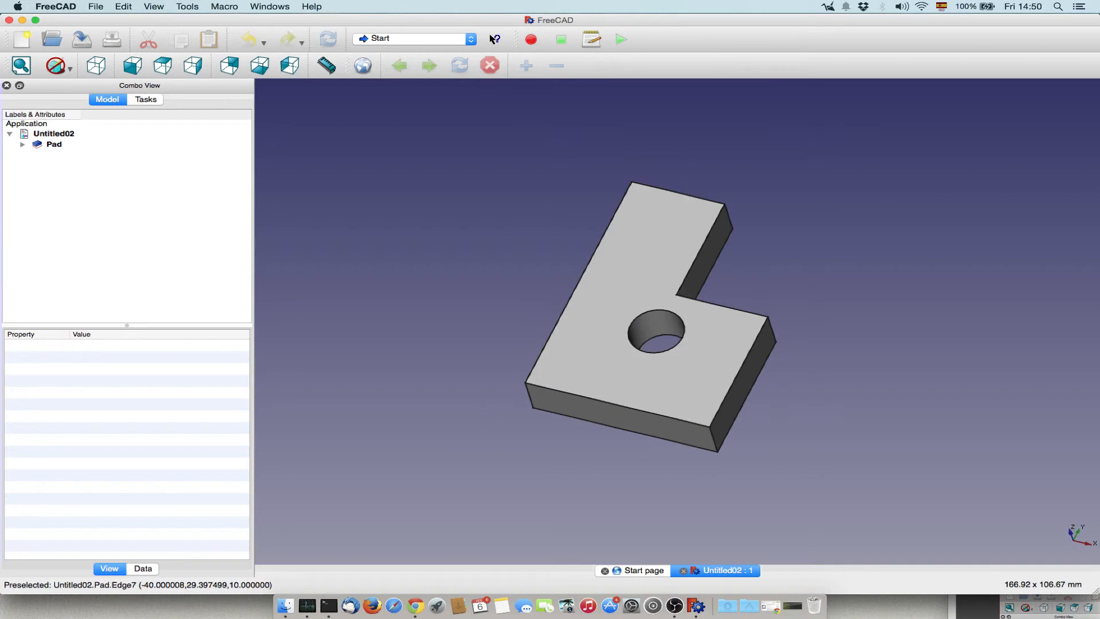
click(54, 143)
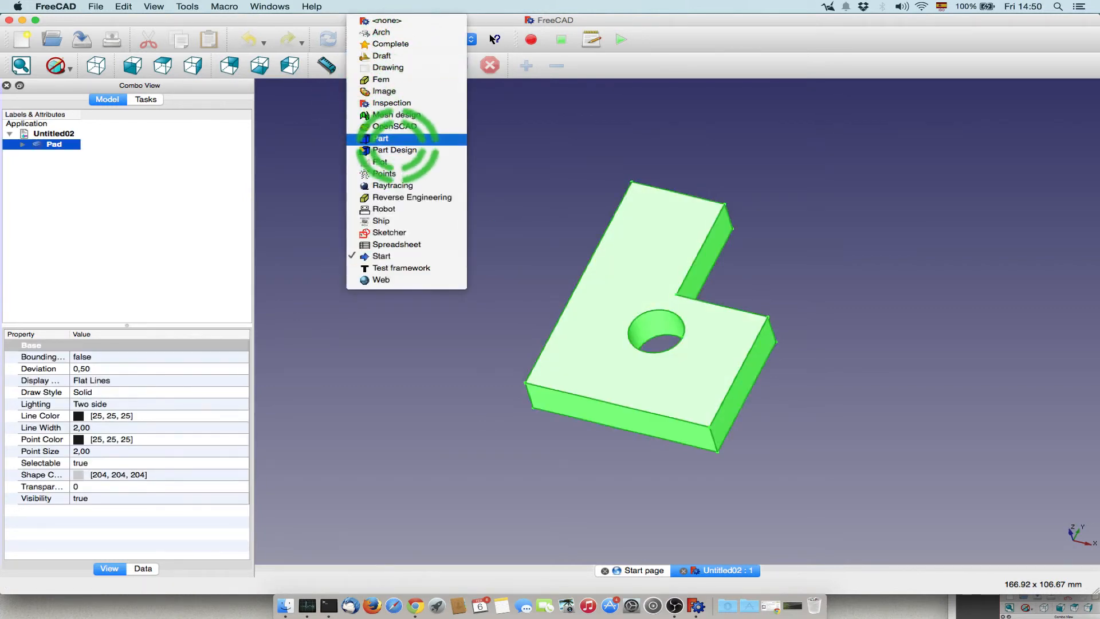
Fillet all edges of the plate at 1 mm radius, then switch to the Drawing workbench
click(383, 138)
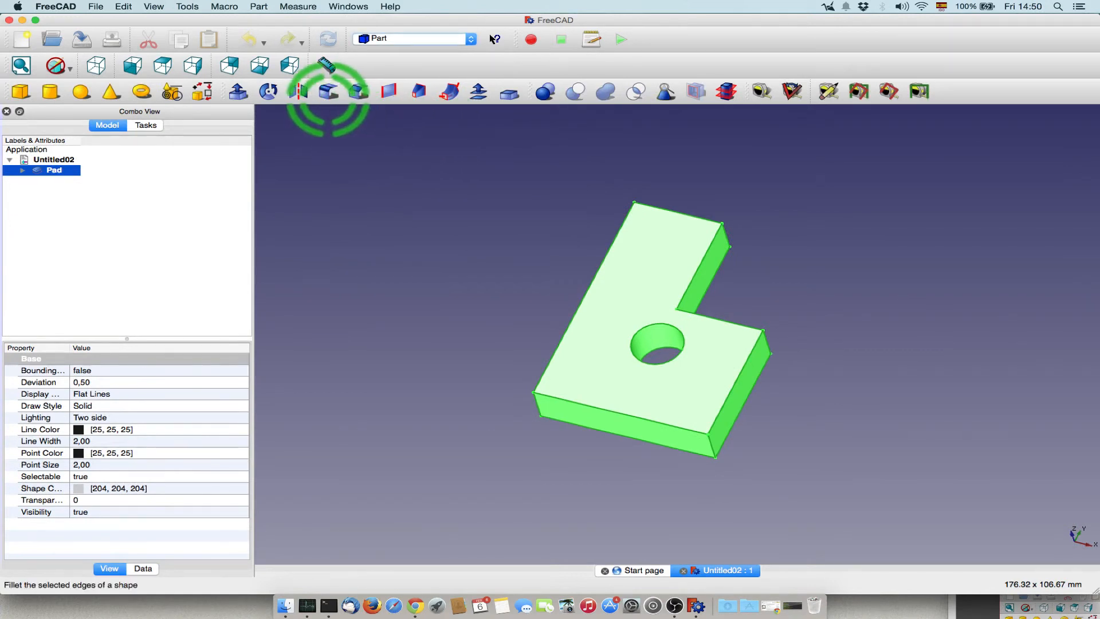
click(327, 91)
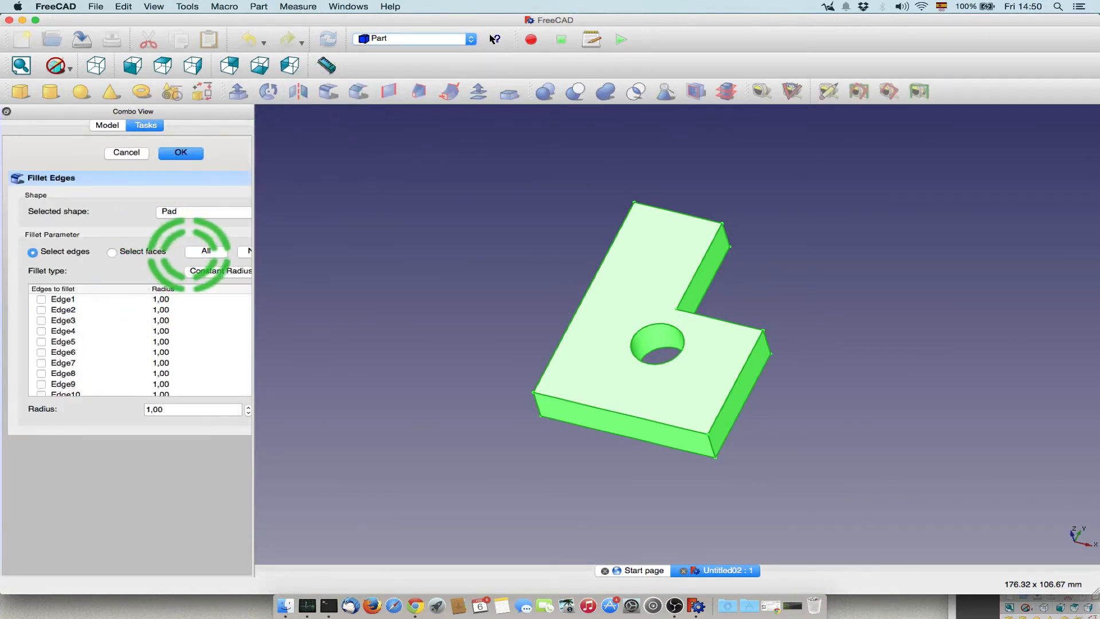
click(206, 251)
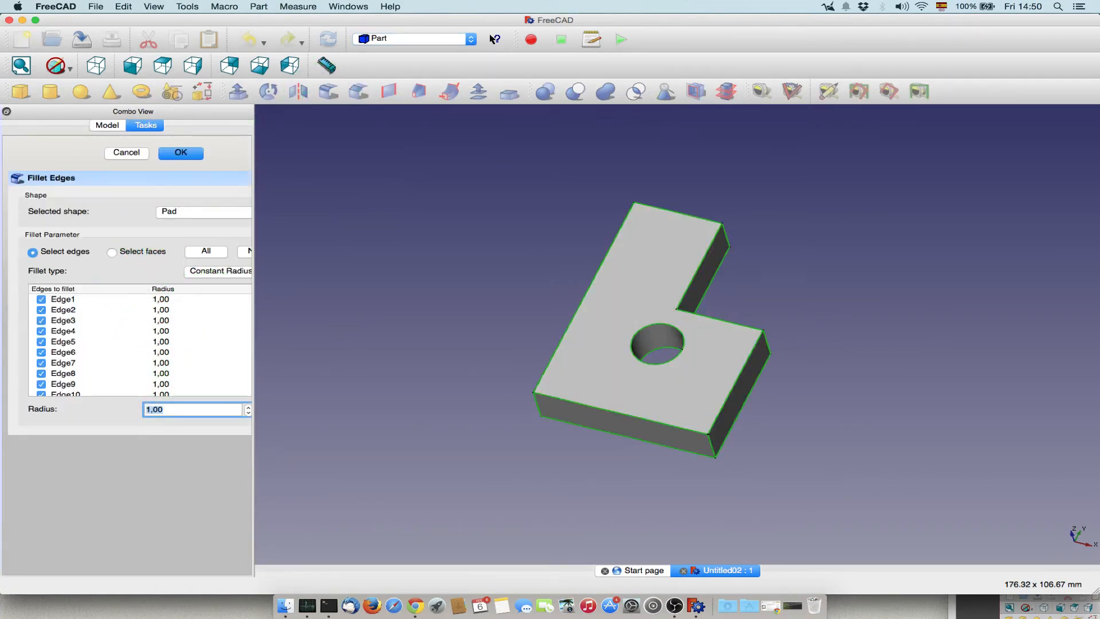
click(180, 153)
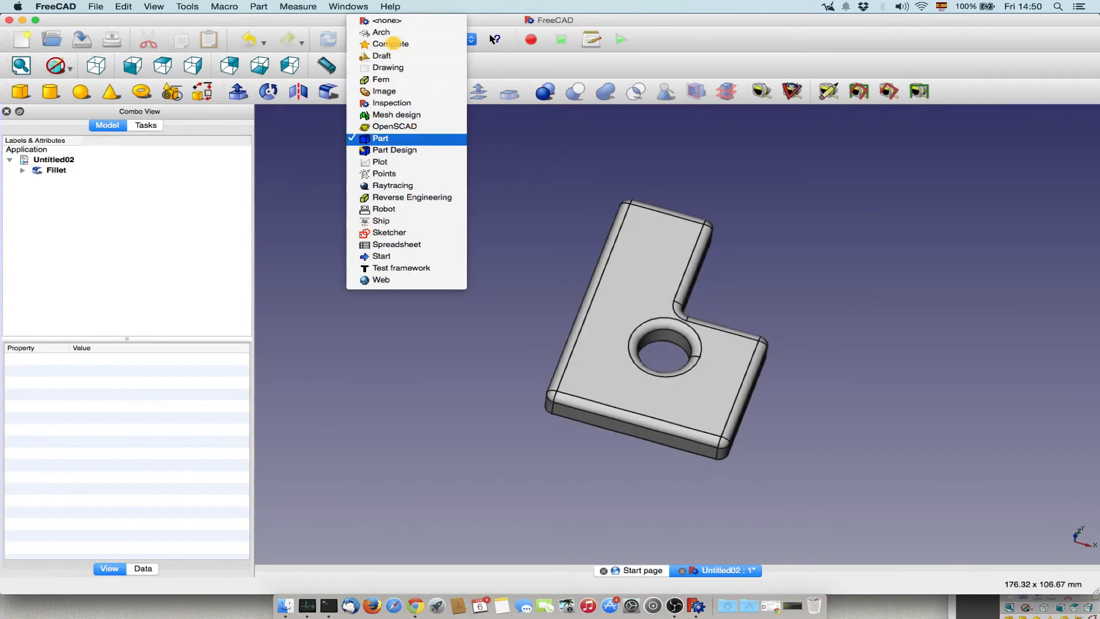
mouse_move(379, 163)
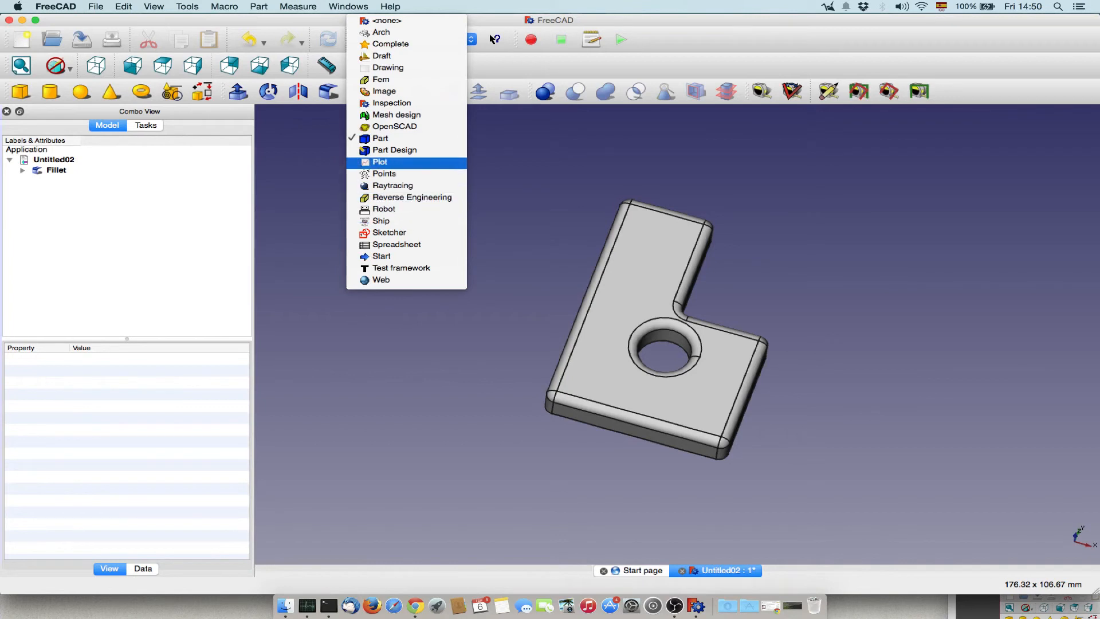
click(387, 67)
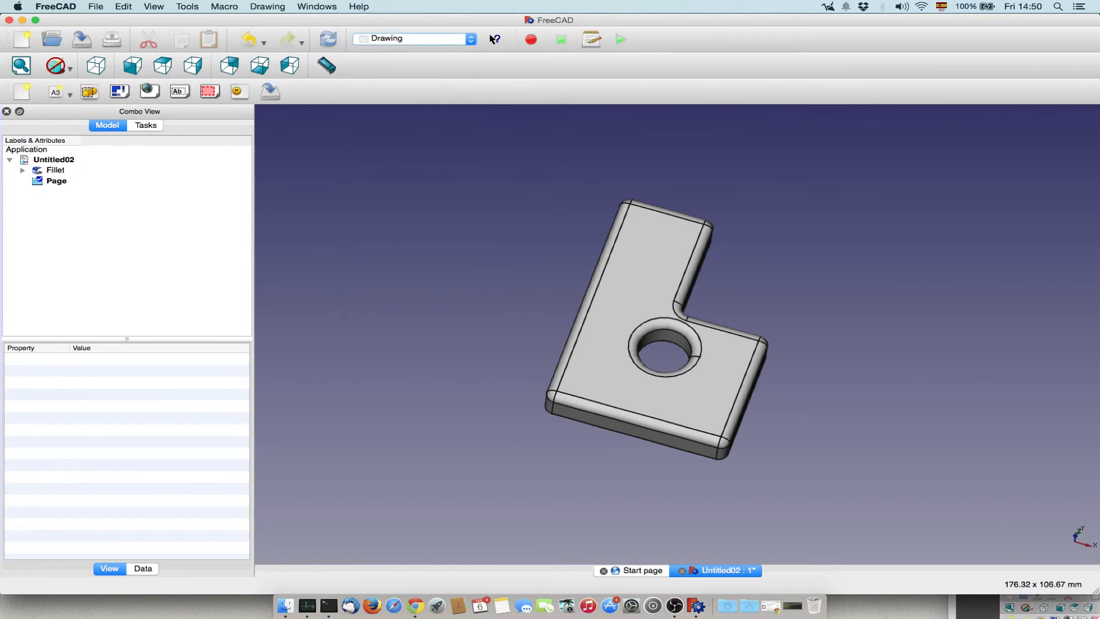
Project the plate onto the A3 sheet as a main view plus top, bottom, left and right views, with hidden edges shown
click(55, 170)
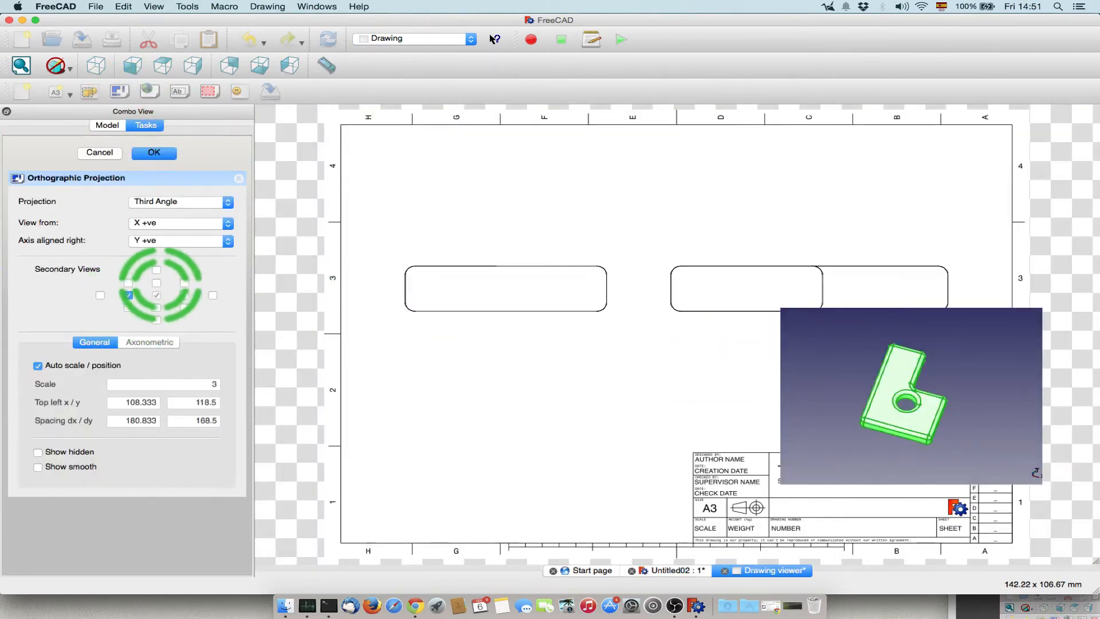
click(156, 282)
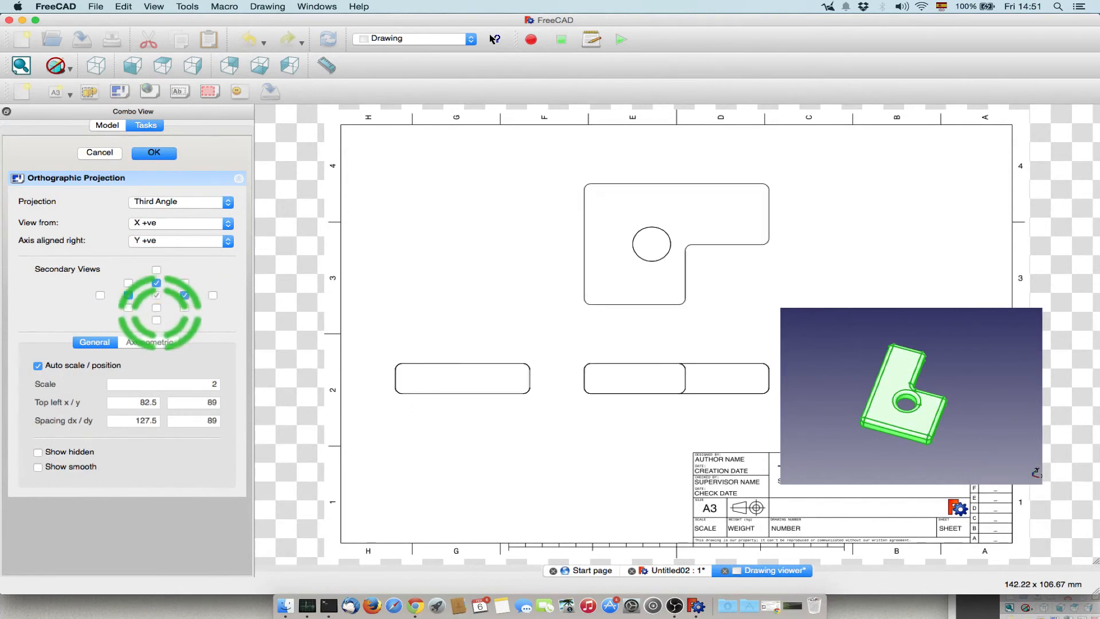
click(155, 308)
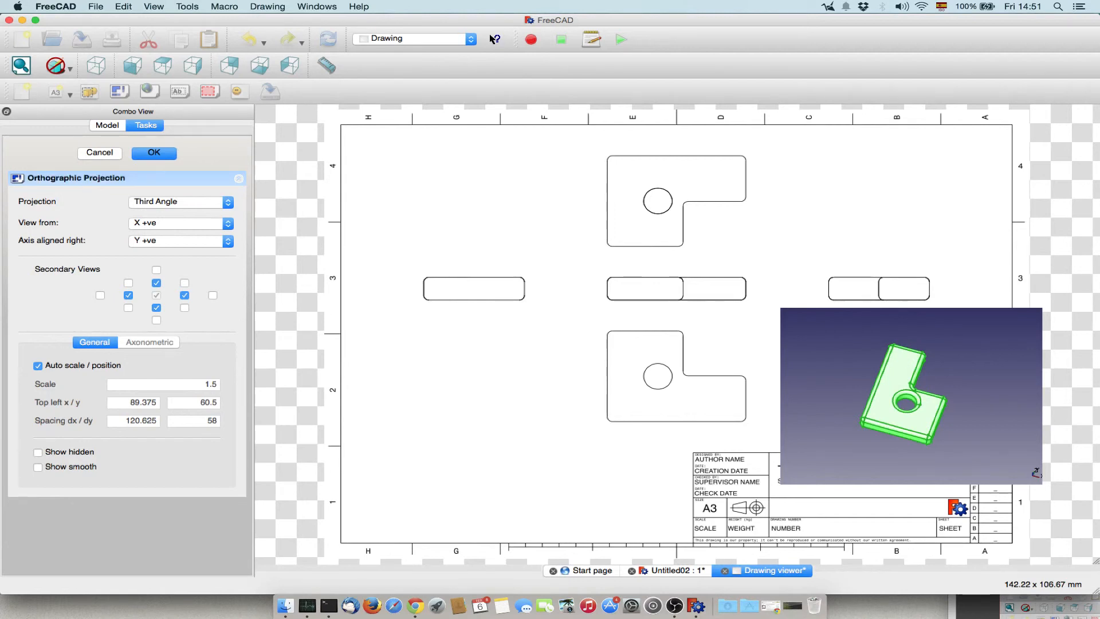
click(38, 451)
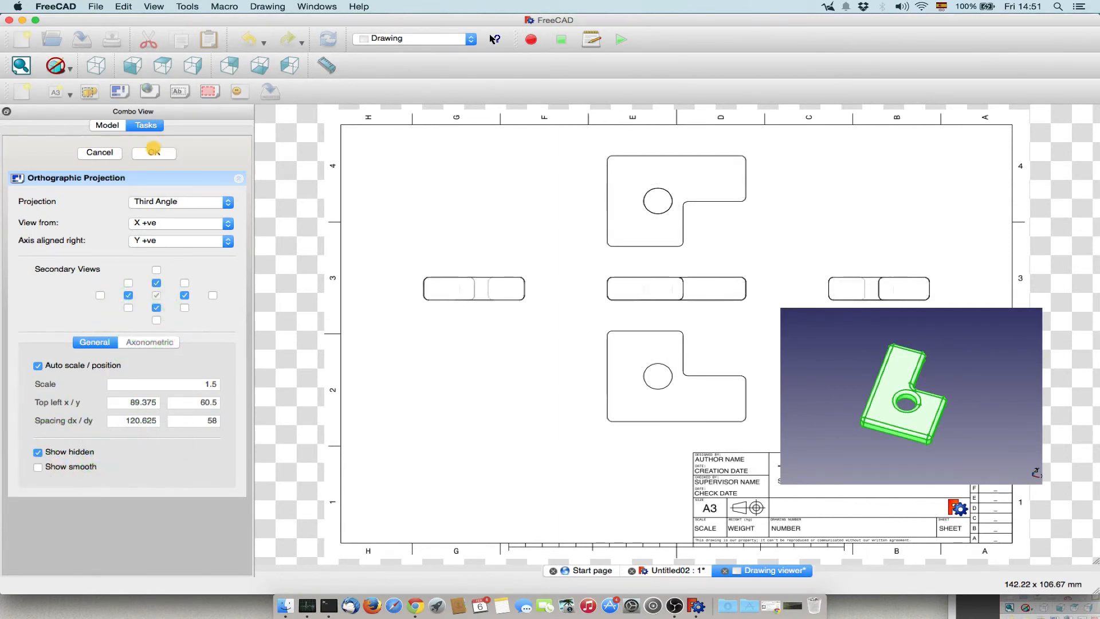
click(153, 153)
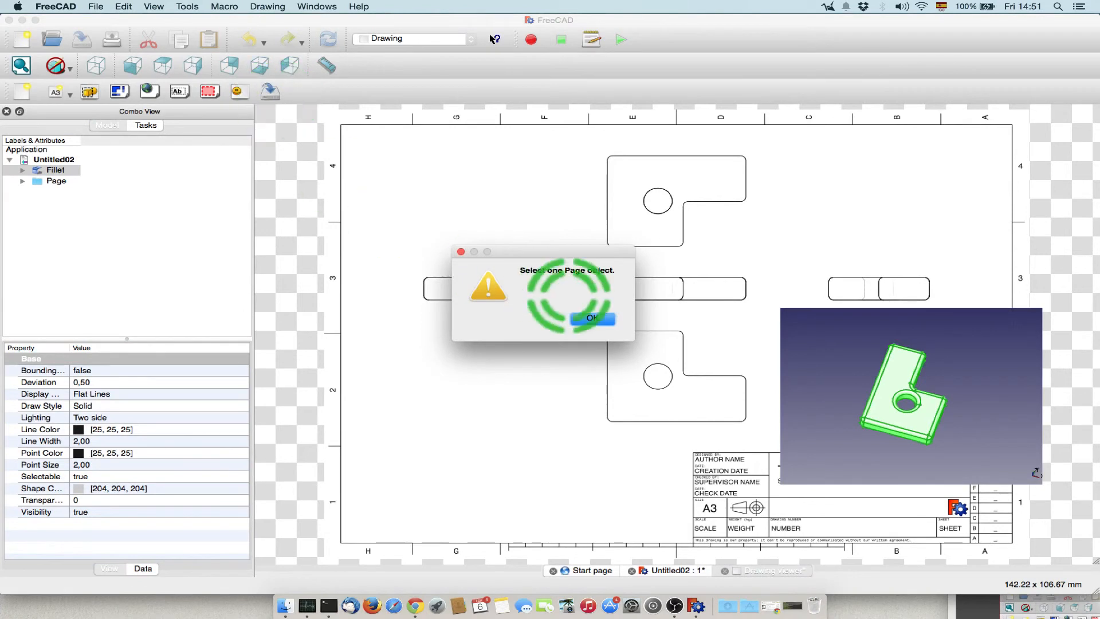
Dismiss the Page warning, attempt an SVG export of the Page, and expand its five Ortho views
click(591, 318)
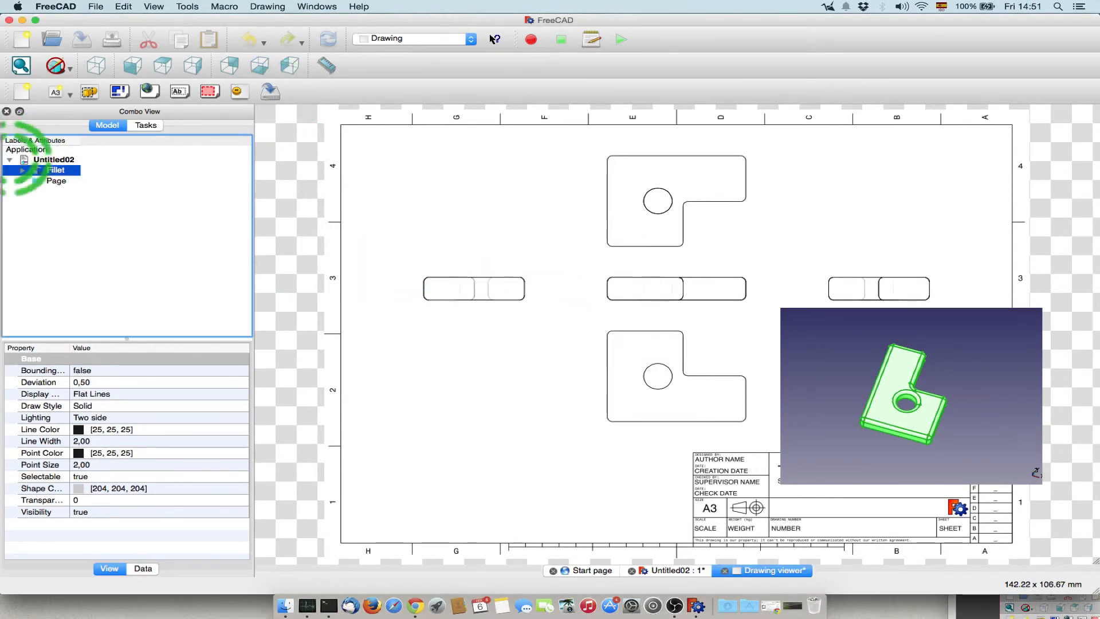
click(56, 181)
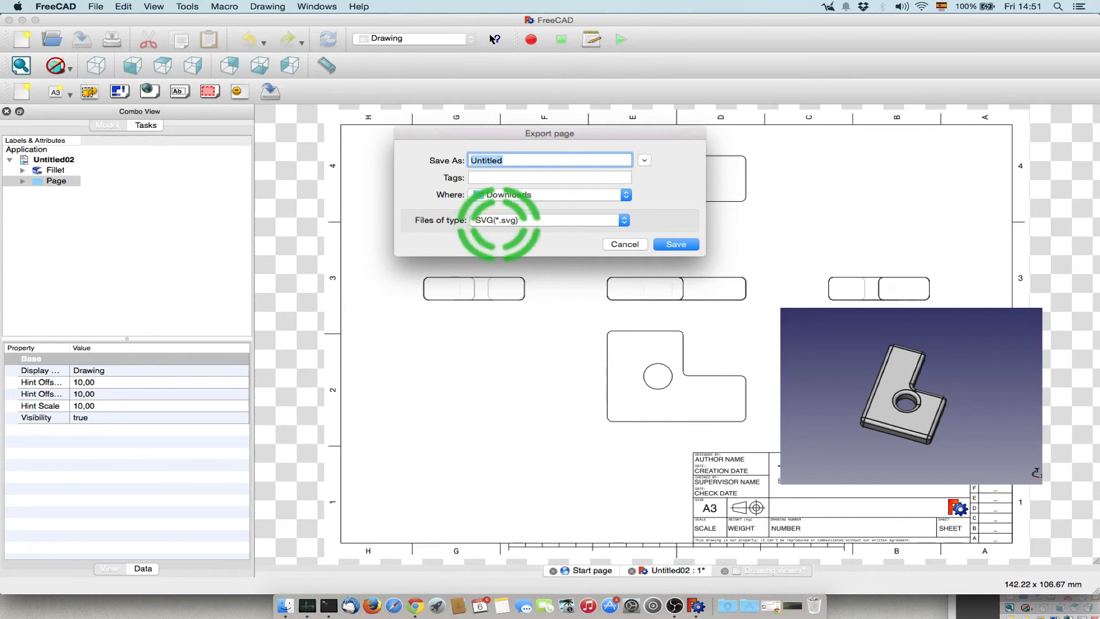
click(674, 244)
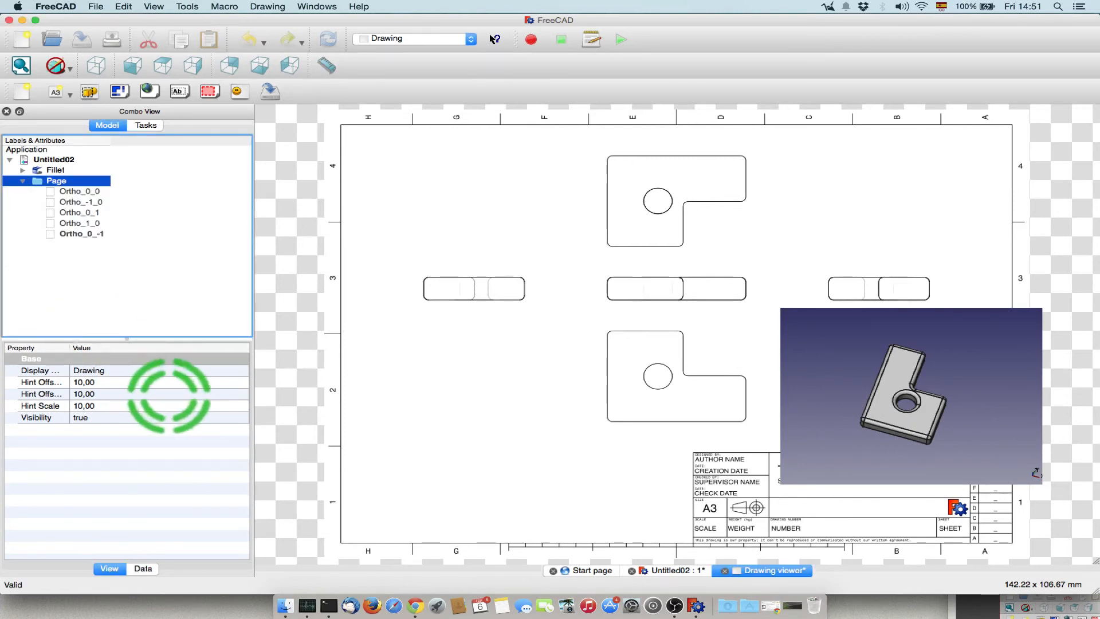
click(142, 568)
text(M)
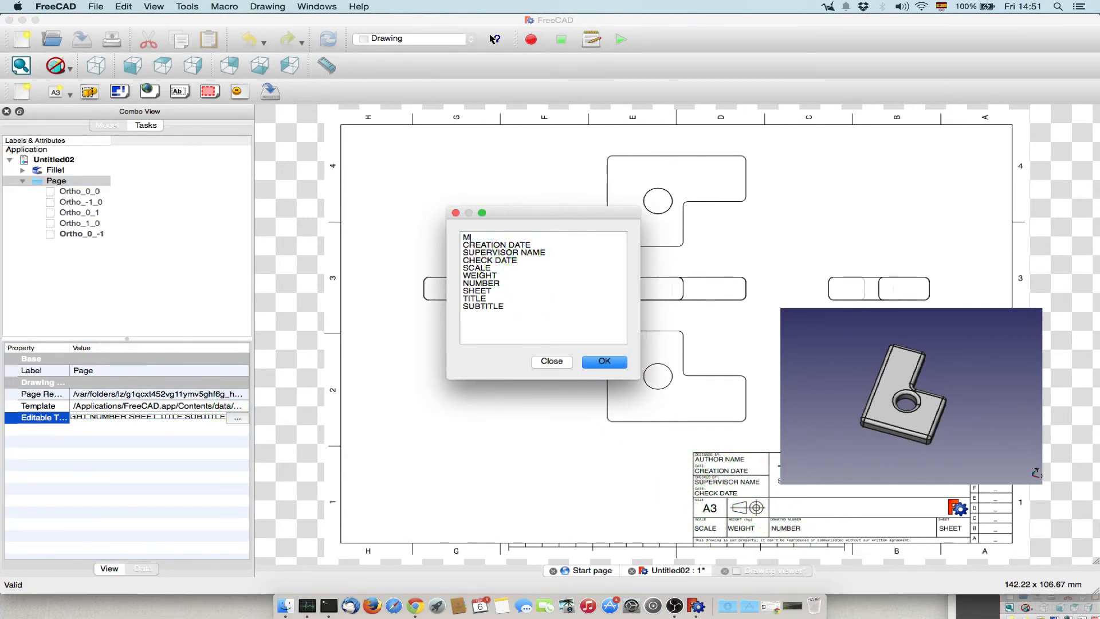
Apply the edited title block texts and export the Page as an SVG file to Downloads
click(604, 362)
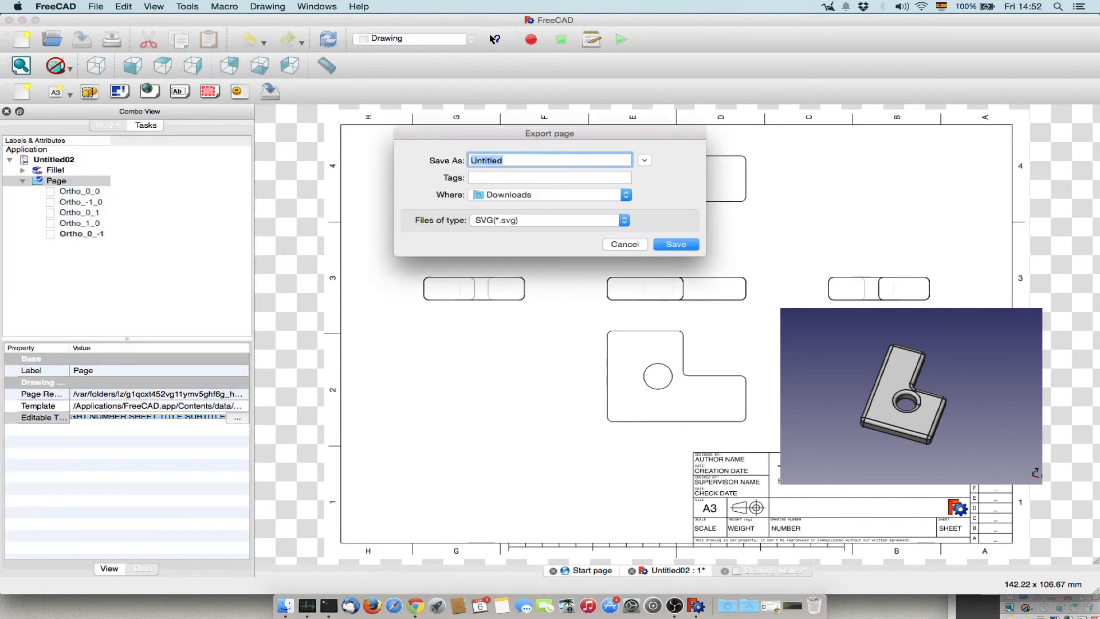
click(674, 244)
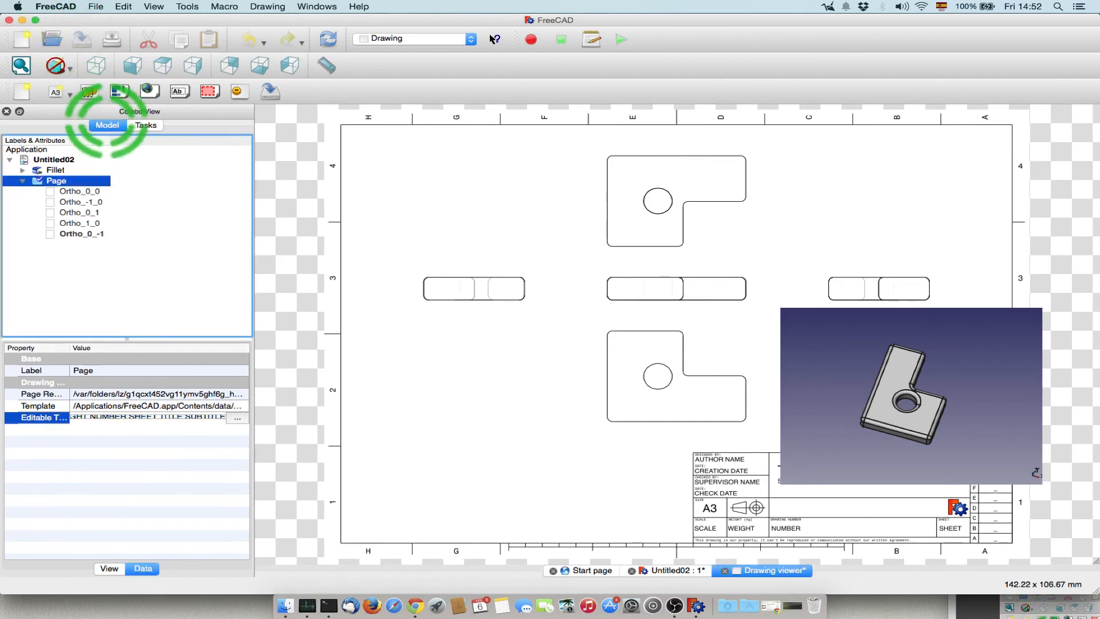
Return from the drawing sheet to the Untitled02 3D model of the L-plate
click(668, 569)
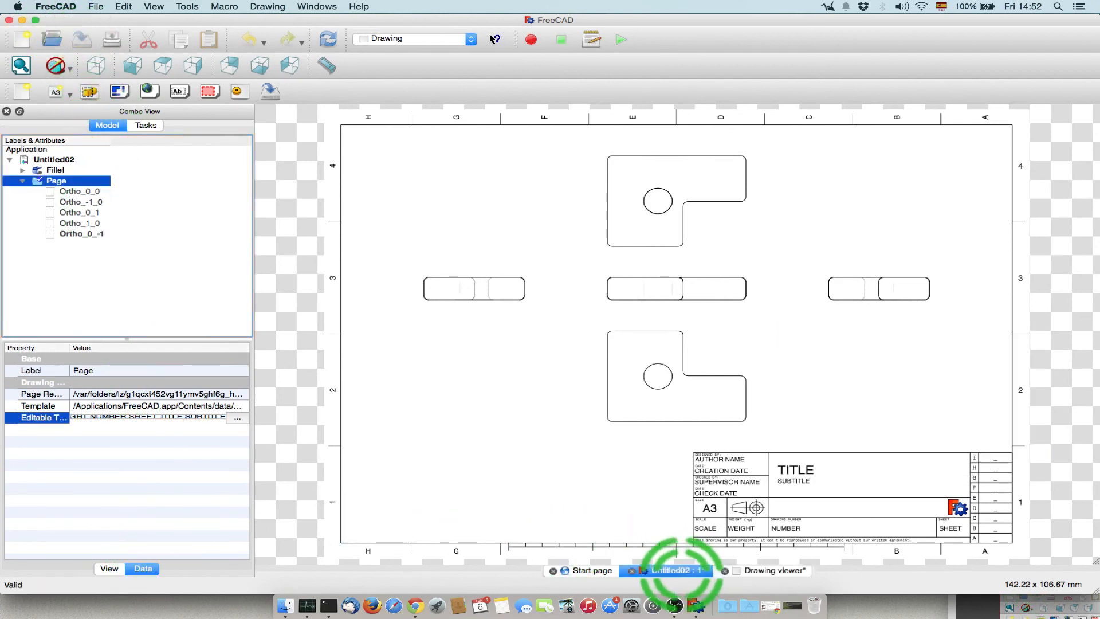
click(670, 569)
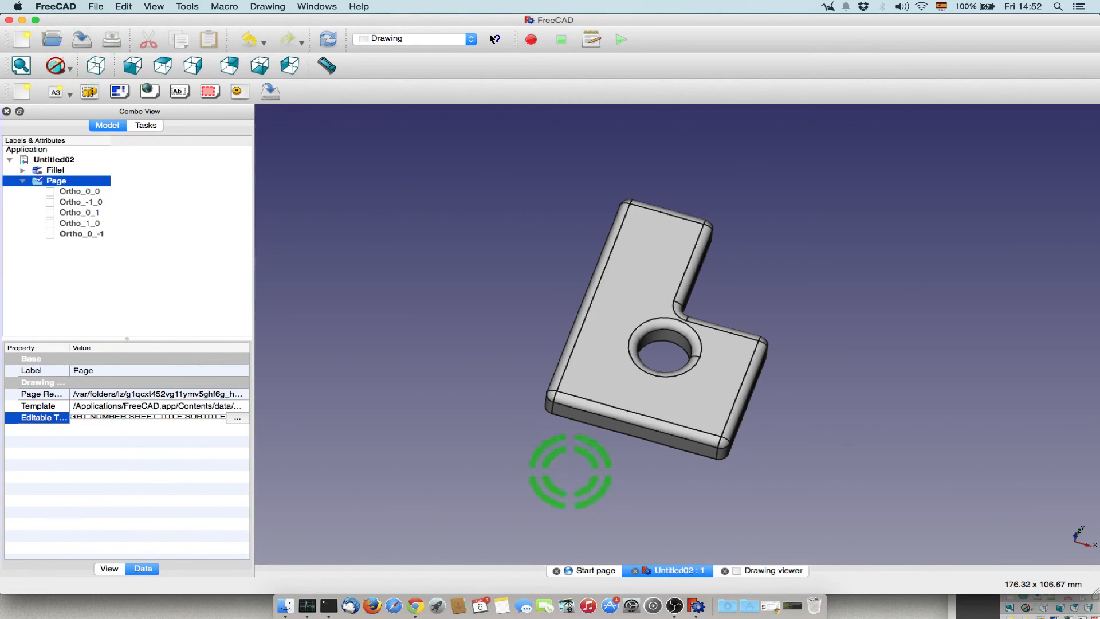
mouse_move(531, 575)
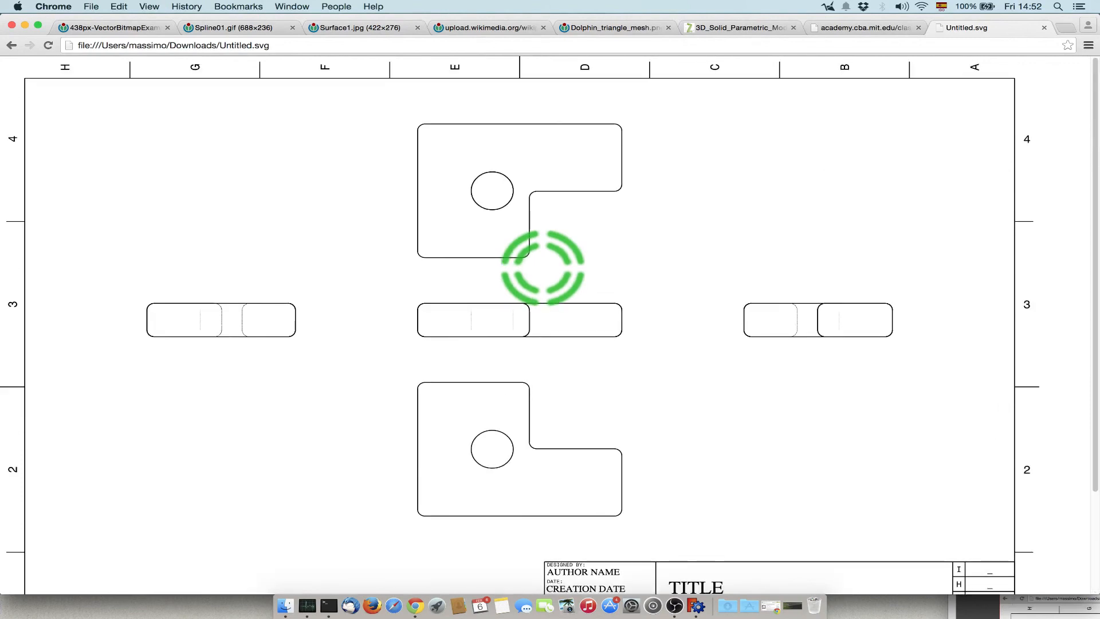
scroll(down, 3)
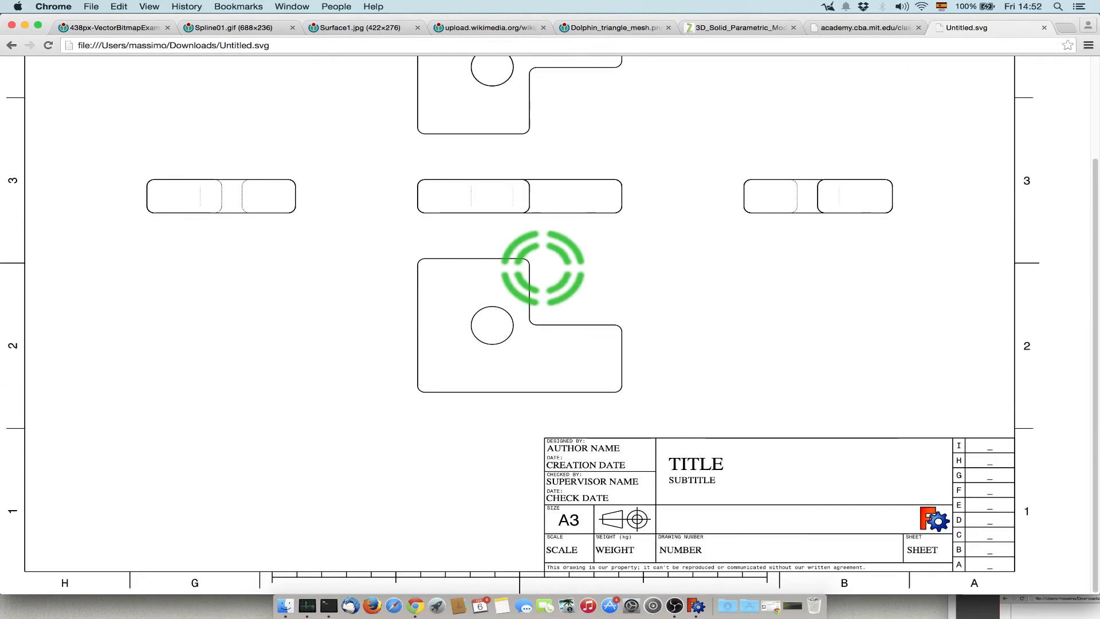
scroll(up, 3)
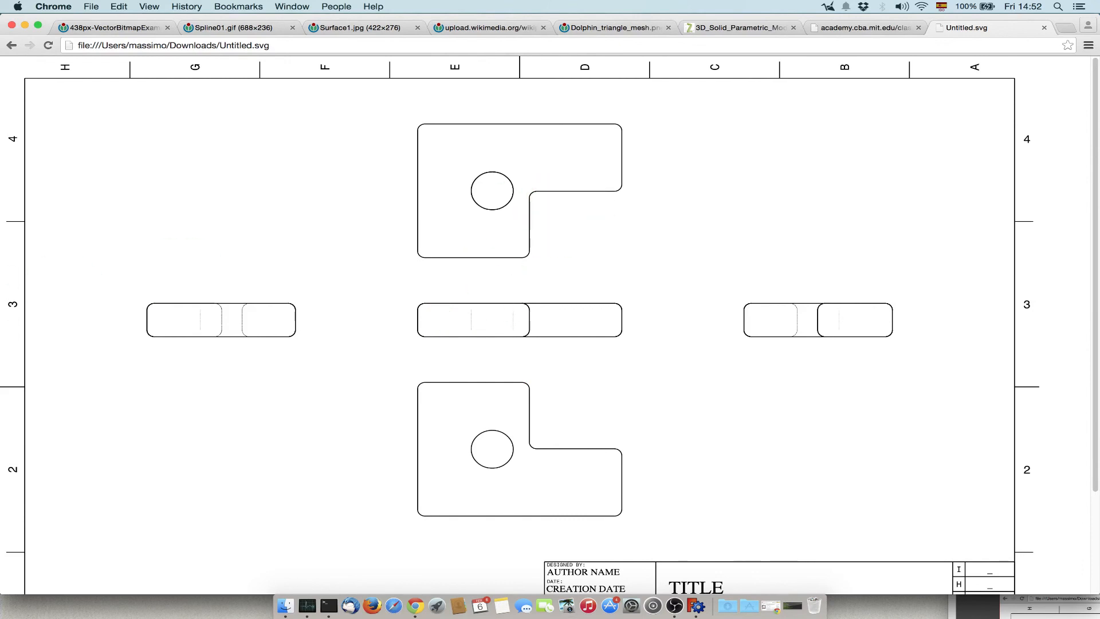